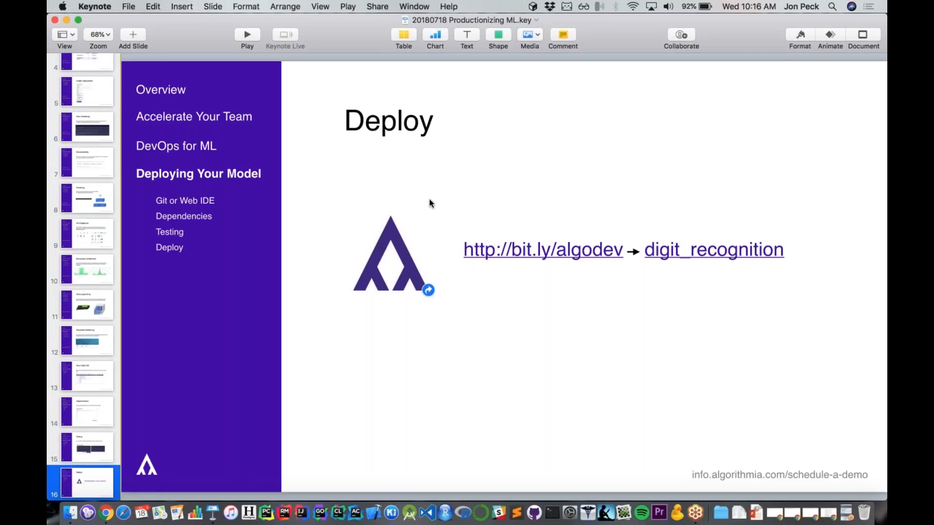
pyautogui.moveTo(464, 237)
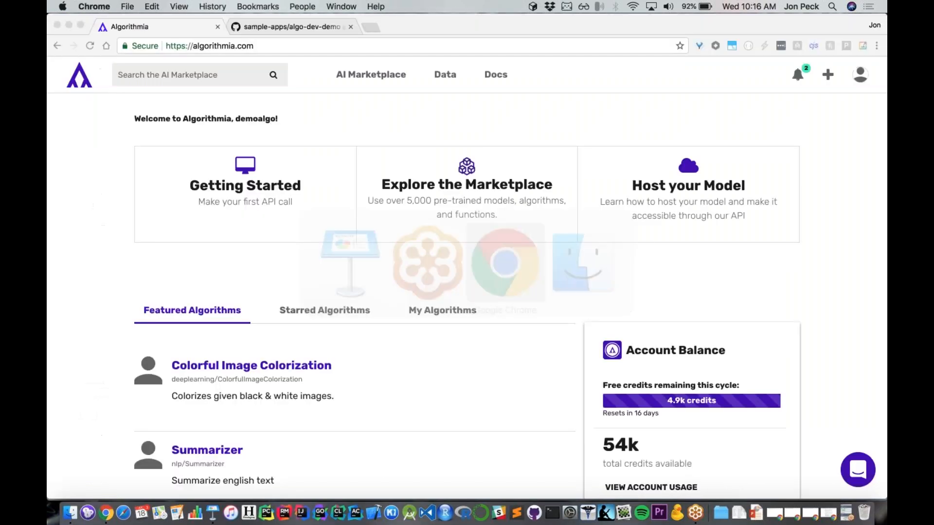
# Open the sample-apps digit_recognition folder on GitHub and skim its README setup instructions
pyautogui.click(292, 27)
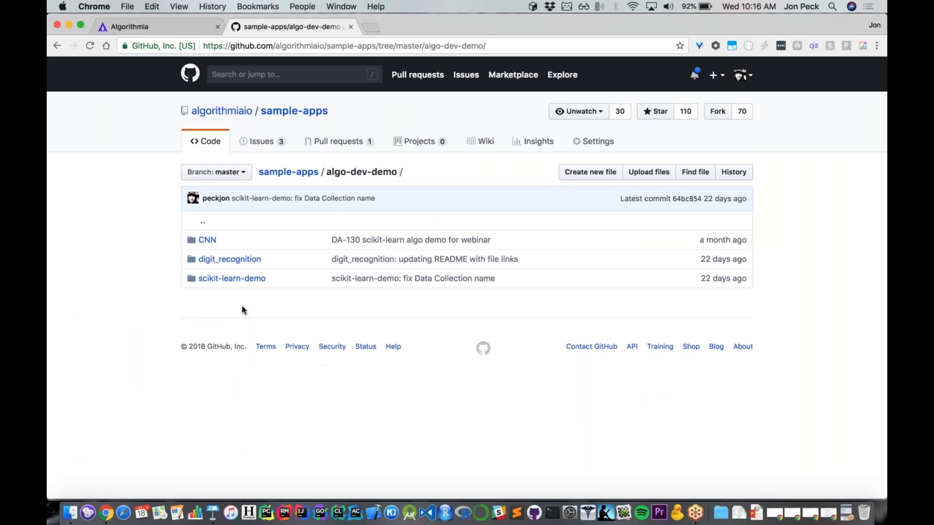
pyautogui.click(229, 258)
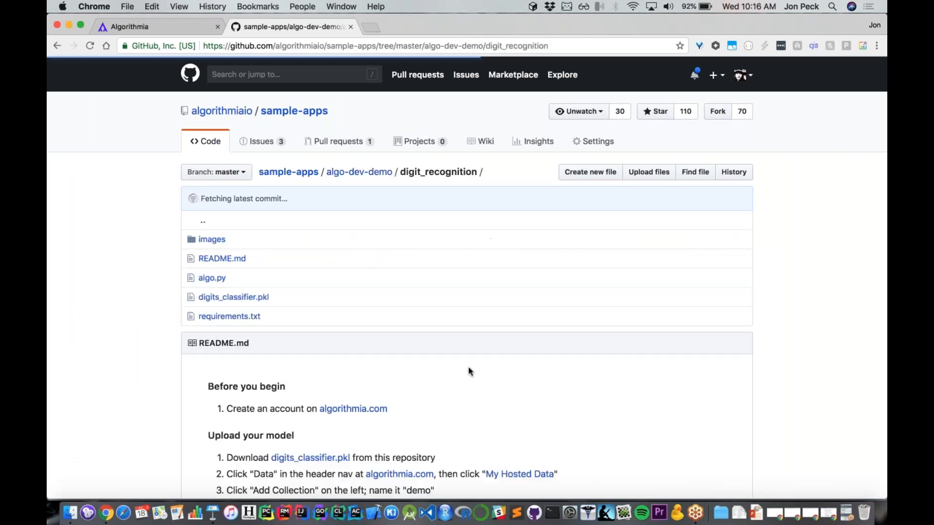
pyautogui.scroll(-3)
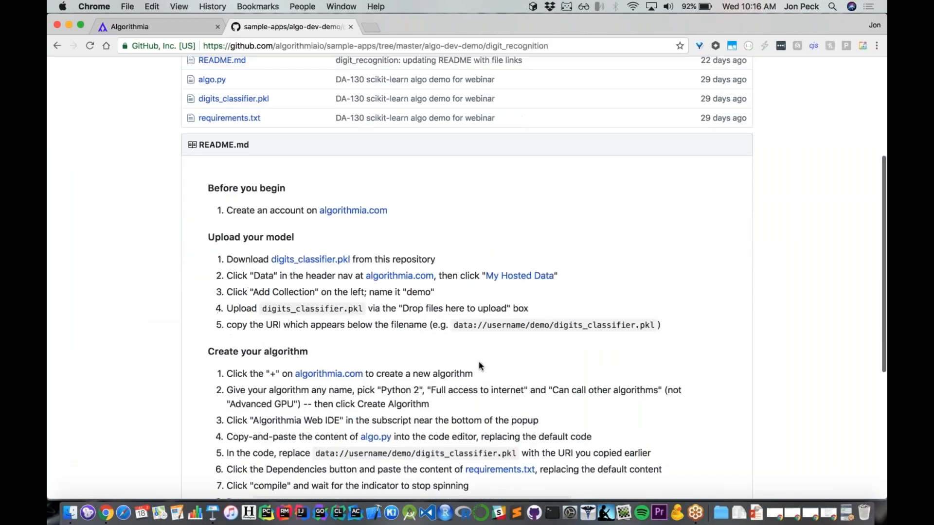
pyautogui.scroll(3)
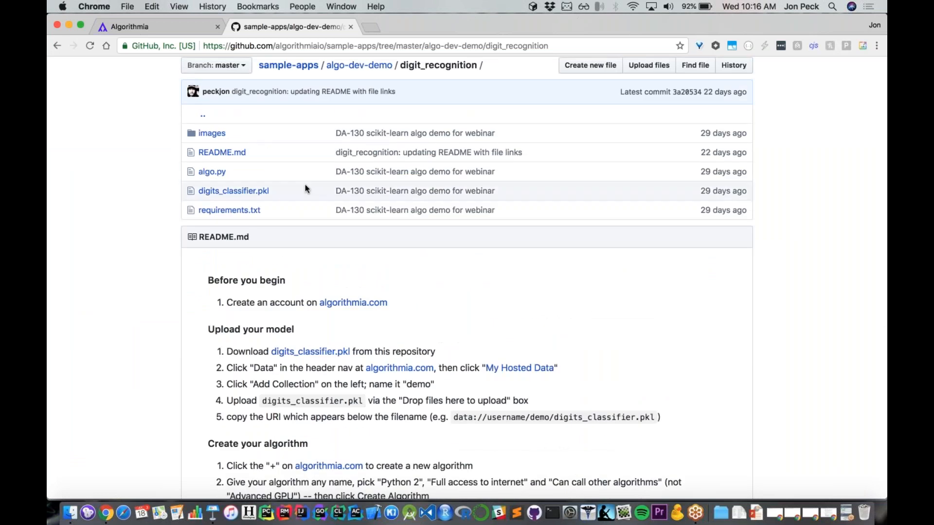
pyautogui.moveTo(337, 242)
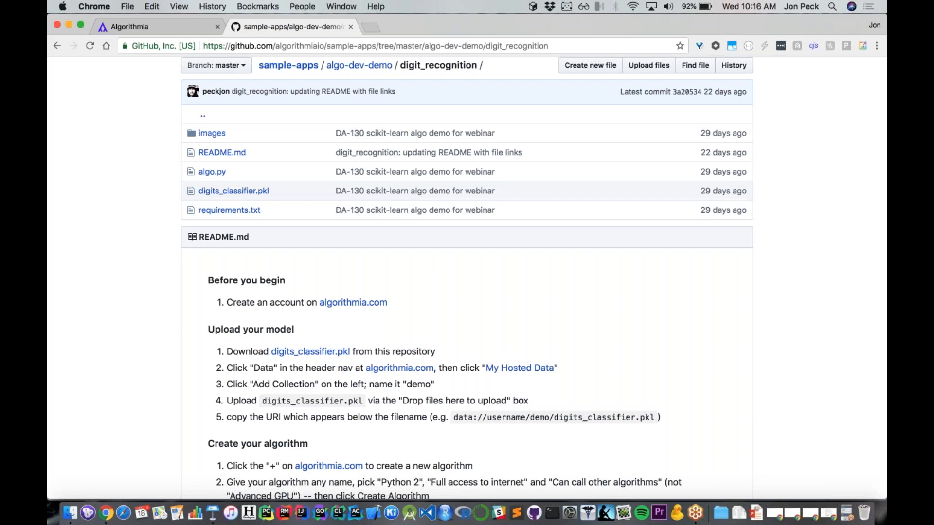
pyautogui.moveTo(234, 191)
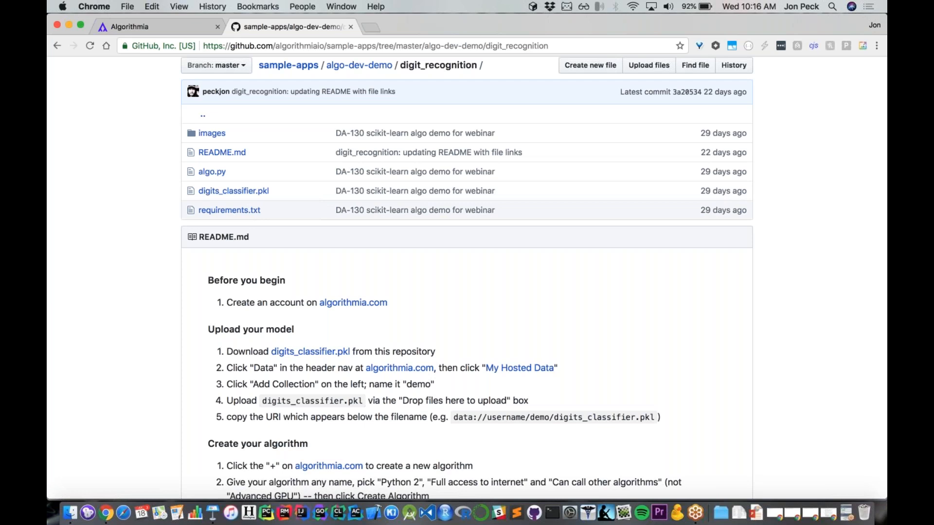
pyautogui.moveTo(558, 351)
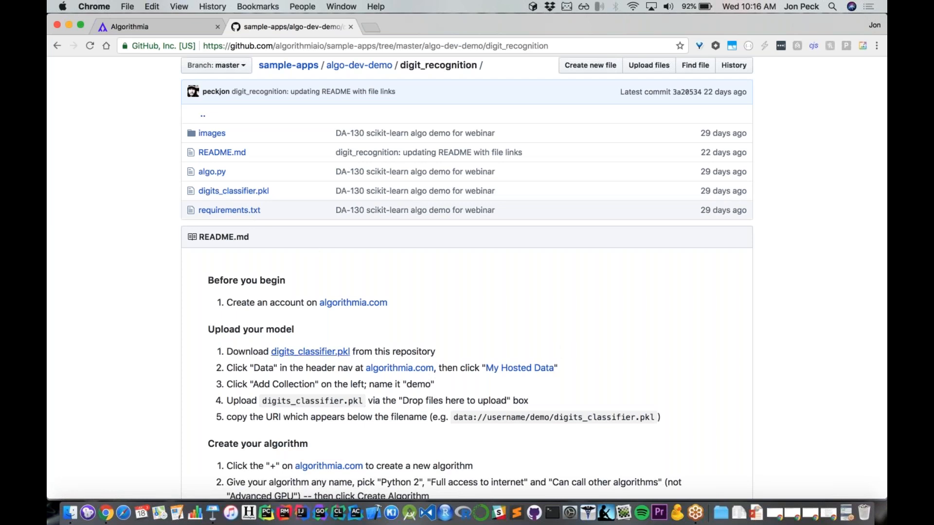
# Download digits_classifier.pkl from the README and load algorithmia.com in a new tab
pyautogui.click(310, 351)
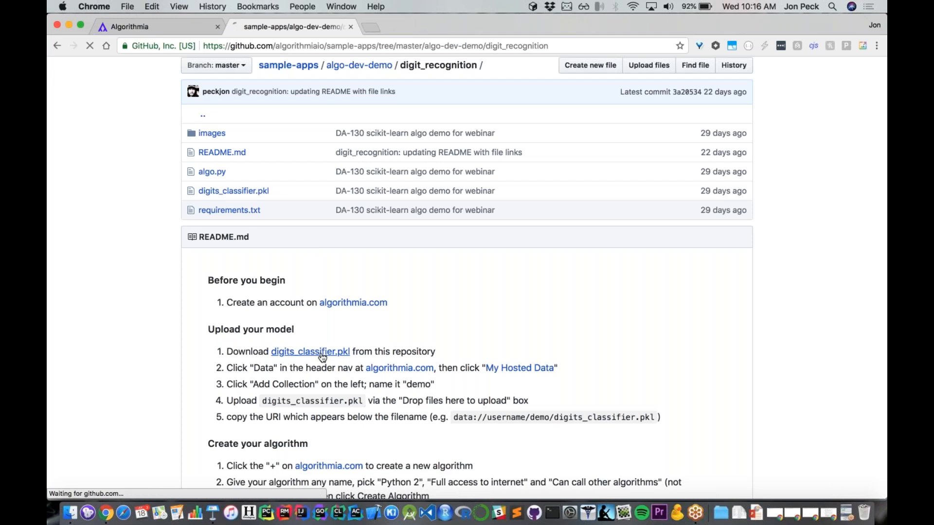
pyautogui.click(310, 352)
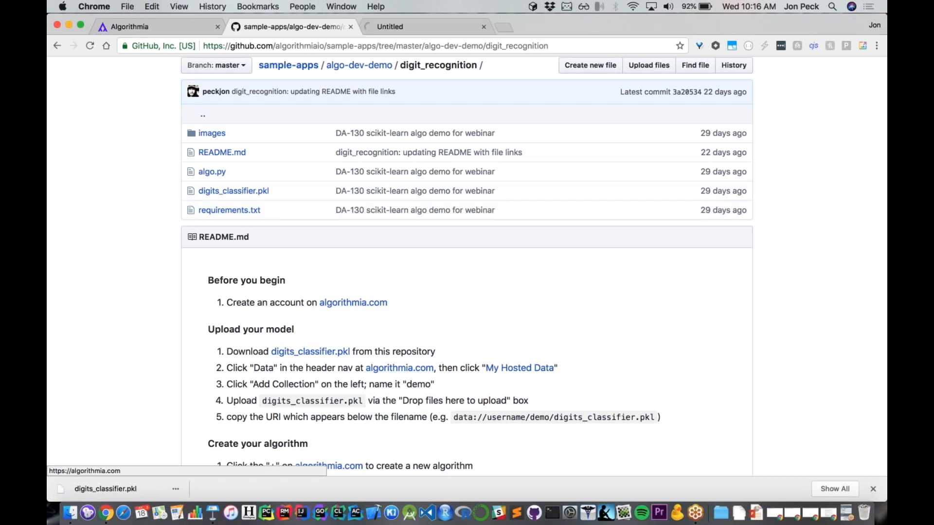
pyautogui.click(395, 26)
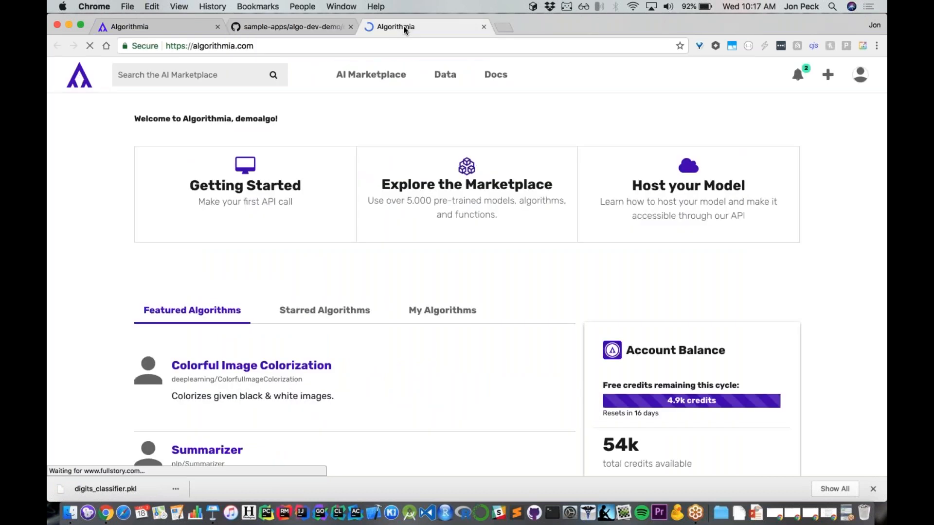
pyautogui.moveTo(444, 75)
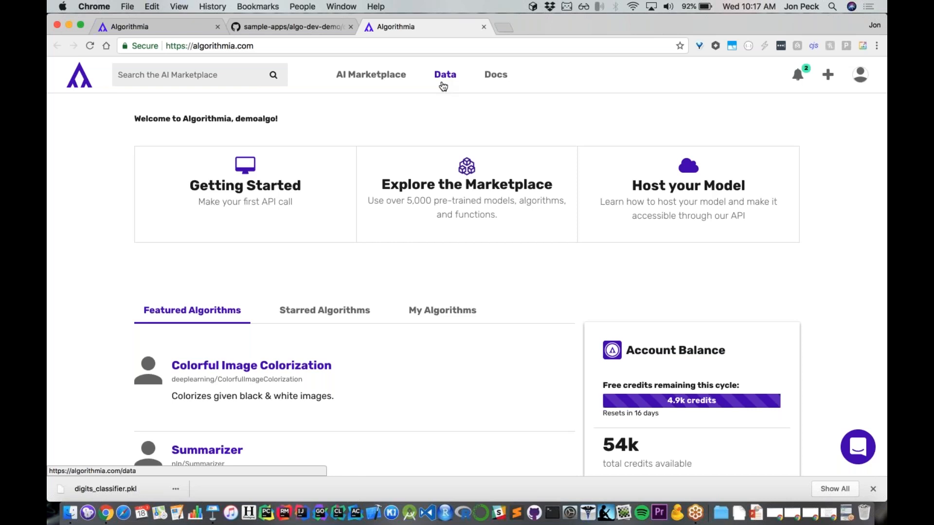
# Go to Algorithmia's Data portal and browse My Hosted Data files
pyautogui.click(444, 75)
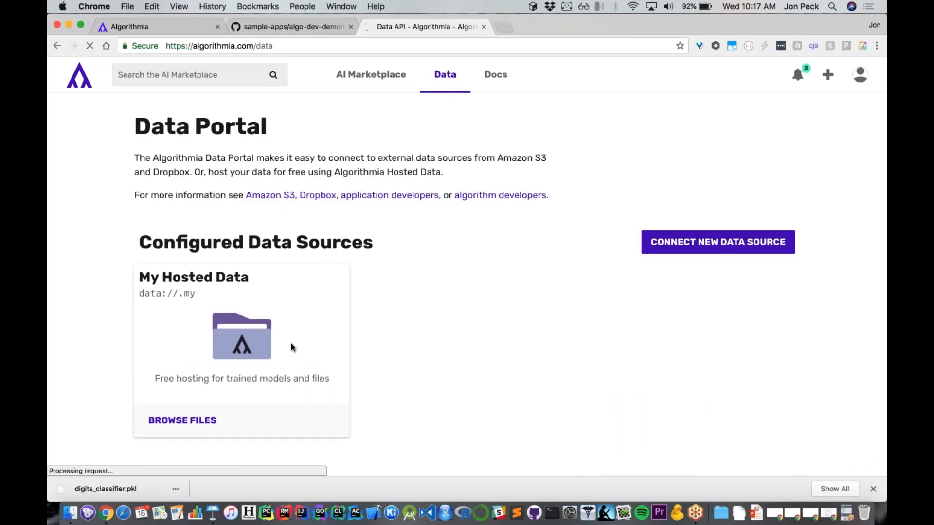
pyautogui.scroll(-3)
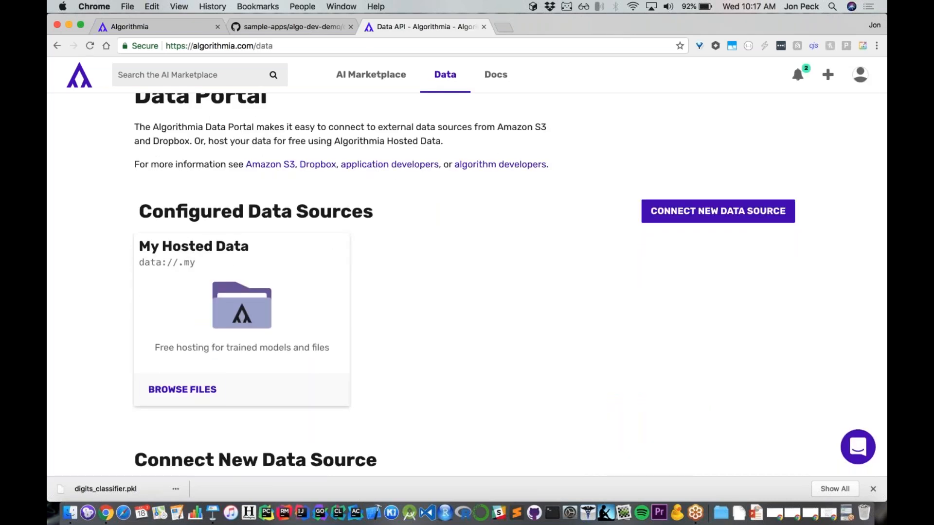
pyautogui.click(182, 389)
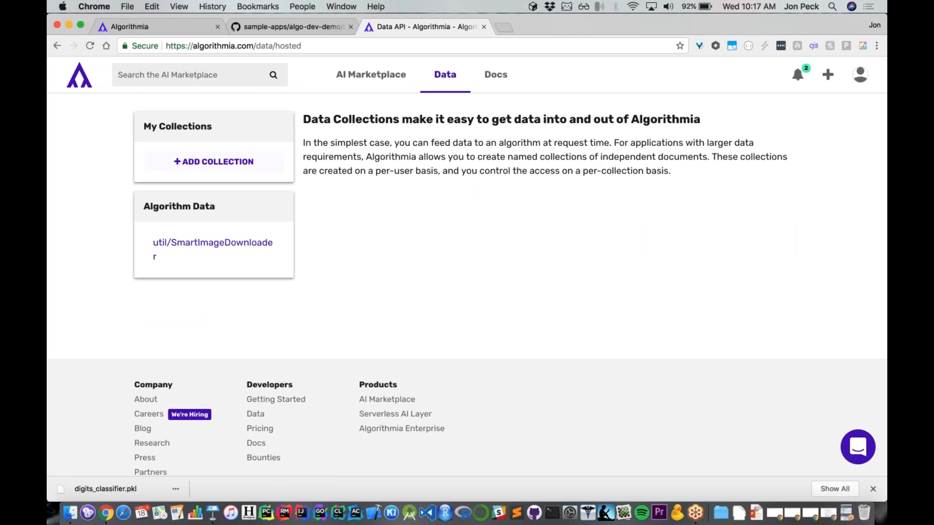
# Create a 'demo' collection, upload digits_classifier.pkl, and select its data URI
pyautogui.click(213, 161)
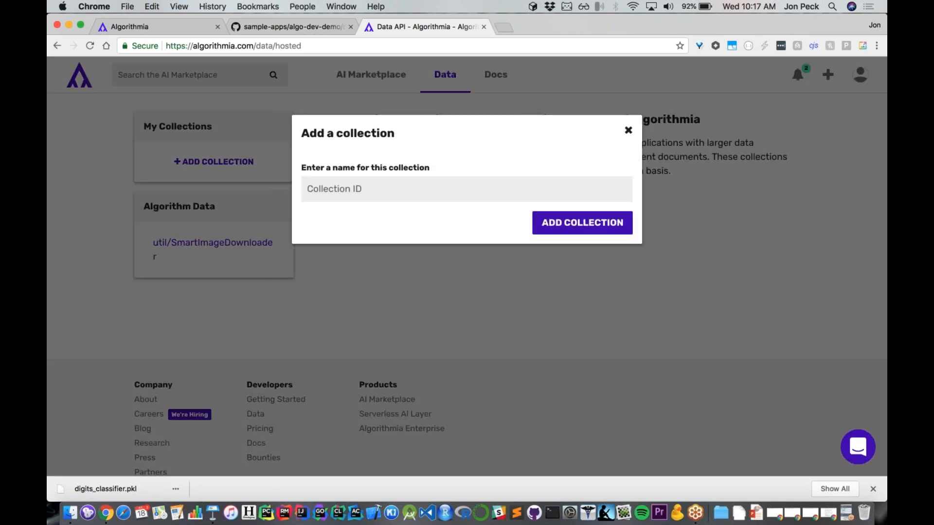
pyautogui.write('demo')
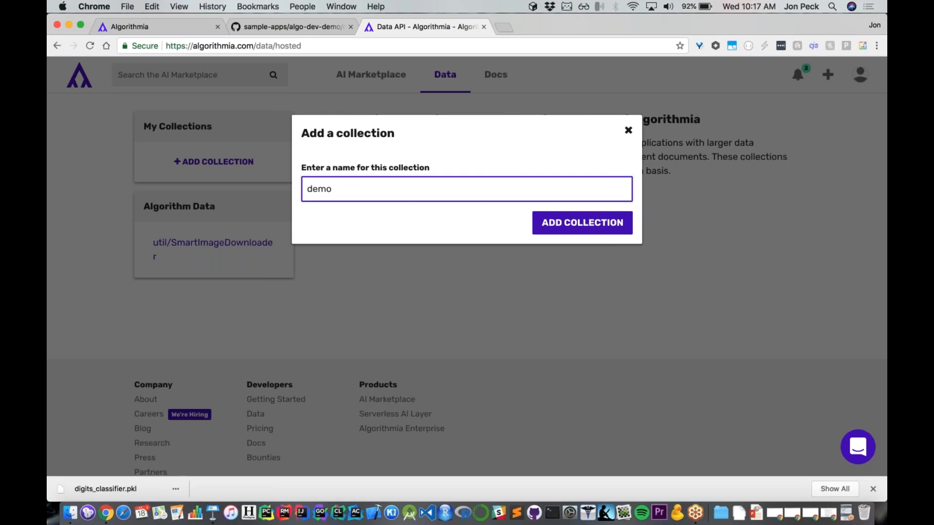
pyautogui.click(581, 223)
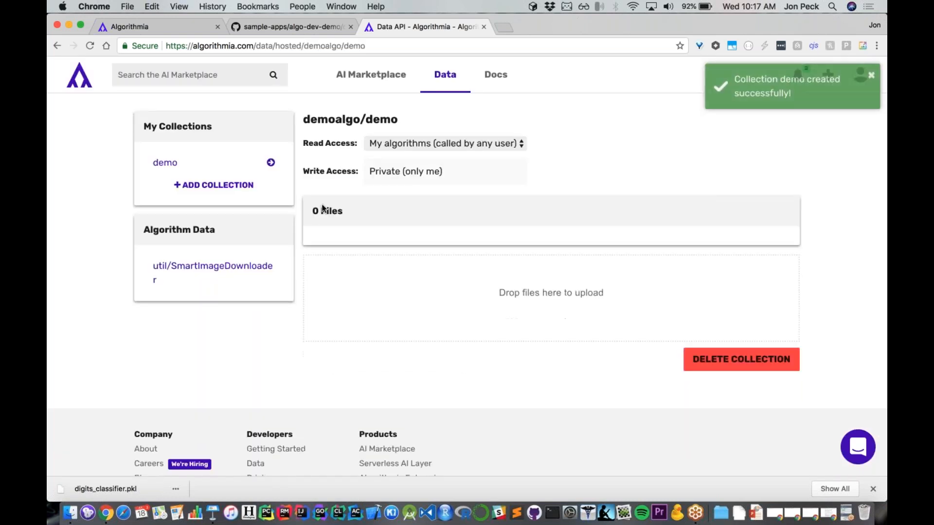
pyautogui.moveTo(559, 299)
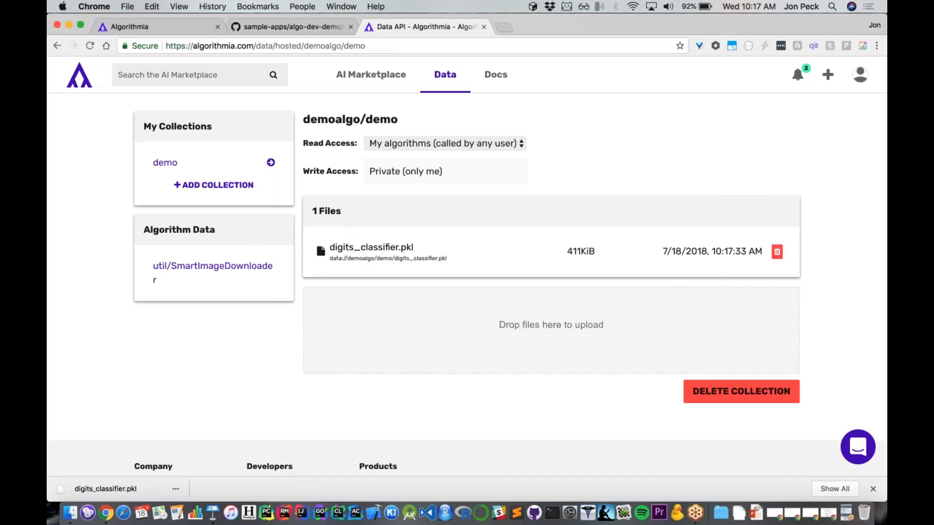
pyautogui.doubleClick(422, 258)
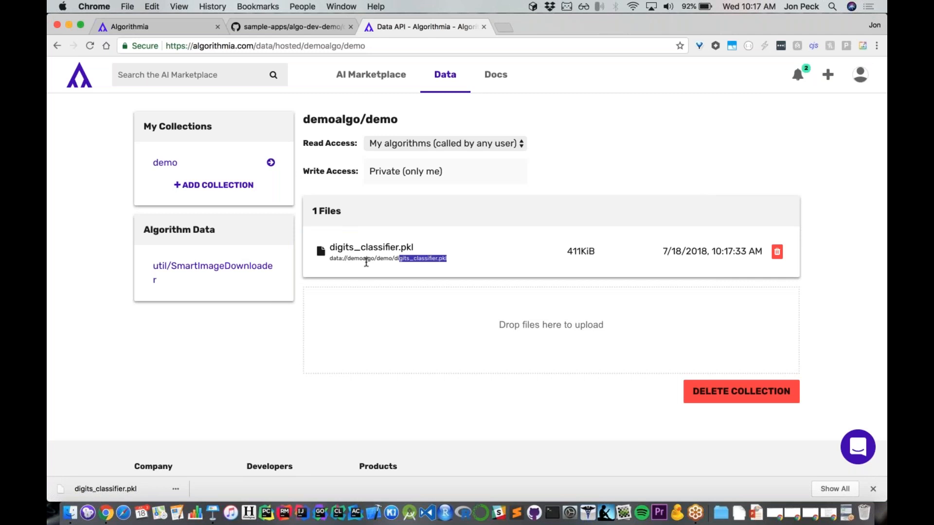
pyautogui.tripleClick(387, 258)
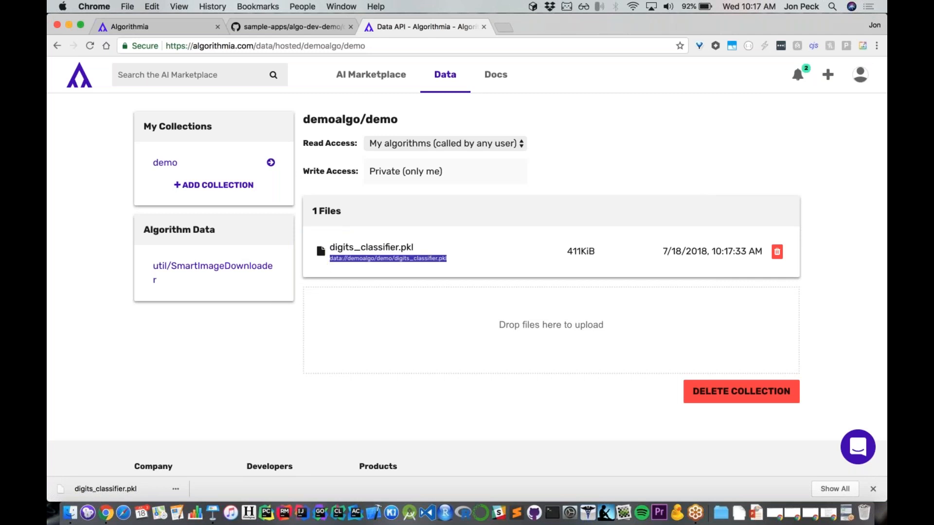
pyautogui.moveTo(344, 268)
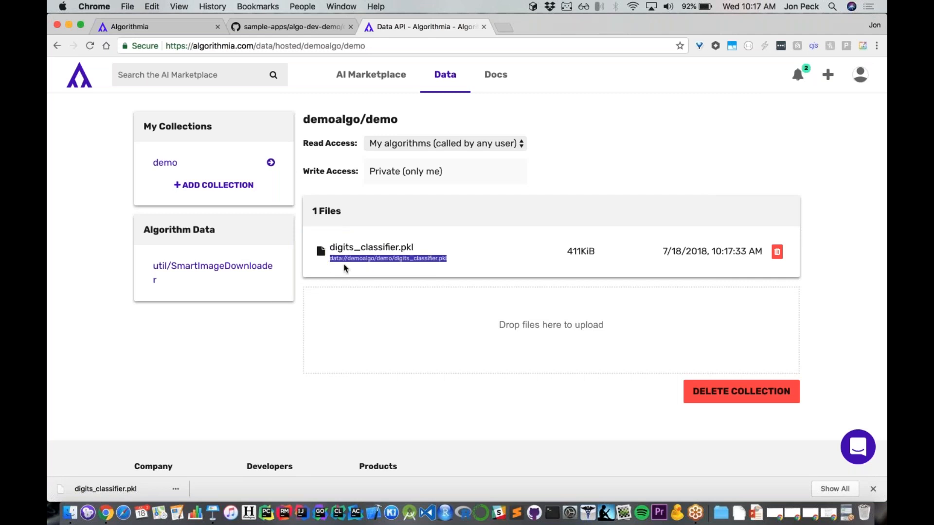
pyautogui.moveTo(336, 268)
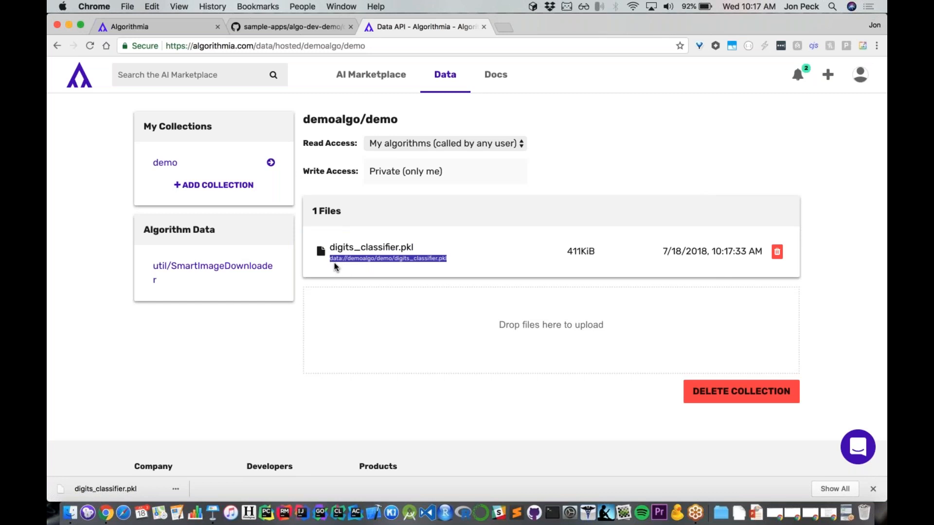
pyautogui.moveTo(402, 267)
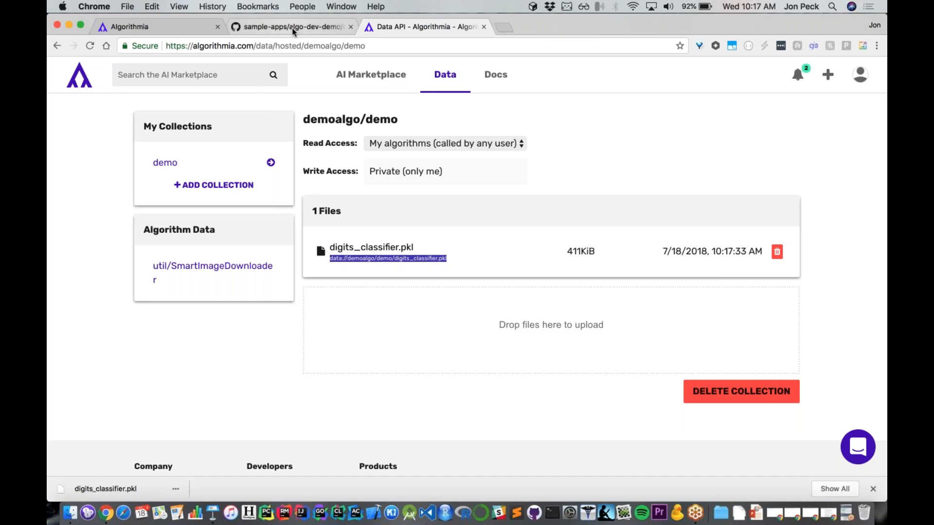
# Review the GitHub README's next steps, then return to the demo collection page
pyautogui.click(292, 27)
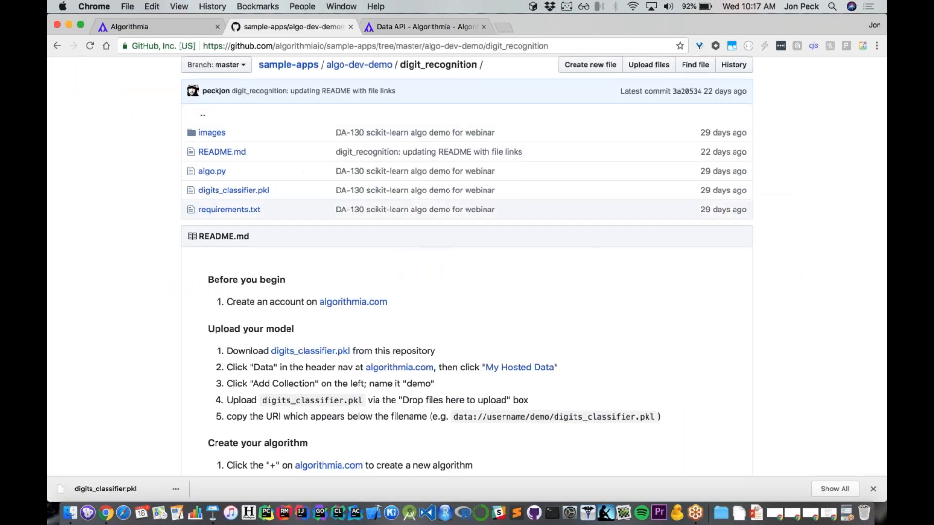
pyautogui.scroll(-3)
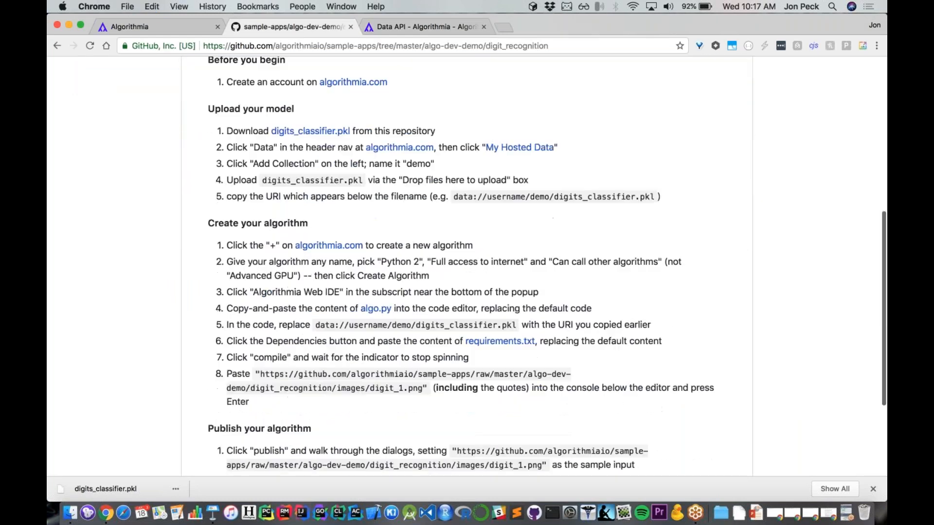
pyautogui.click(424, 26)
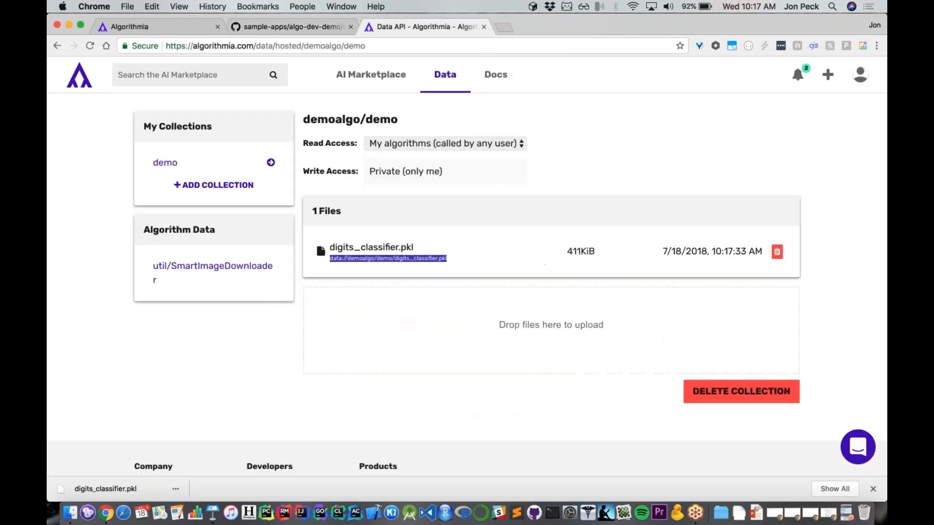
pyautogui.moveTo(827, 74)
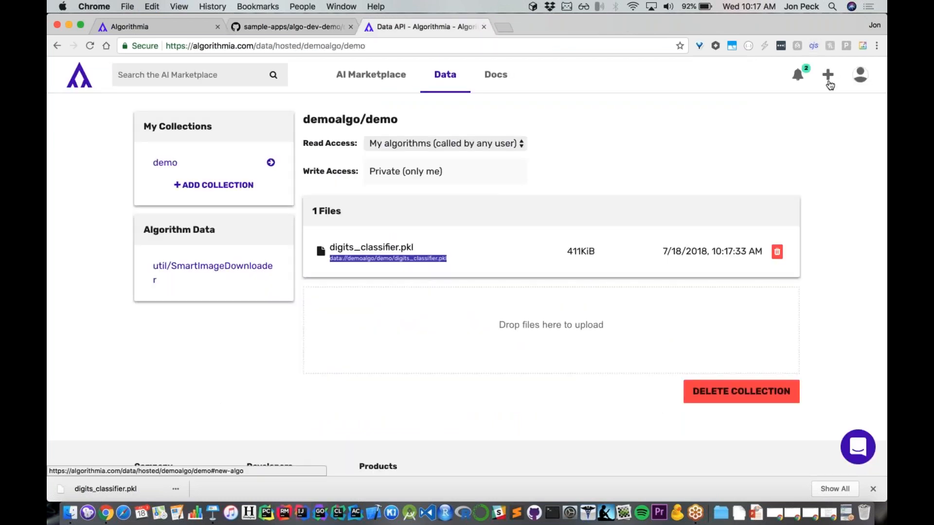
pyautogui.moveTo(827, 74)
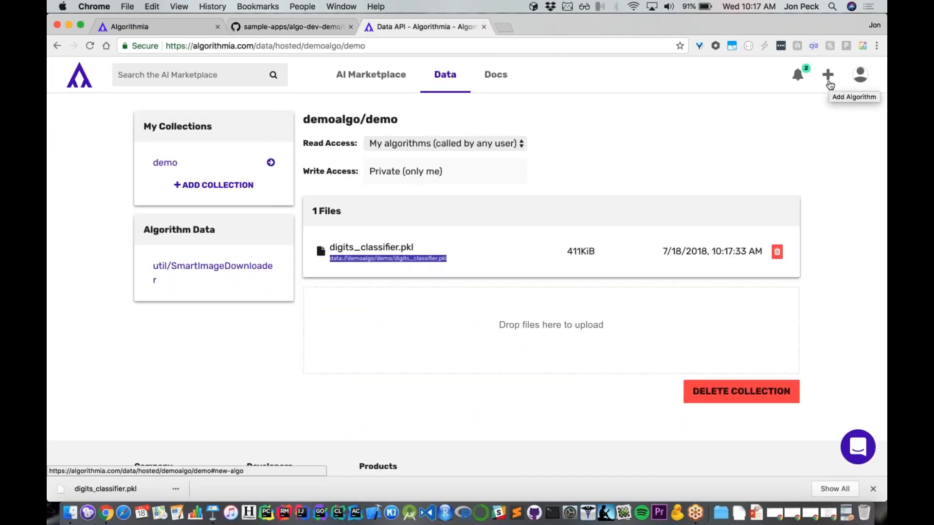
# Create algorithm digitsclassifier1 with full internet access, algorithm calling, and Advanced GPU
pyautogui.click(827, 74)
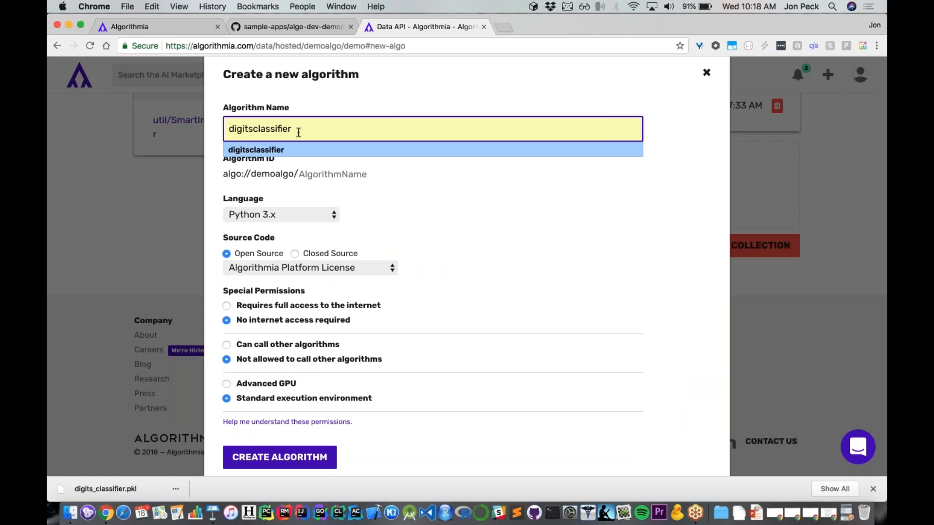
pyautogui.moveTo(333, 130)
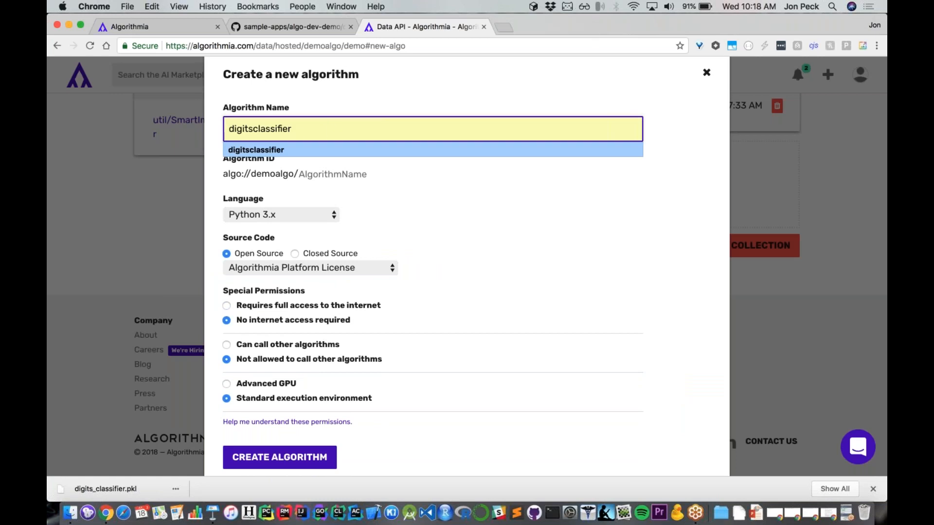
pyautogui.write('1')
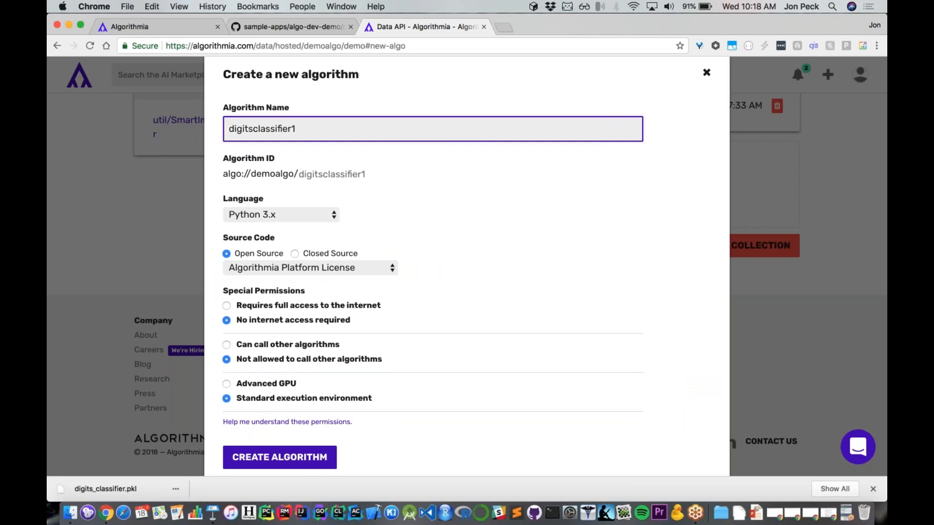
pyautogui.click(311, 255)
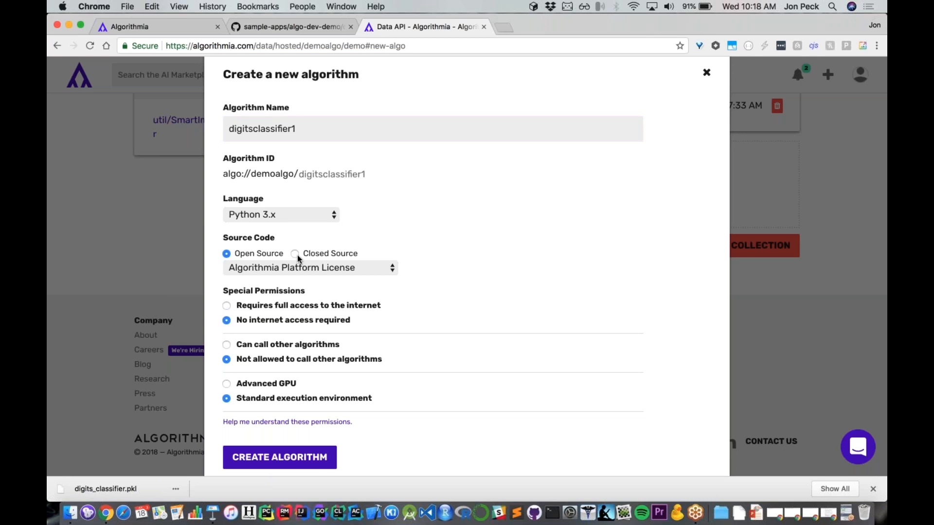
pyautogui.moveTo(299, 312)
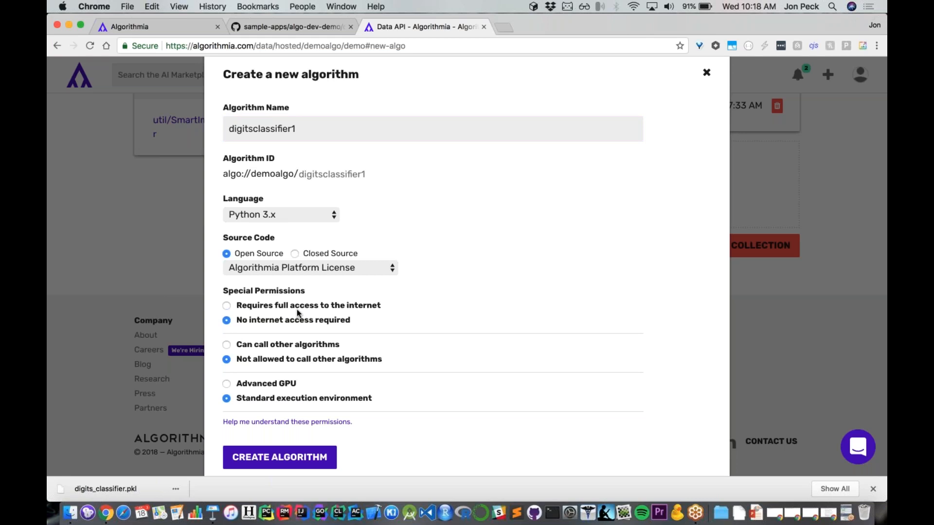
pyautogui.click(226, 304)
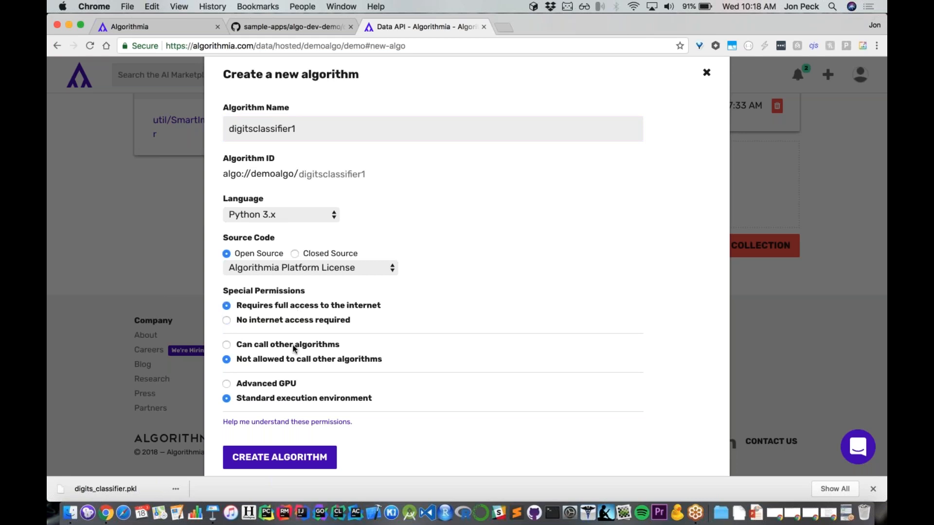
pyautogui.moveTo(292, 348)
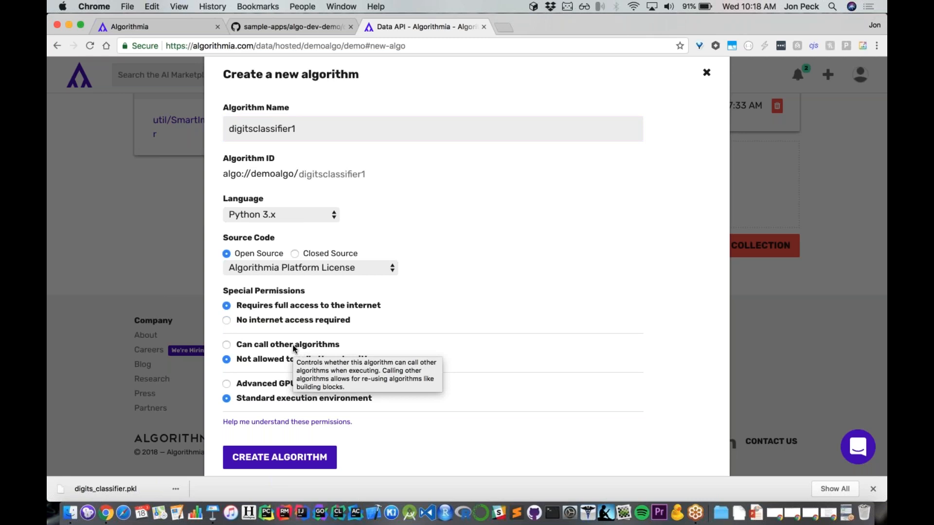
pyautogui.moveTo(292, 348)
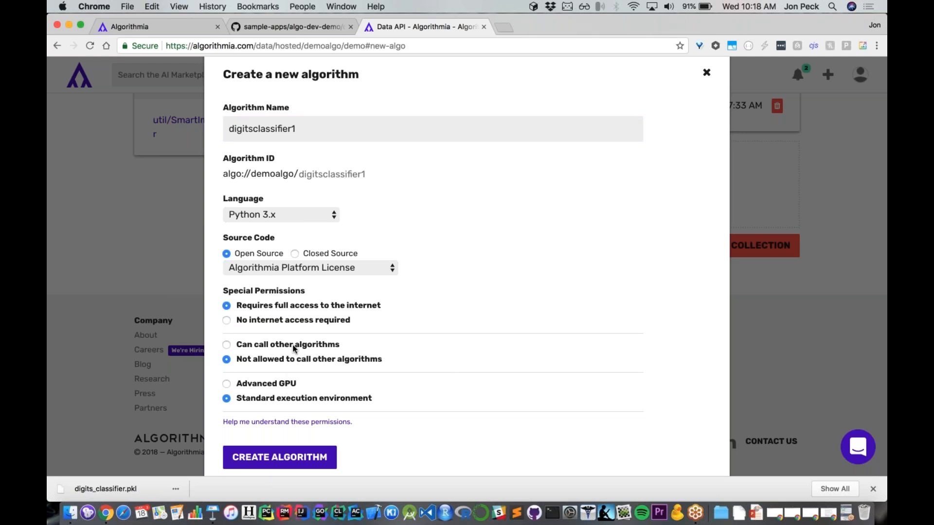
pyautogui.click(226, 344)
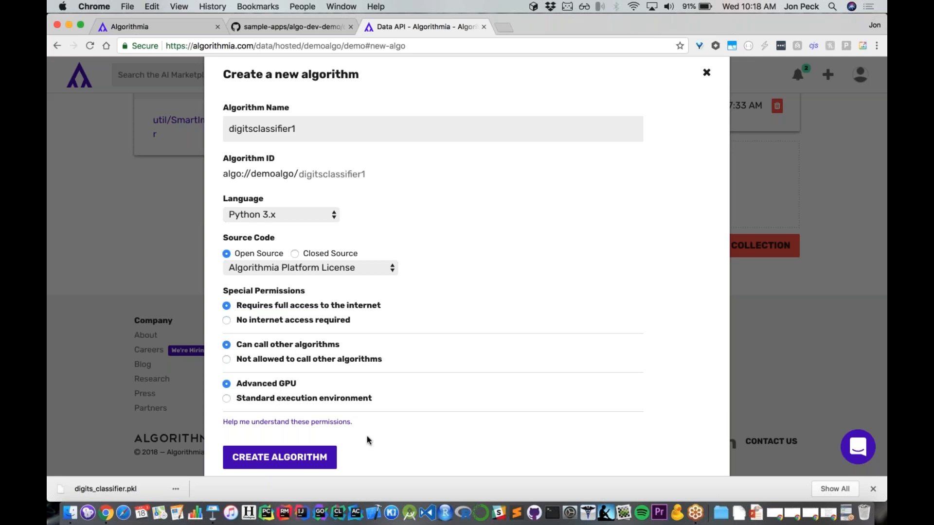
pyautogui.click(279, 457)
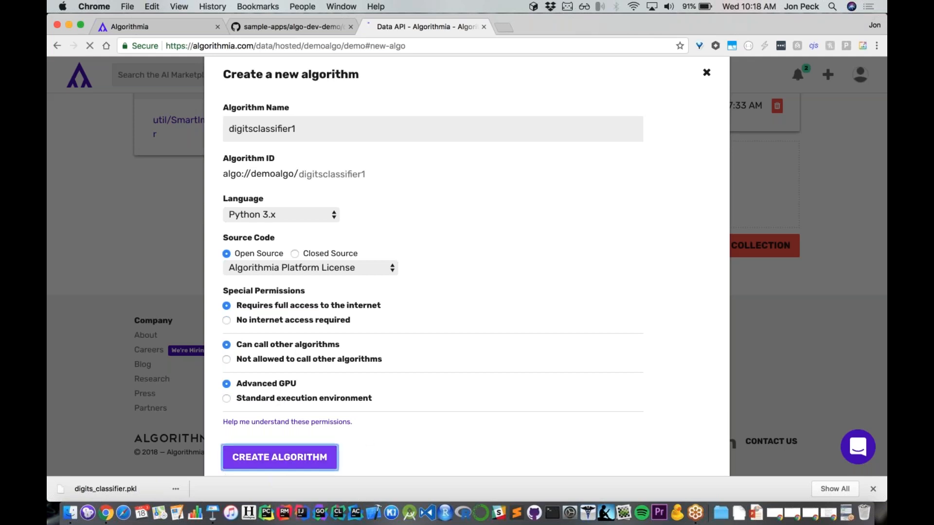
pyautogui.click(279, 457)
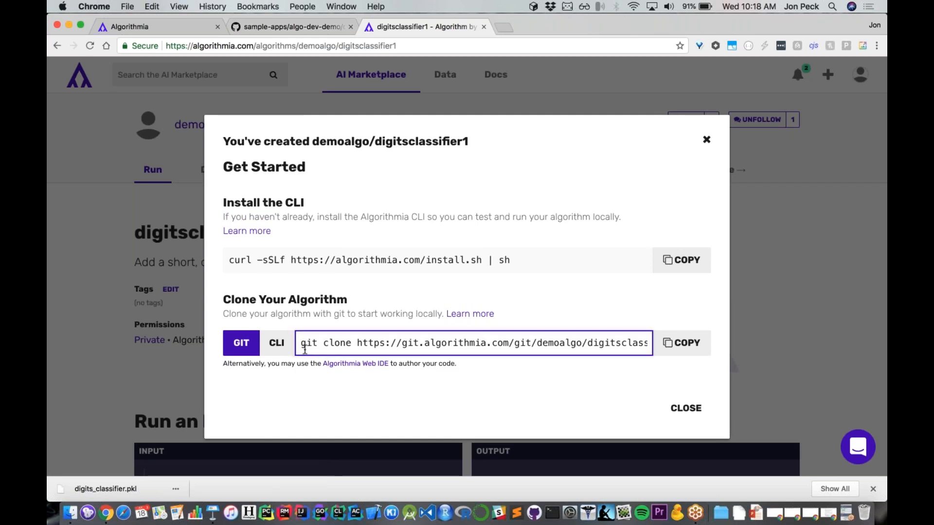
# In the Web IDE, add '# data://demoalgo/demo/digits_classifier.pkl' atop digitsclassifier1.py
pyautogui.tripleClick(473, 342)
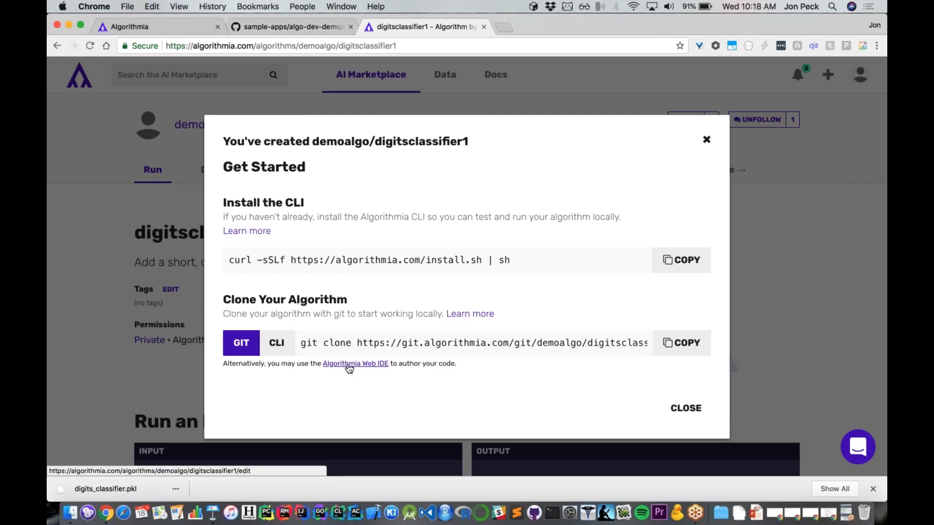
pyautogui.click(355, 364)
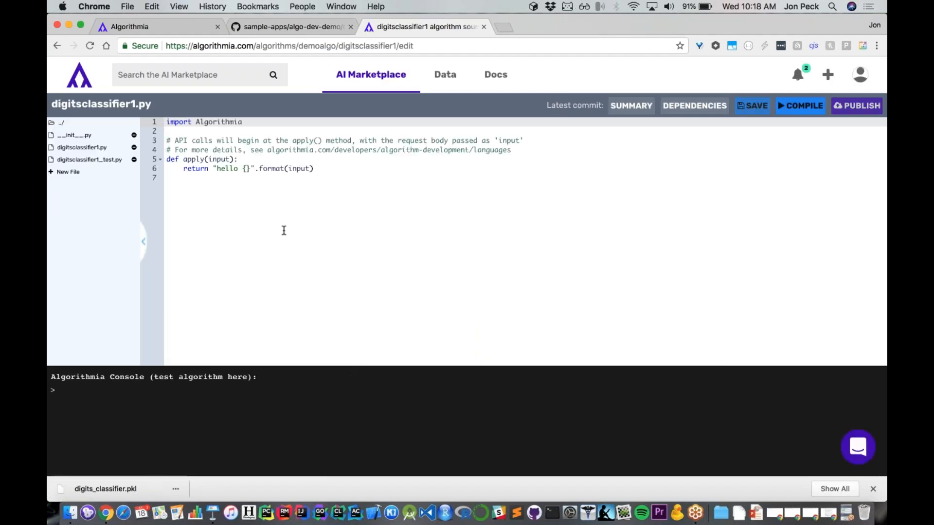
pyautogui.press('Return')
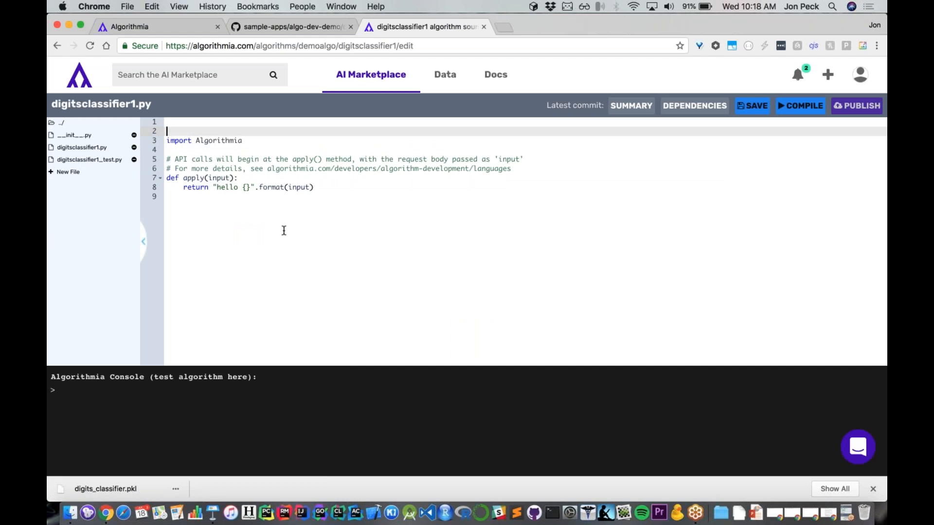
pyautogui.write('# data://demoalgo/demo/digits_classifier.pkl')
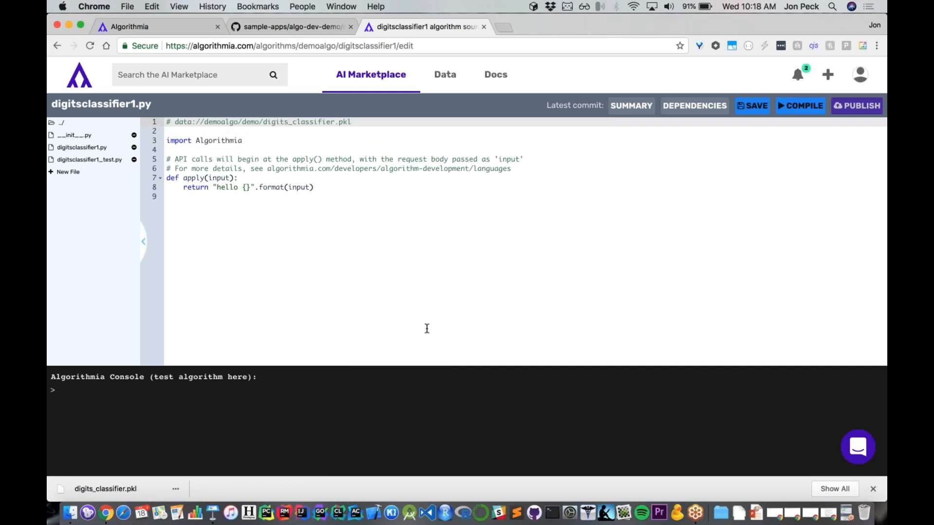
pyautogui.click(291, 26)
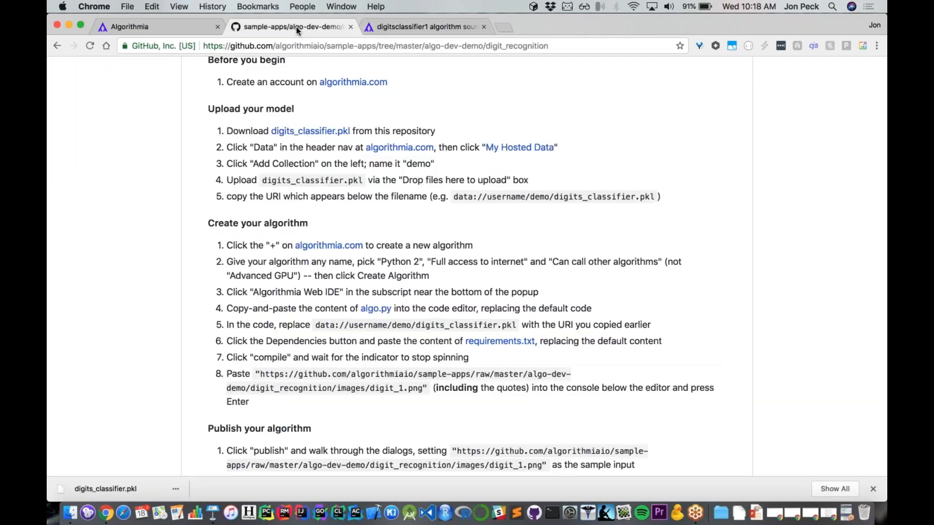
# Open algo.py on GitHub and highlight its Algorithmia and PIL imports and model-loading lines
pyautogui.scroll(3)
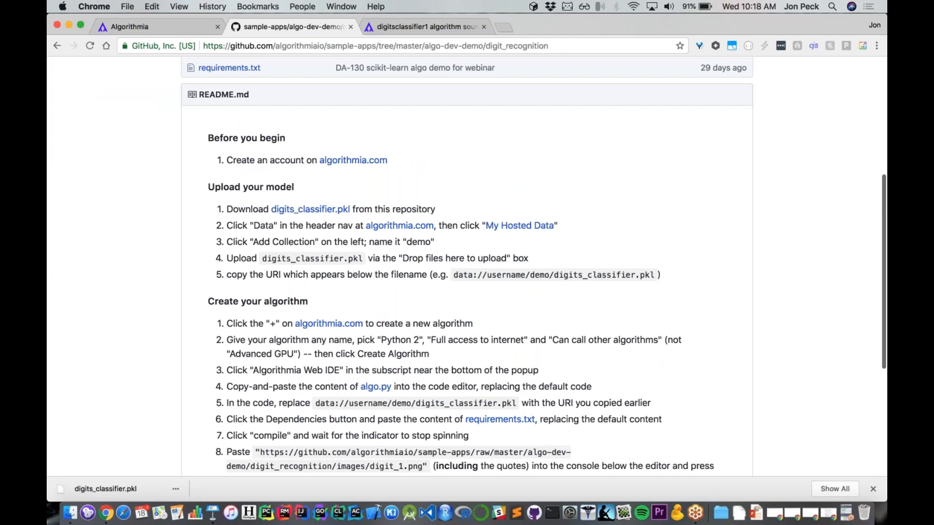
pyautogui.scroll(3)
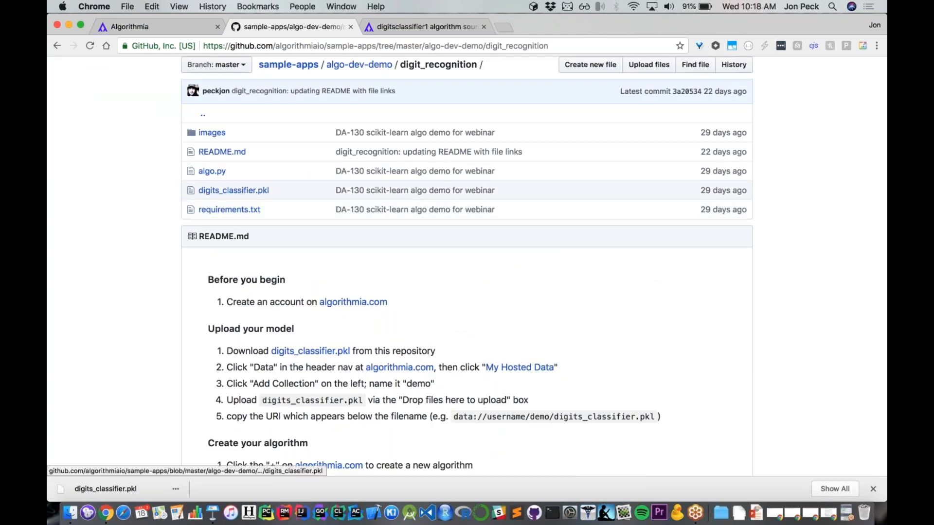
pyautogui.click(211, 170)
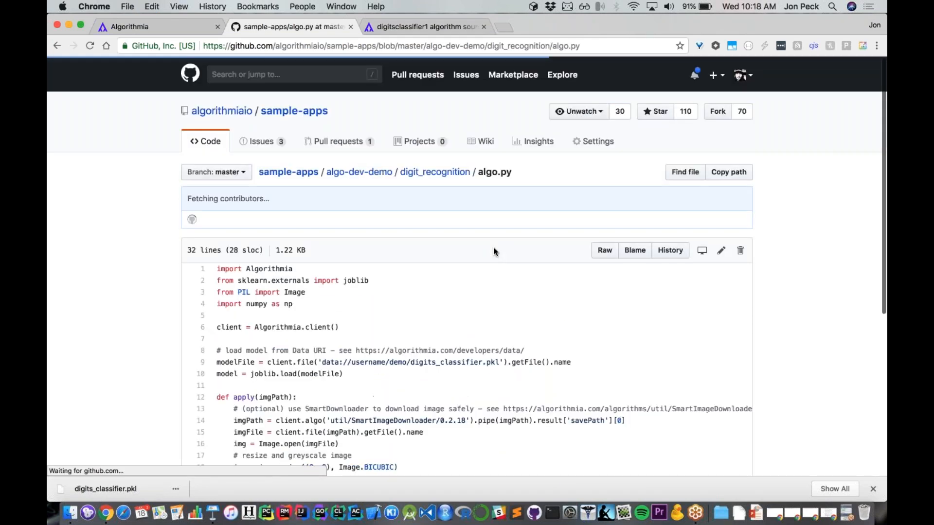
pyautogui.scroll(-3)
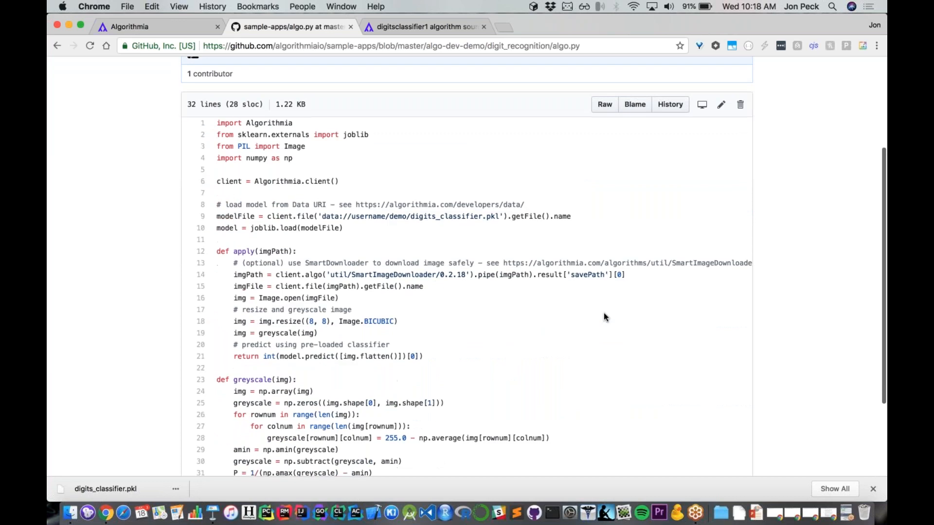
pyautogui.doubleClick(255, 123)
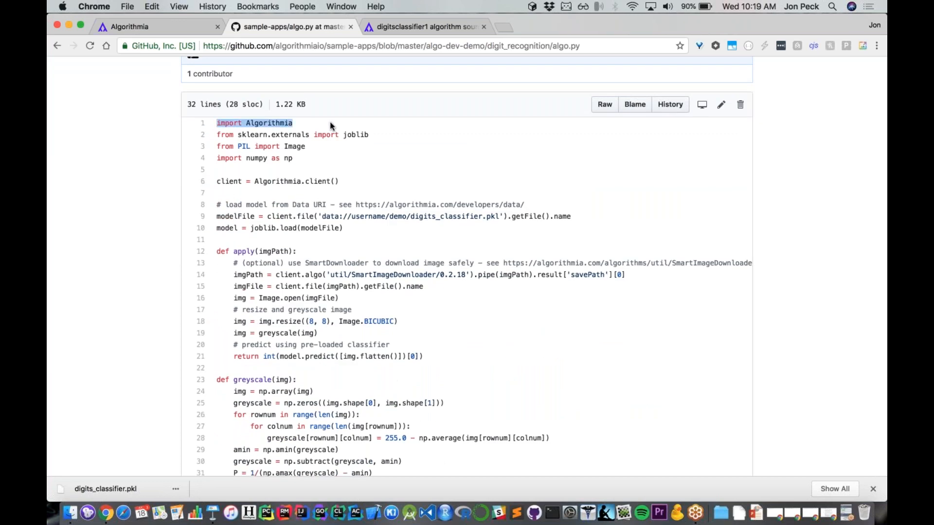
pyautogui.doubleClick(252, 135)
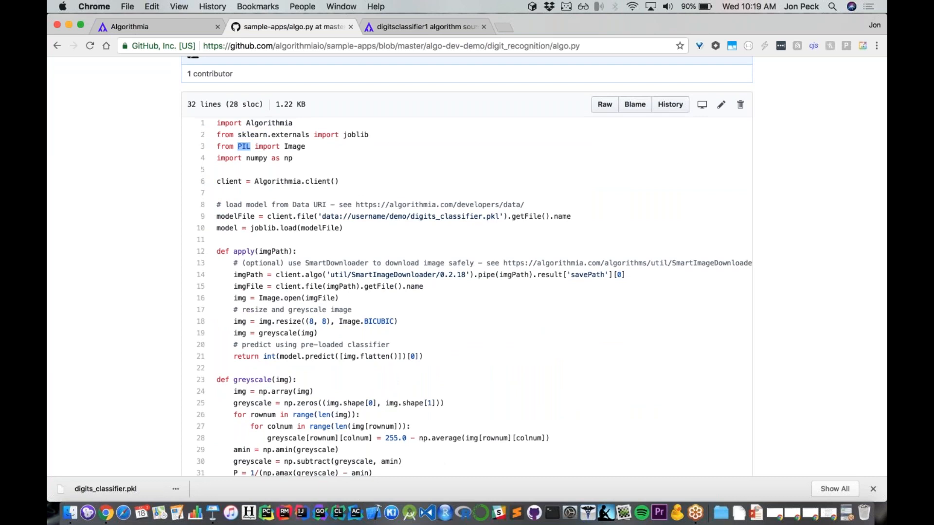
pyautogui.moveTo(326, 162)
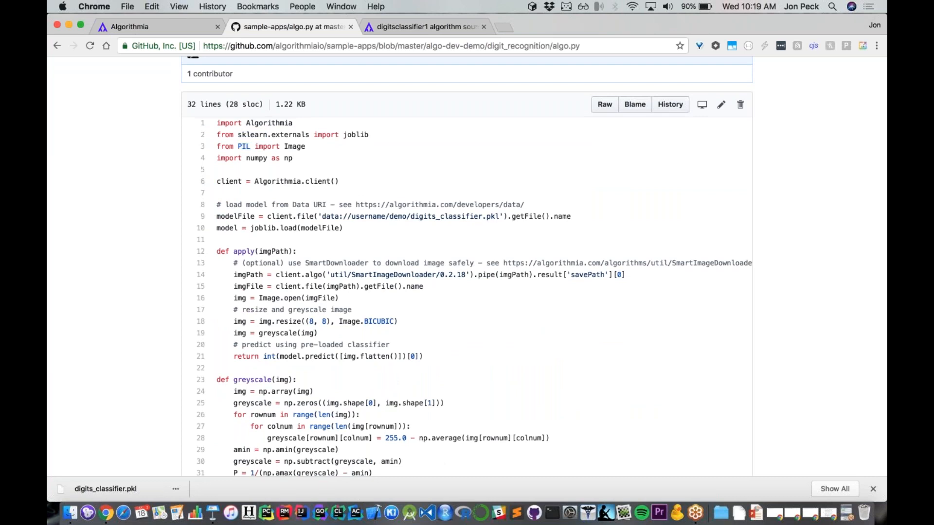
pyautogui.doubleClick(256, 158)
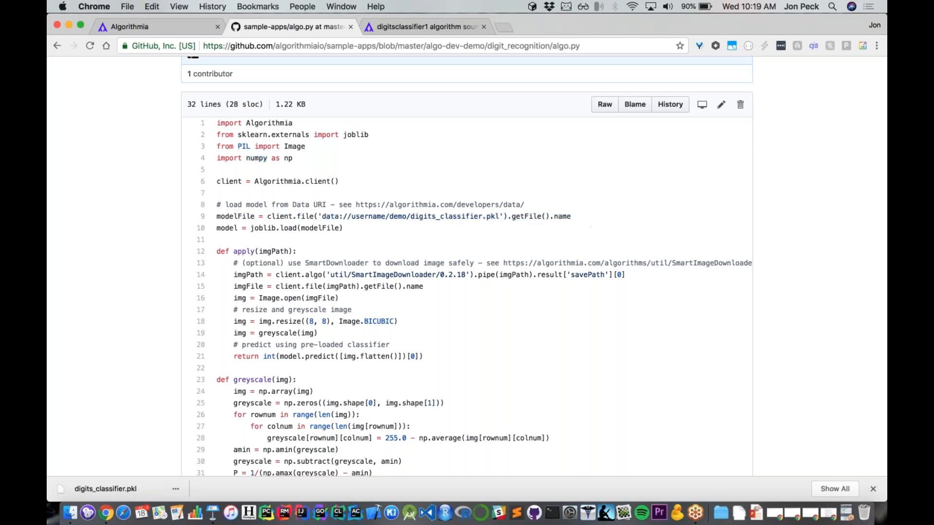
pyautogui.doubleClick(262, 228)
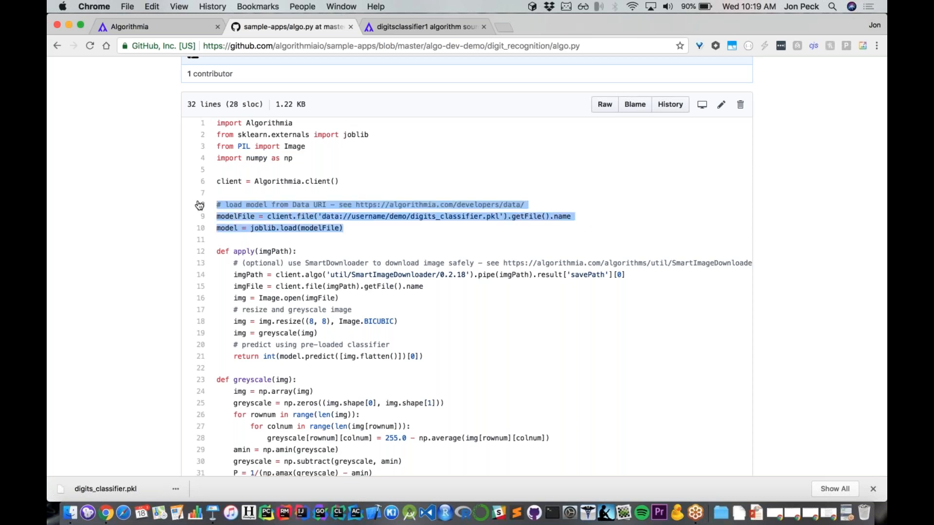
pyautogui.moveTo(393, 240)
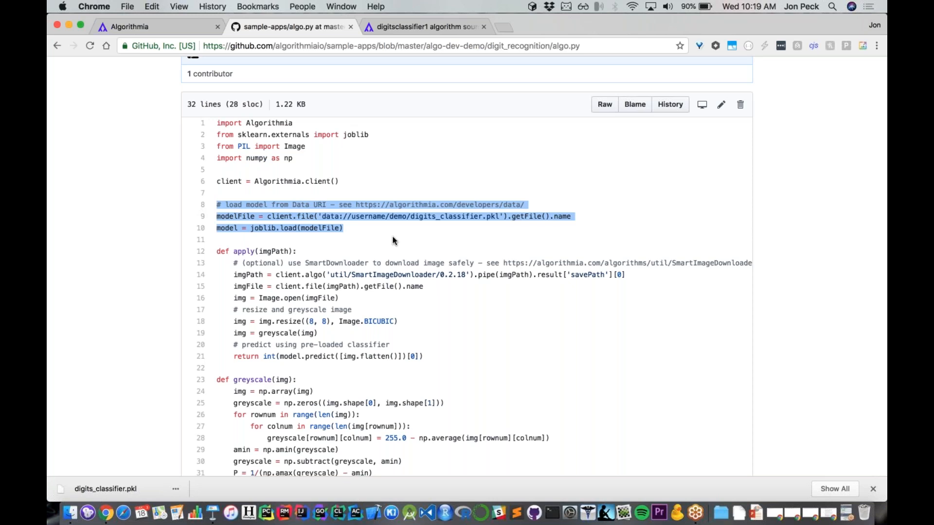
pyautogui.moveTo(193, 208)
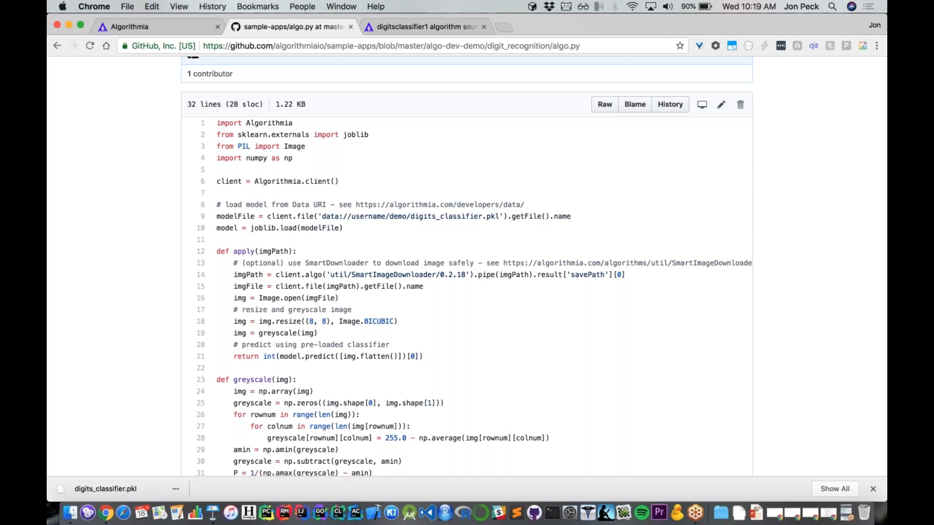
# Walk through the apply function: imgPath, SmartImageDownloader, imgFile, resize, greyscale and int prediction
pyautogui.doubleClick(243, 250)
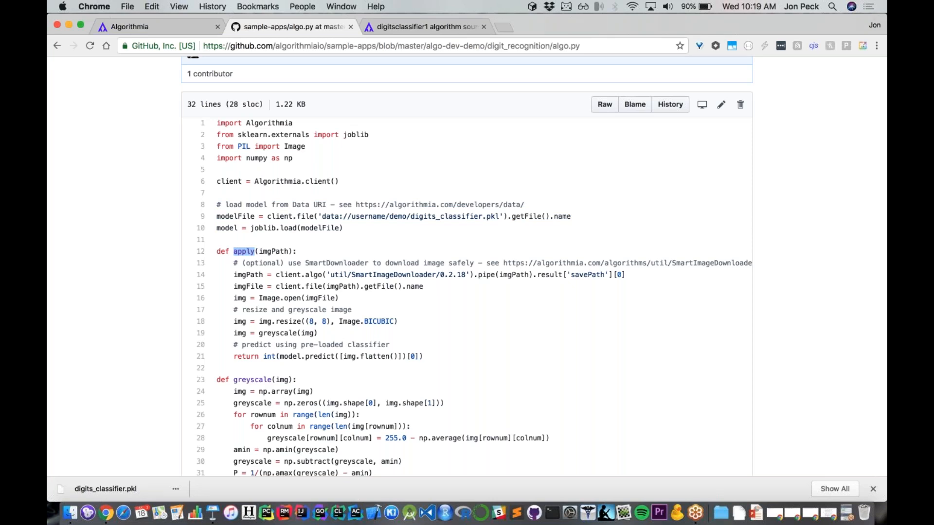
pyautogui.click(273, 251)
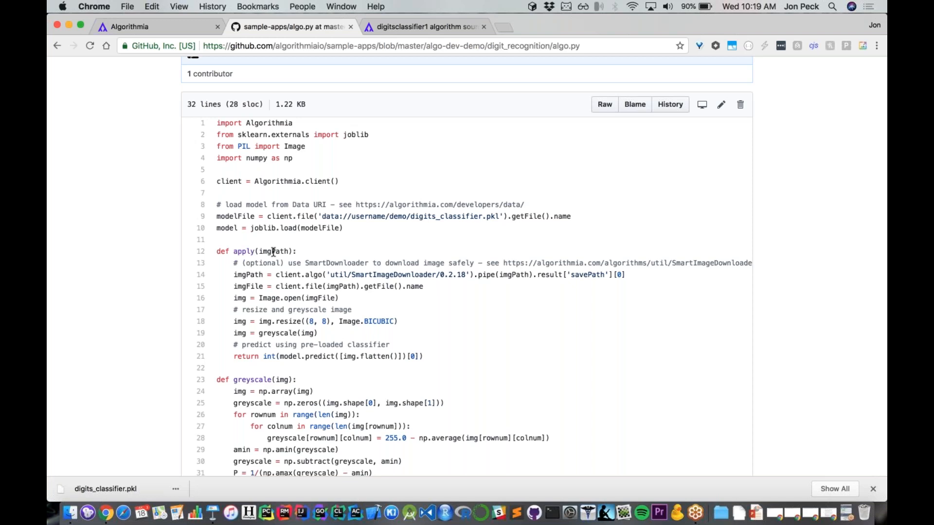
pyautogui.doubleClick(273, 251)
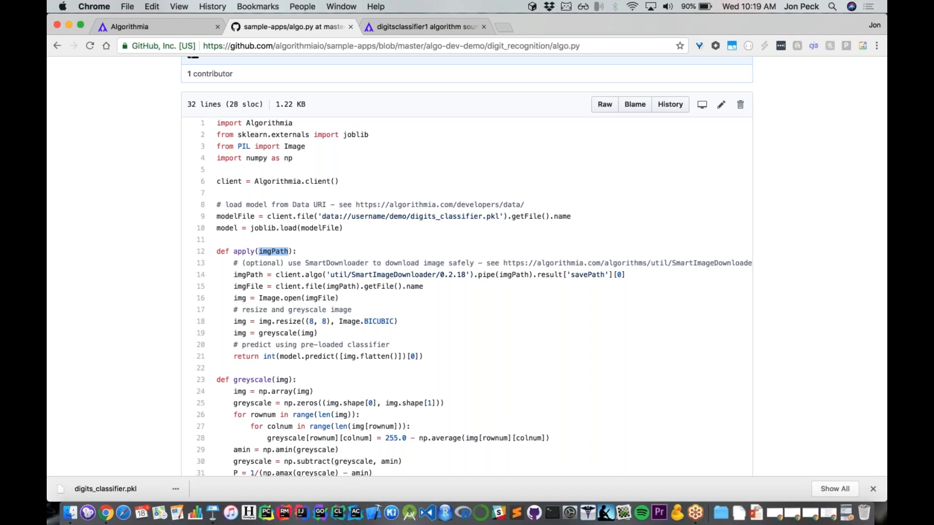
pyautogui.moveTo(380, 272)
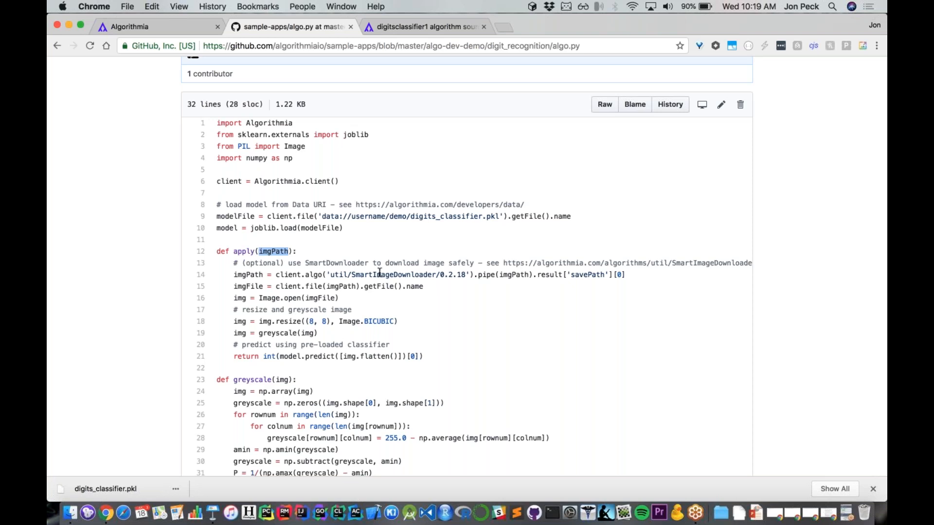
pyautogui.doubleClick(392, 274)
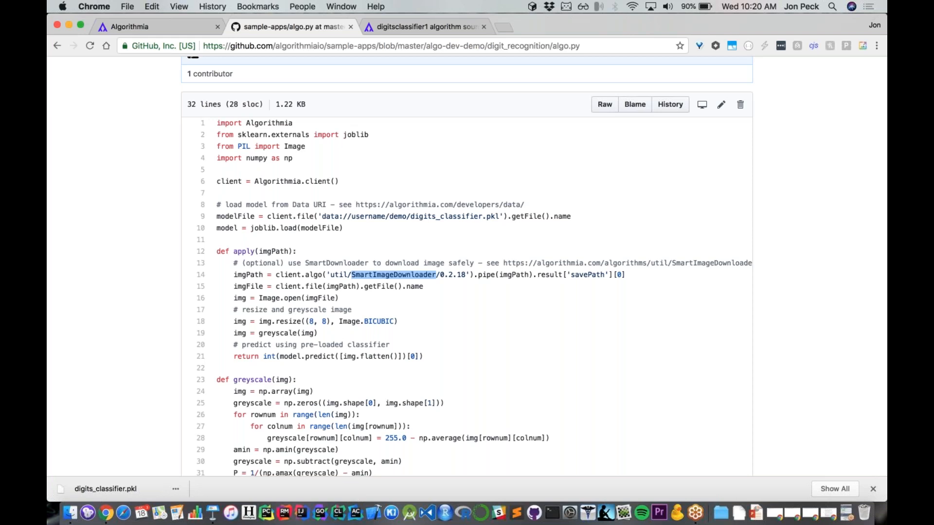
pyautogui.moveTo(243, 274)
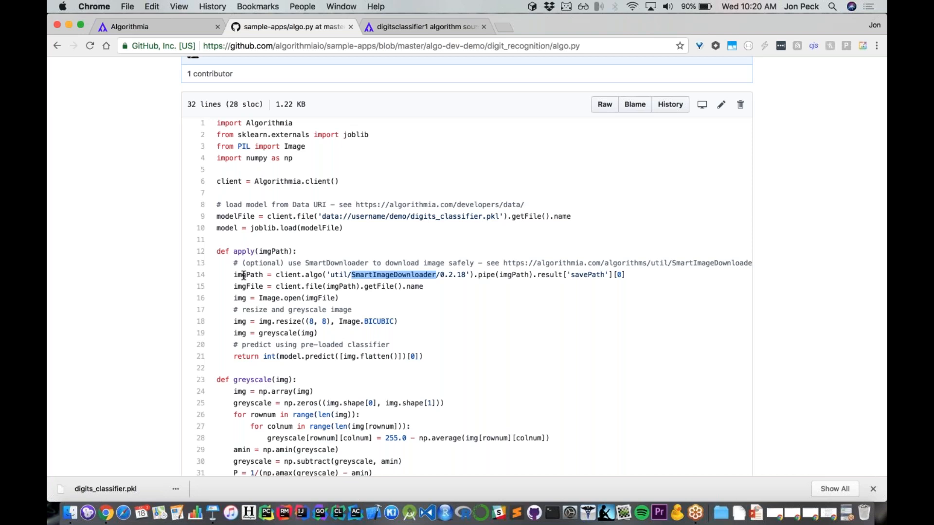
pyautogui.doubleClick(247, 274)
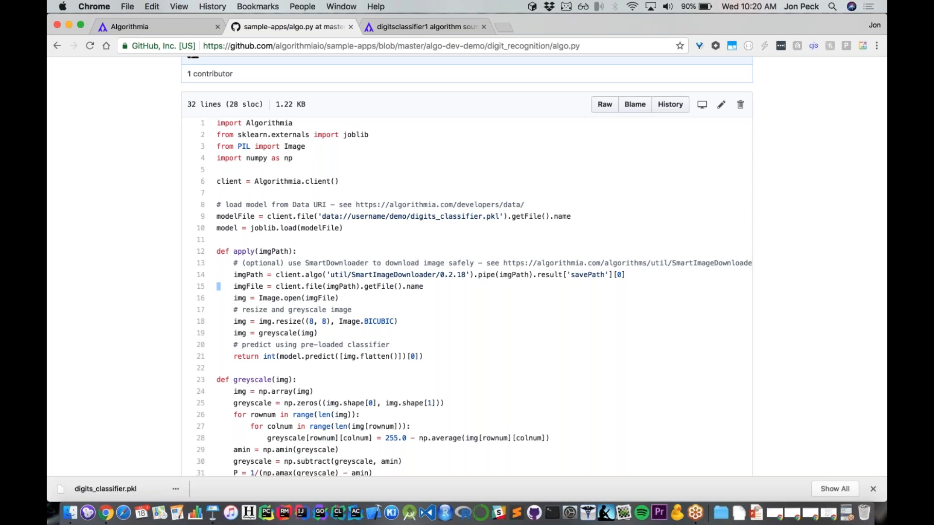
pyautogui.doubleClick(337, 275)
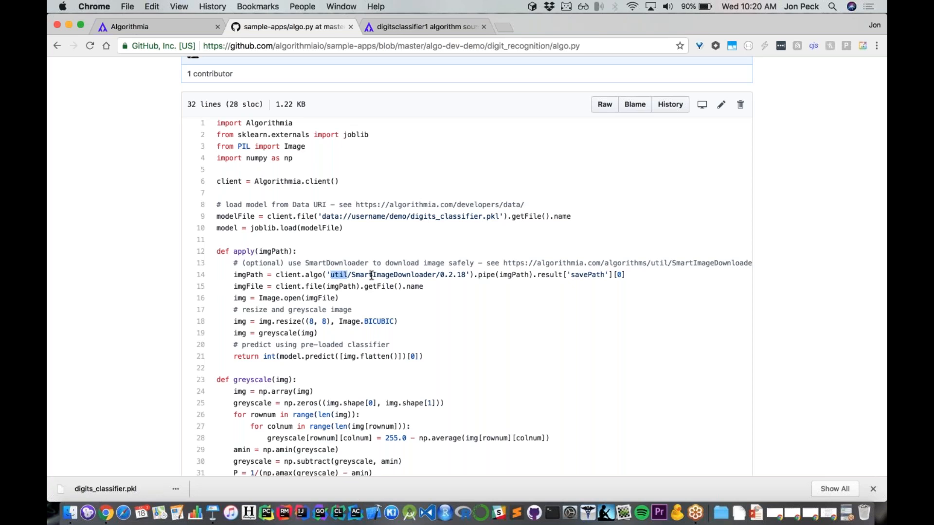
pyautogui.moveTo(283, 274)
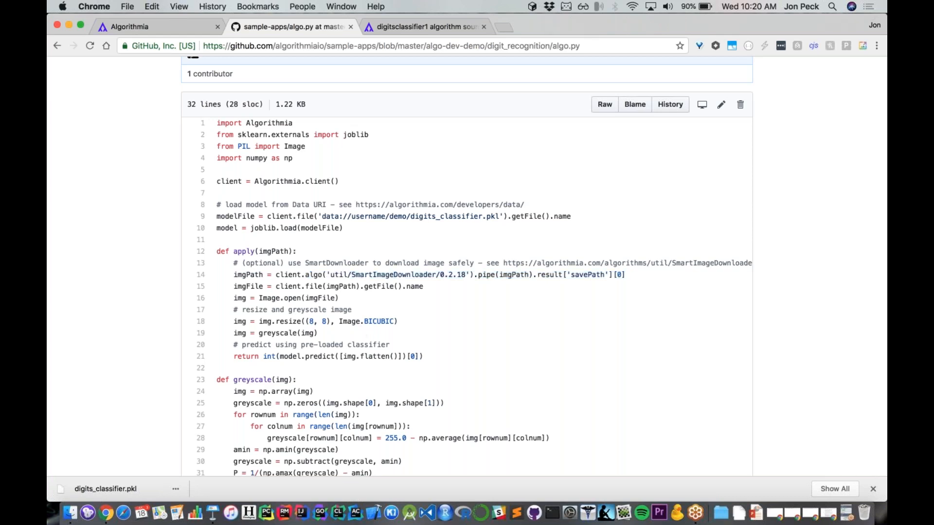
pyautogui.doubleClick(247, 286)
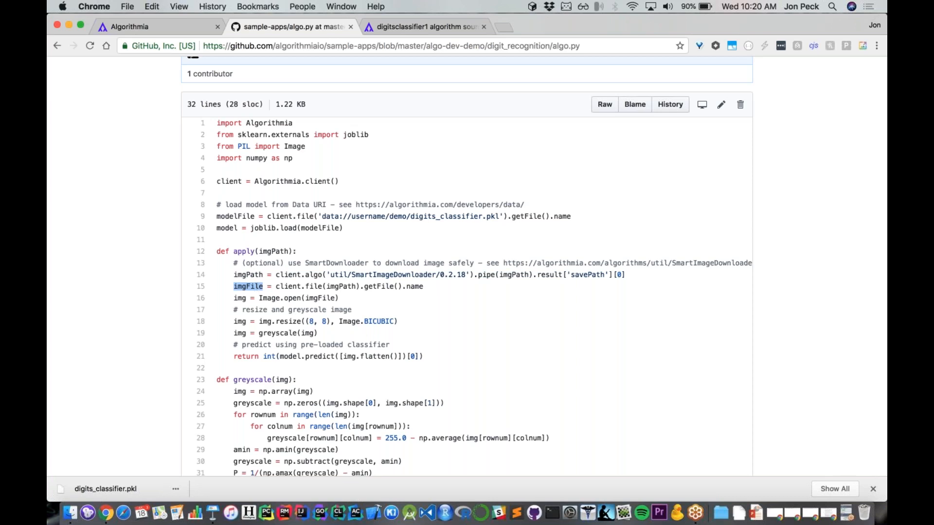
pyautogui.doubleClick(283, 321)
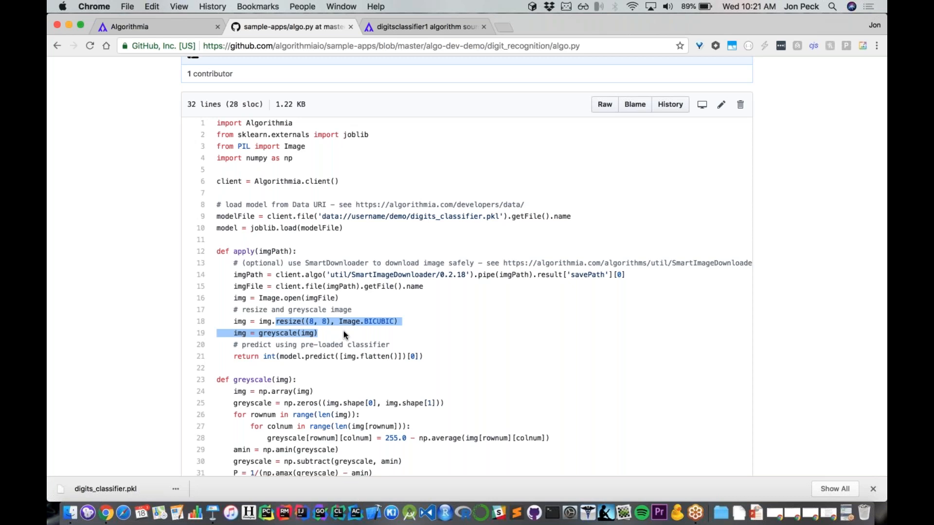
pyautogui.moveTo(278, 357)
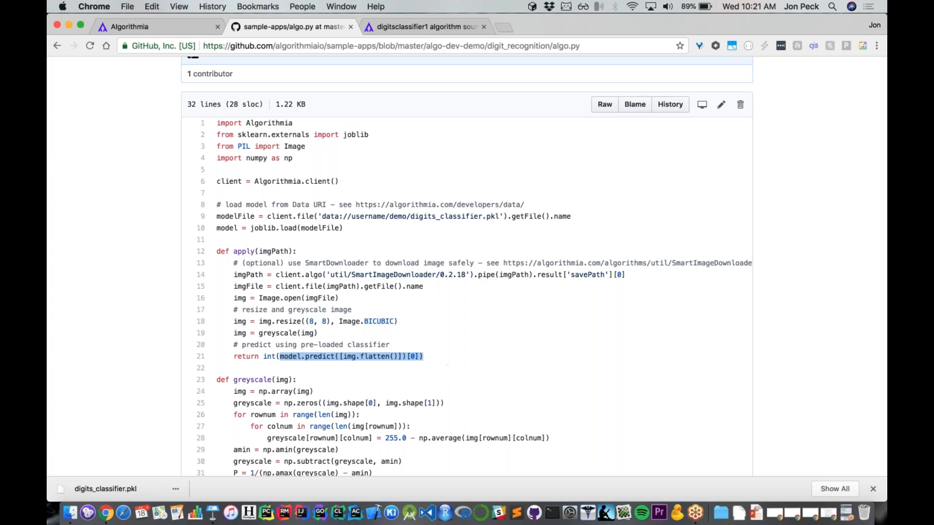
pyautogui.doubleClick(268, 356)
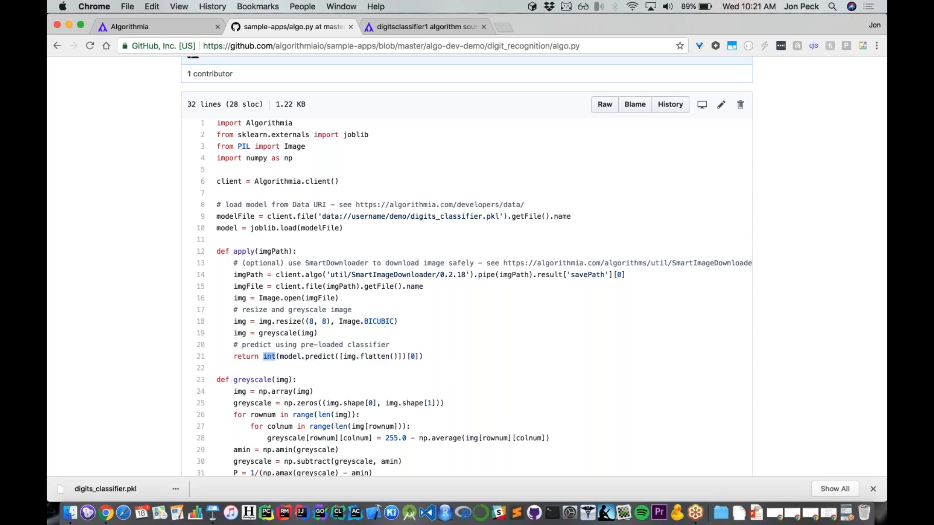
pyautogui.moveTo(433, 360)
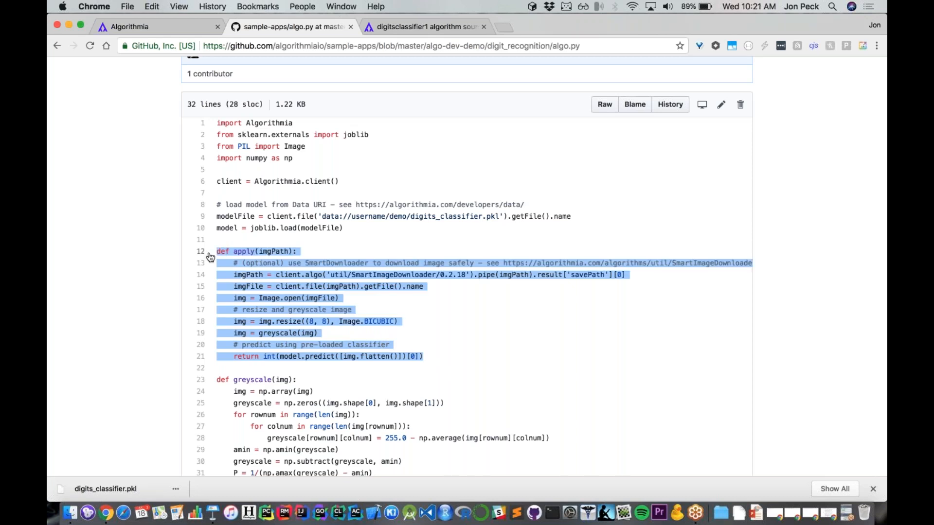
pyautogui.moveTo(267, 356)
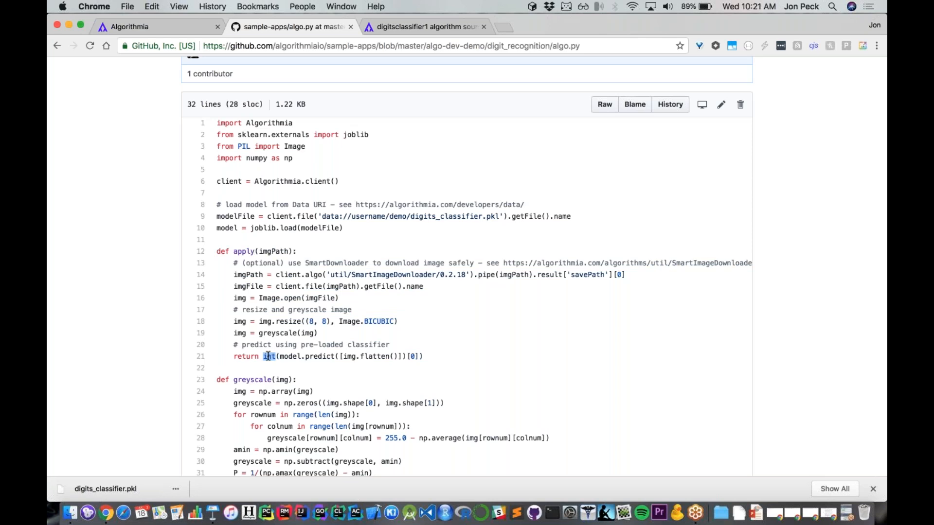
pyautogui.moveTo(215, 123)
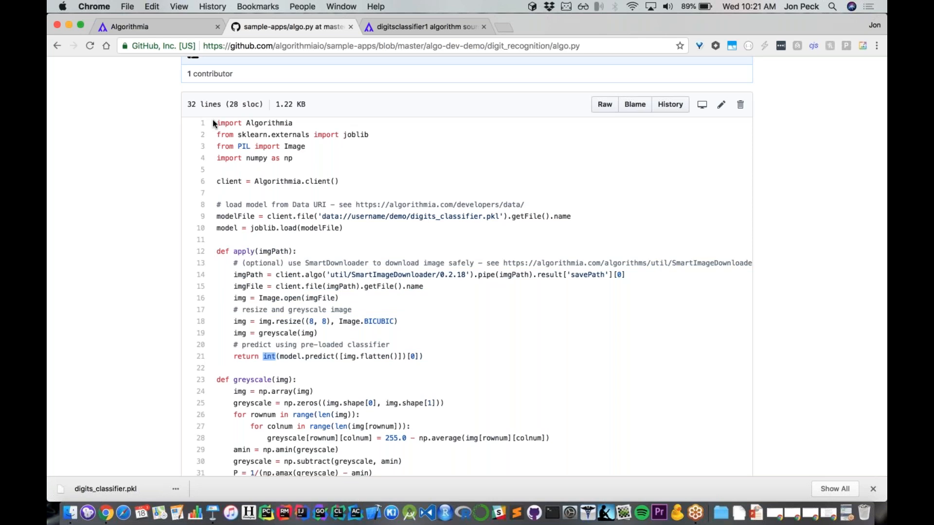
pyautogui.scroll(-3)
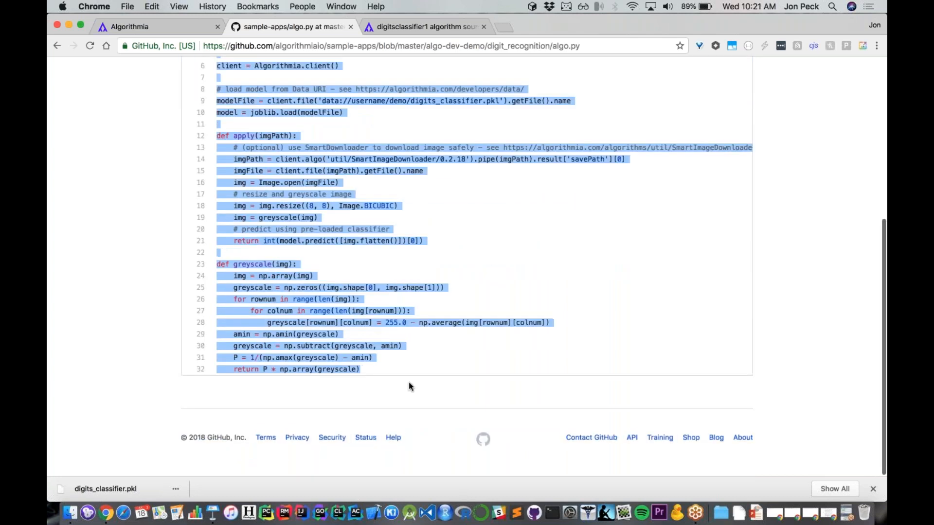
# Paste the algo.py code into digitsclassifier1.py, pointing the model path at data://demoalgo/demo/digits_classifier.pkl
pyautogui.click(152, 6)
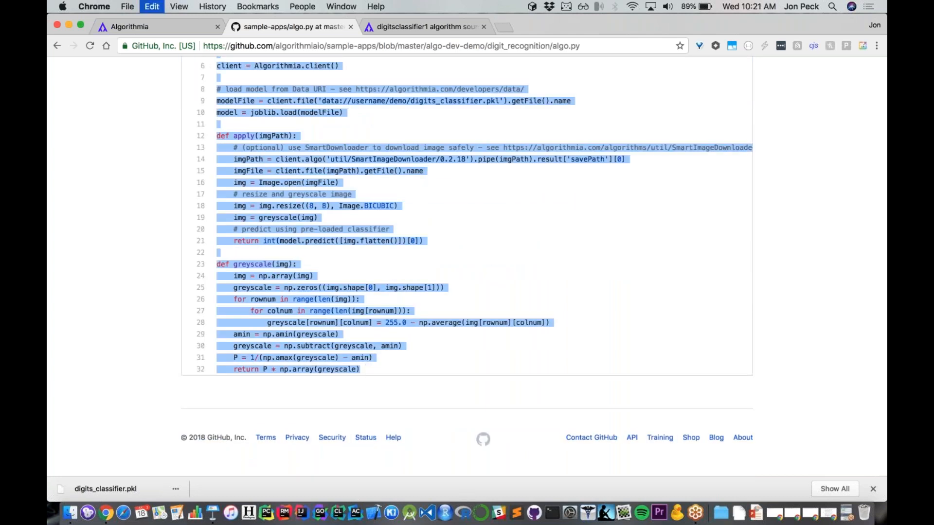
pyautogui.click(424, 26)
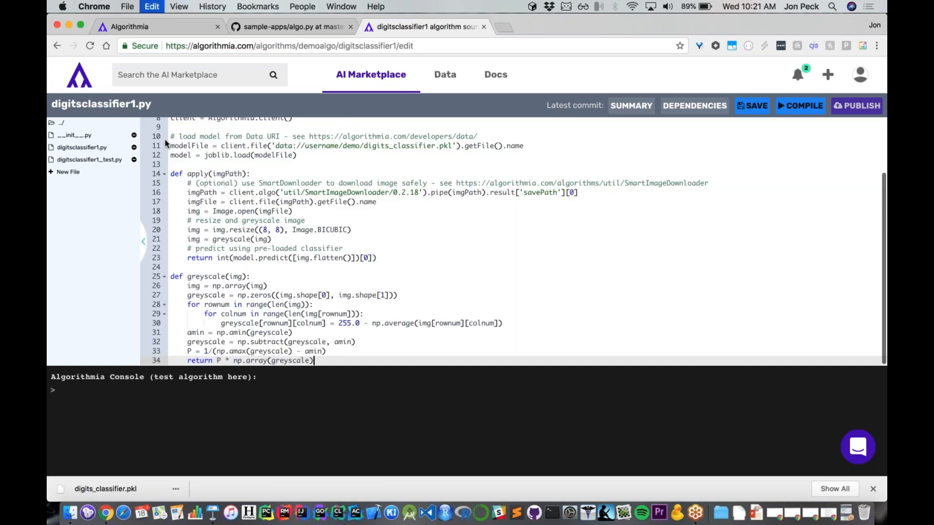
pyautogui.scroll(3)
pyautogui.write('demoalgo')
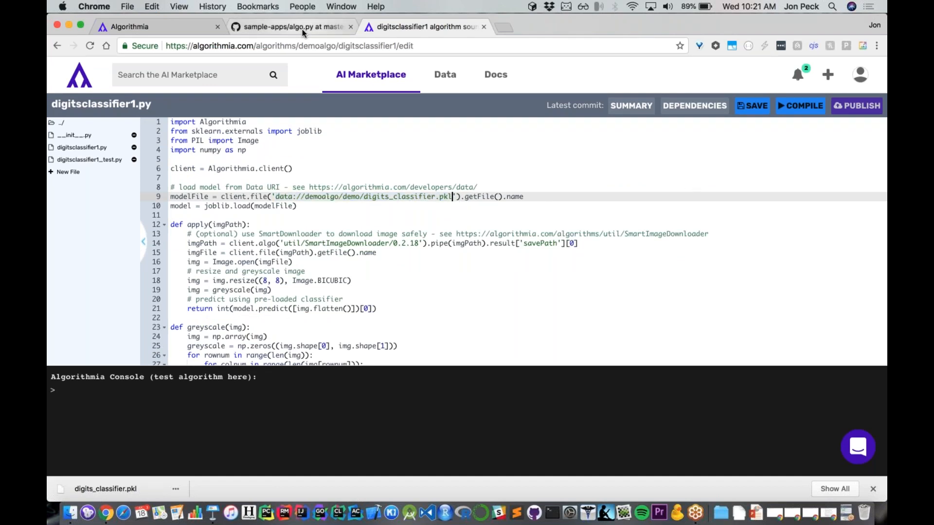
pyautogui.click(292, 27)
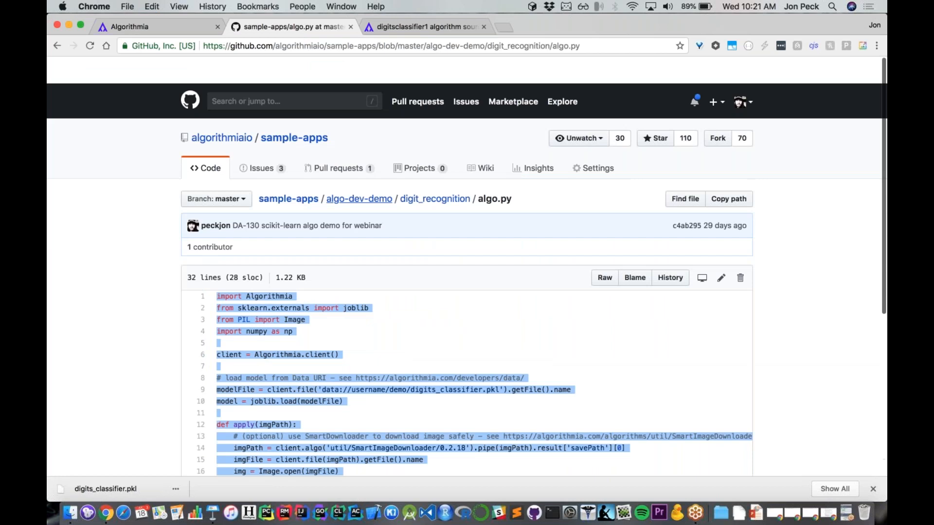
# Open digit_recognition's requirements.txt and select its four dependency lines, then return to the editor
pyautogui.click(57, 45)
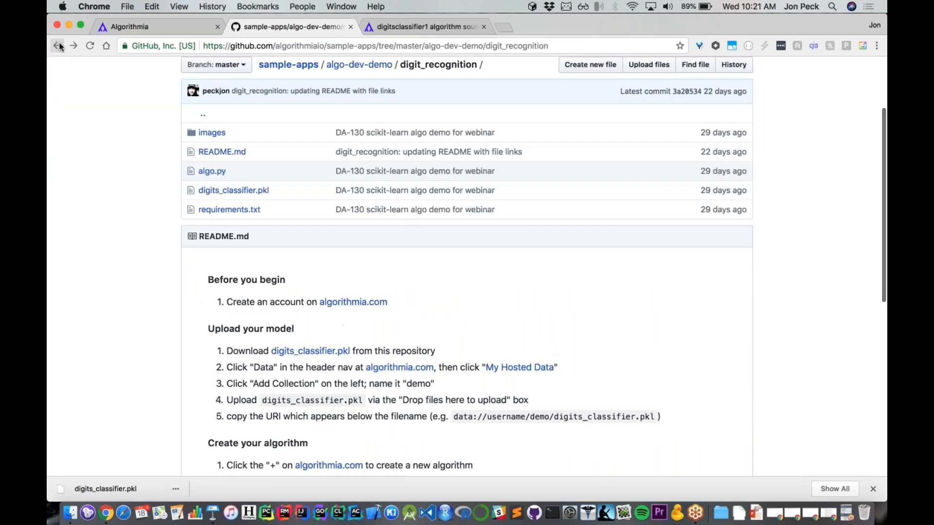
pyautogui.moveTo(222, 151)
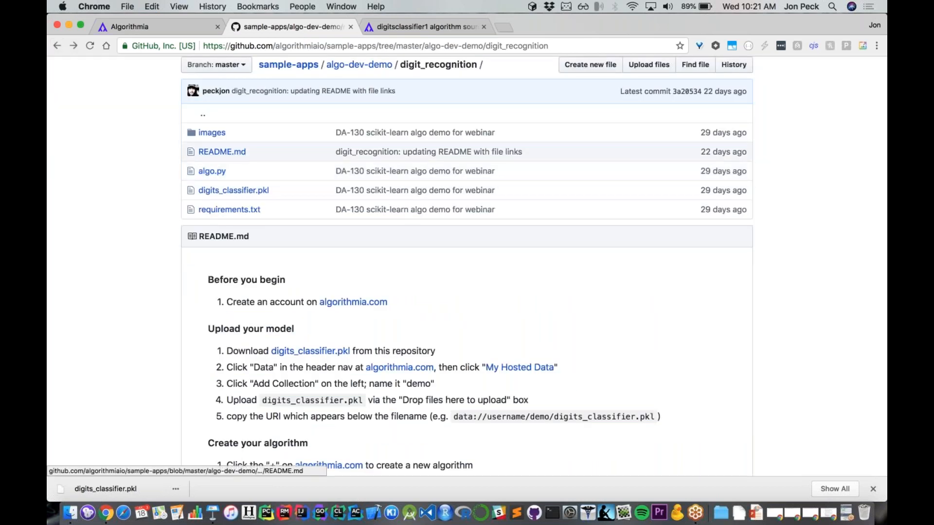
pyautogui.click(229, 209)
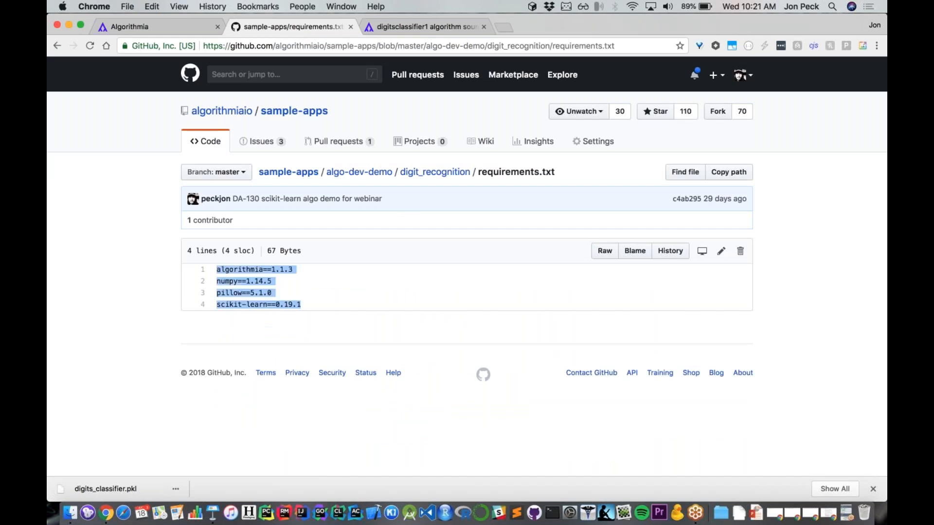
pyautogui.click(416, 327)
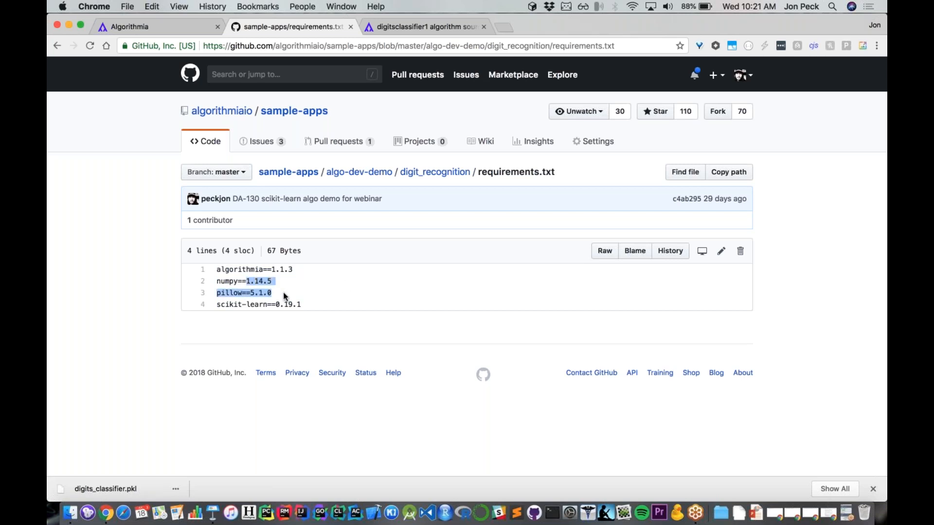
pyautogui.moveTo(314, 311)
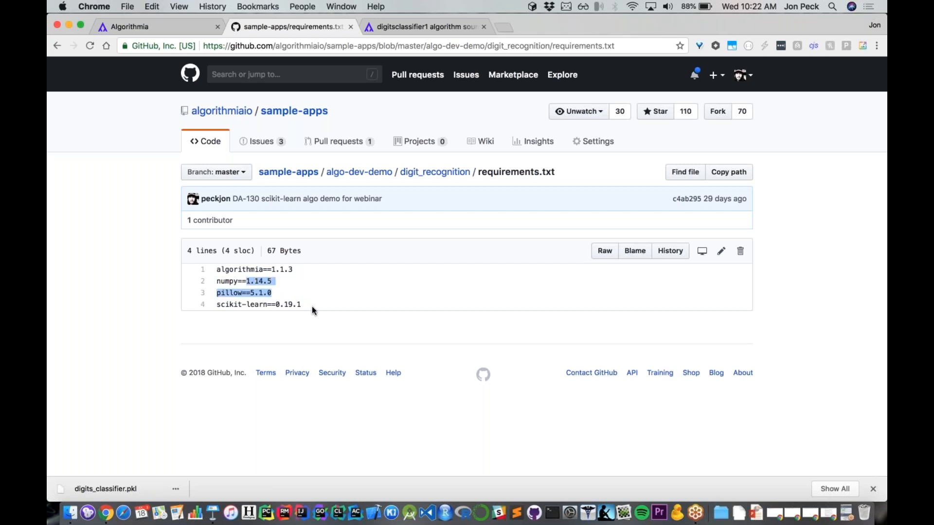
pyautogui.moveTo(309, 307)
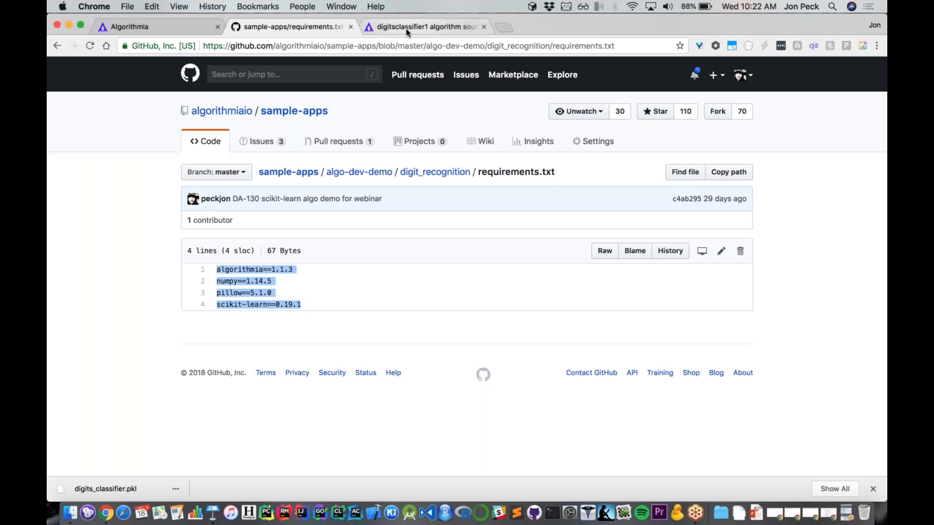
pyautogui.click(424, 27)
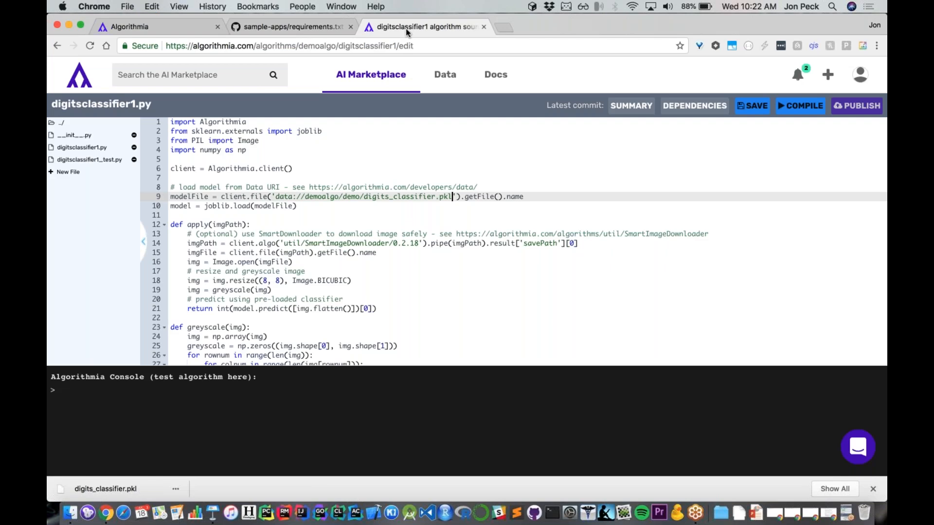
pyautogui.moveTo(695, 106)
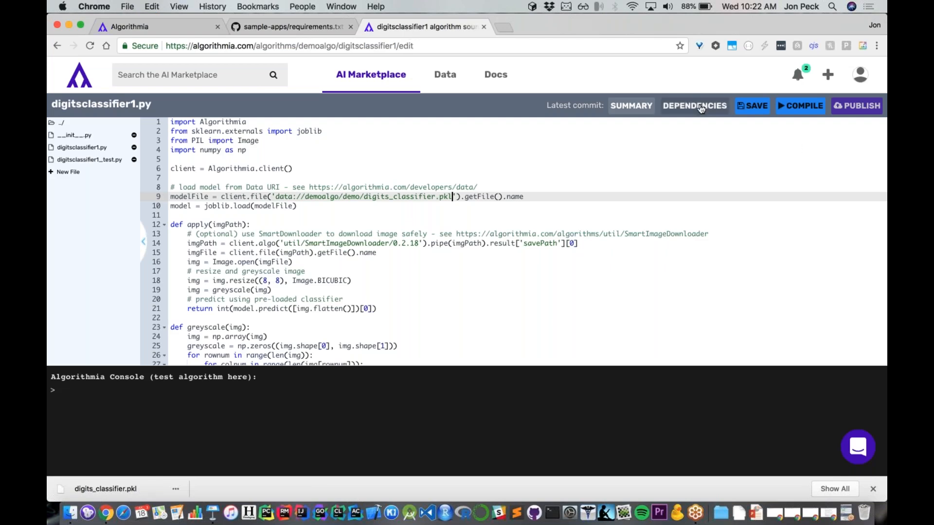
# Save the dependency list: algorithmia 1.1.3, numpy 1.14.5, pillow 5.1.0, scikit-learn 0.19.1
pyautogui.click(694, 105)
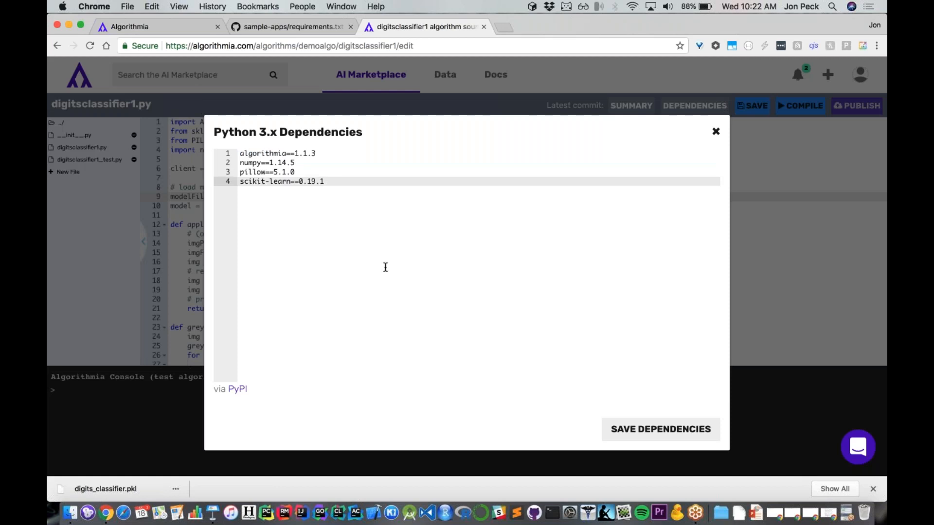
pyautogui.moveTo(660, 429)
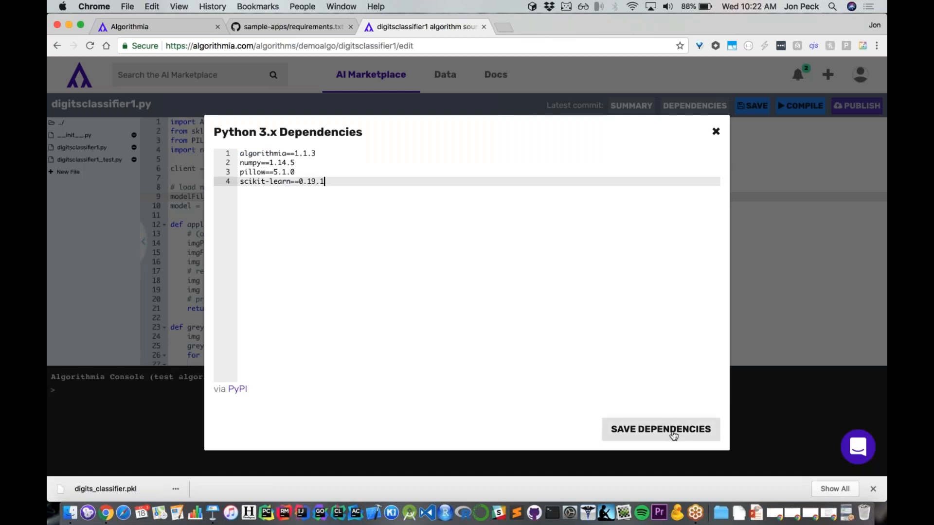
pyautogui.click(660, 429)
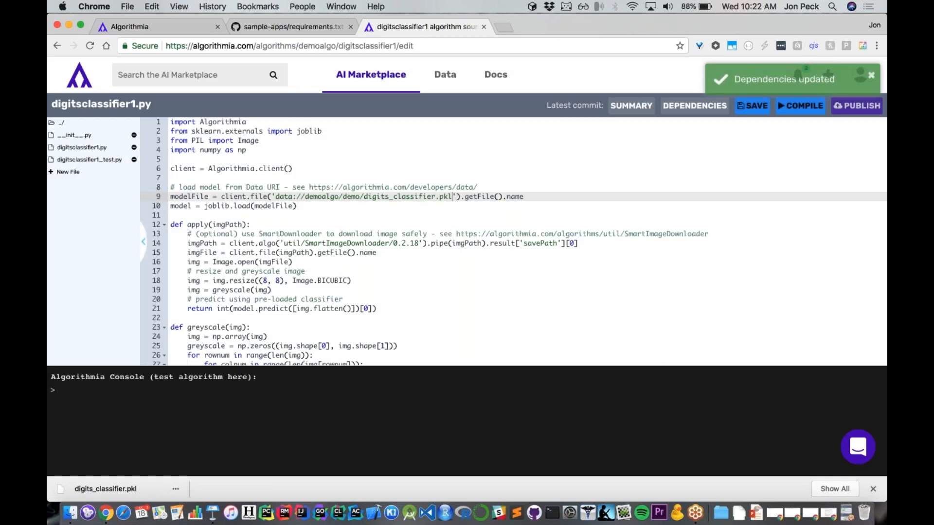
# Compile digitsclassifier1.py until the new version is online, then return to the GitHub README
pyautogui.click(752, 106)
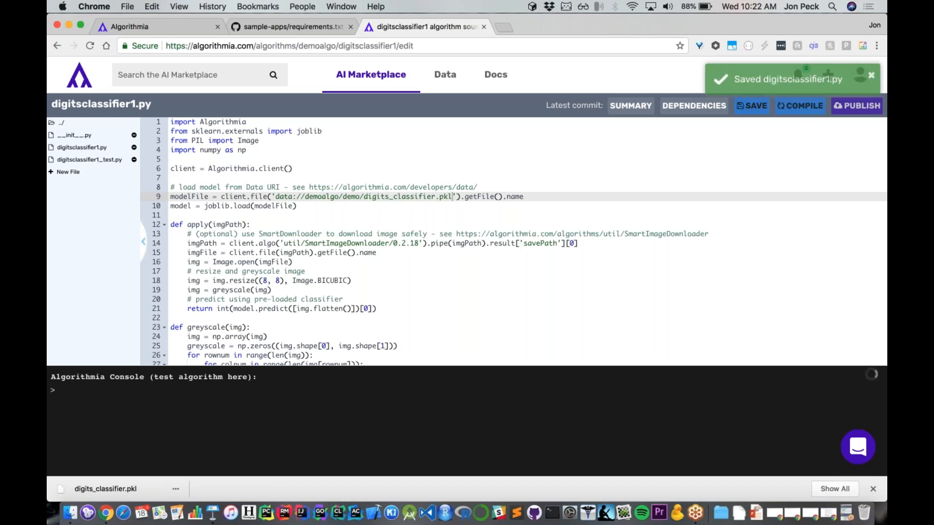
pyautogui.moveTo(804, 106)
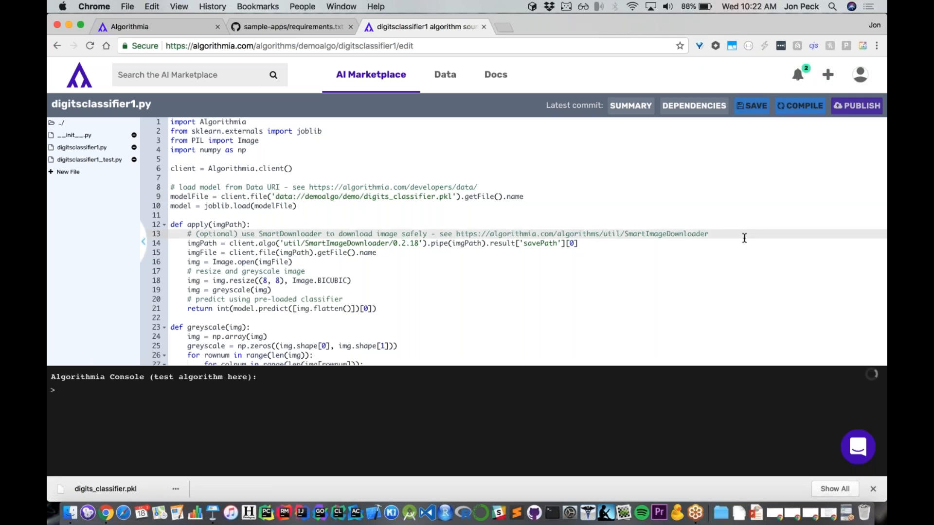
pyautogui.click(856, 106)
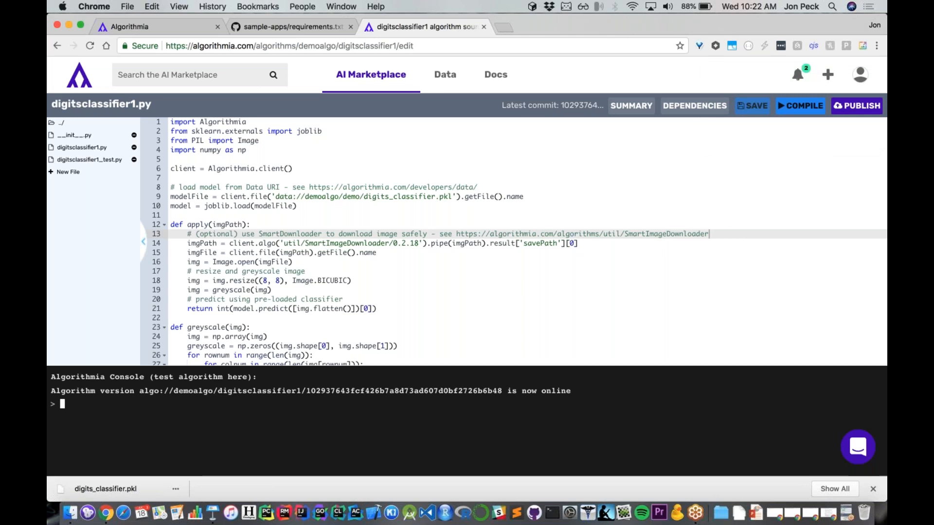
pyautogui.click(292, 26)
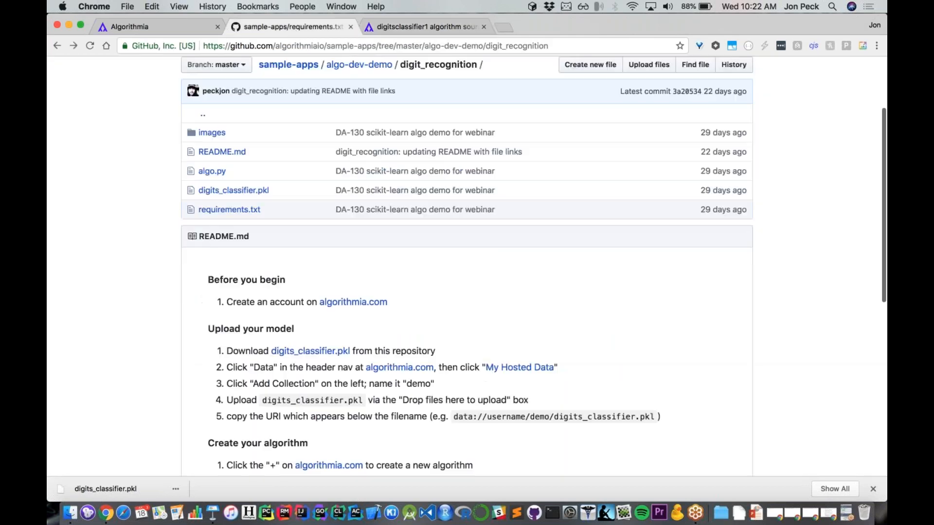
# Load the raw digit_1.png sample image in a new tab, then return to the Algorithmia editor
pyautogui.scroll(-3)
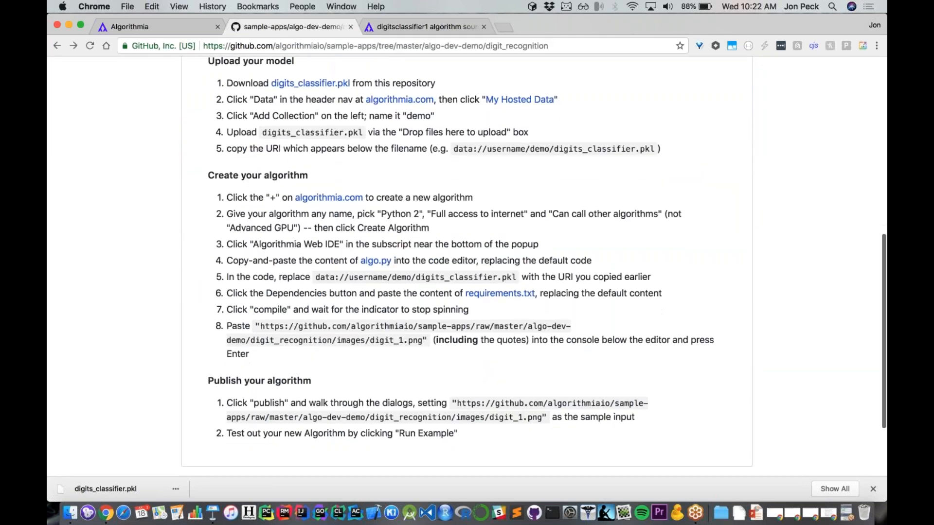
pyautogui.scroll(3)
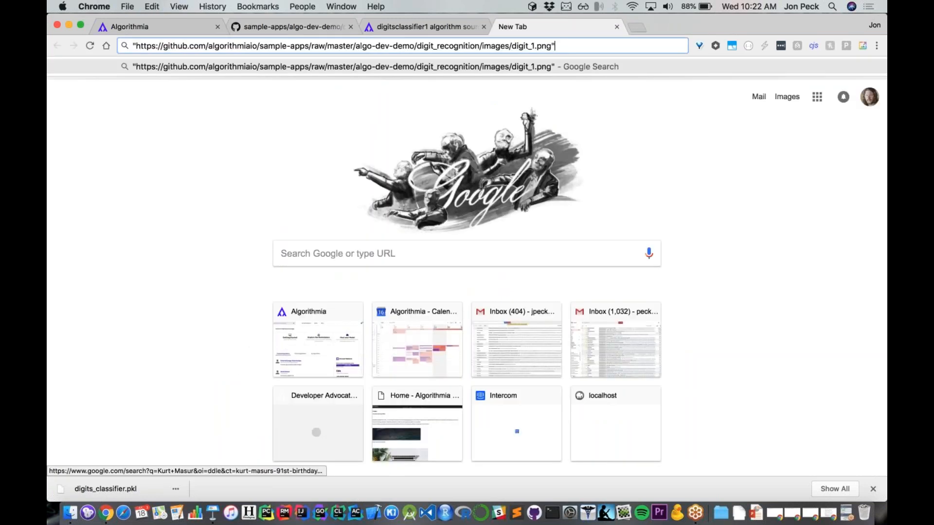
pyautogui.press('Return')
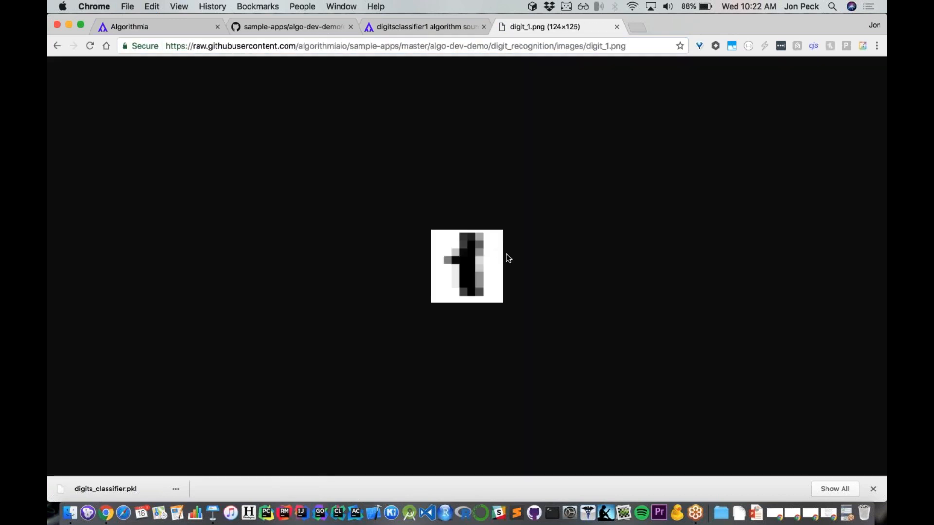
pyautogui.moveTo(650, 172)
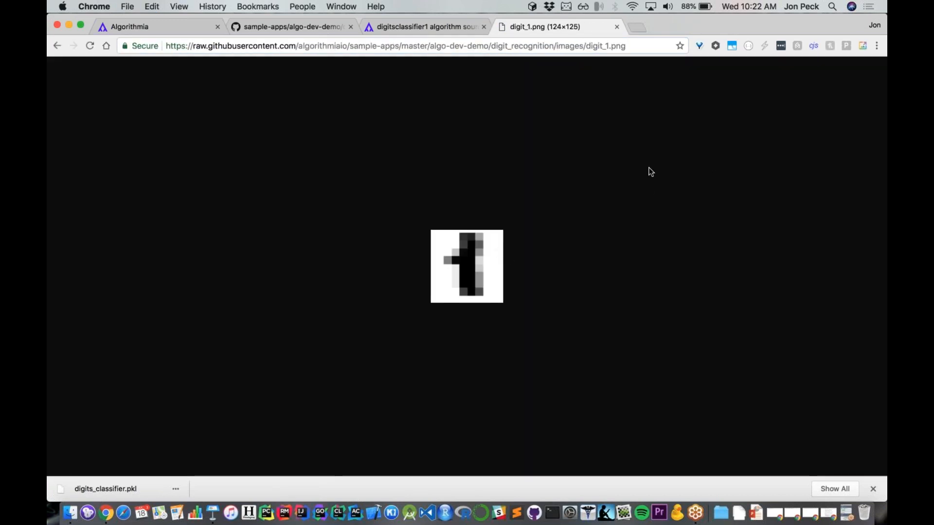
pyautogui.click(425, 26)
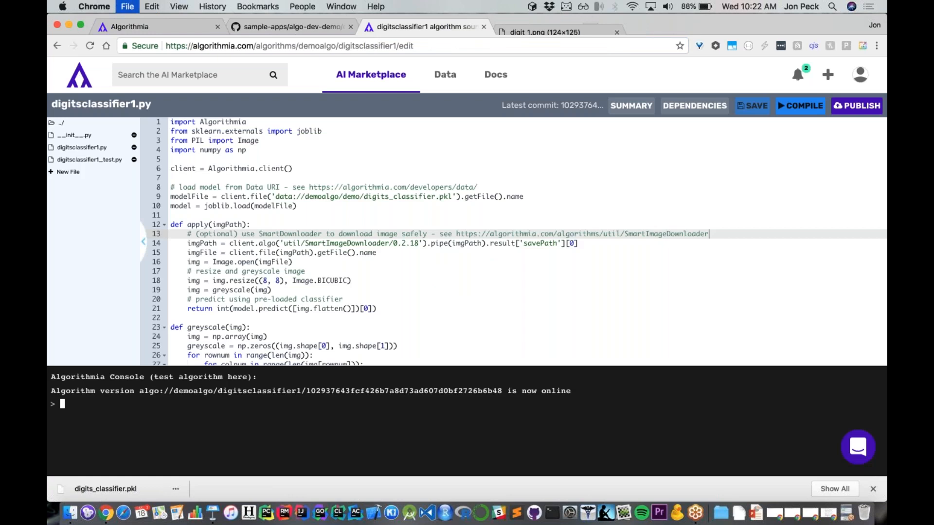
# Run the quoted digit_1.png URL in the console several times, each returning 1
pyautogui.write('"https://github.com/algorithmiaio/sample-apps/raw/master/algo-dev-demo/digit_recognition/images/digit_1.png"')
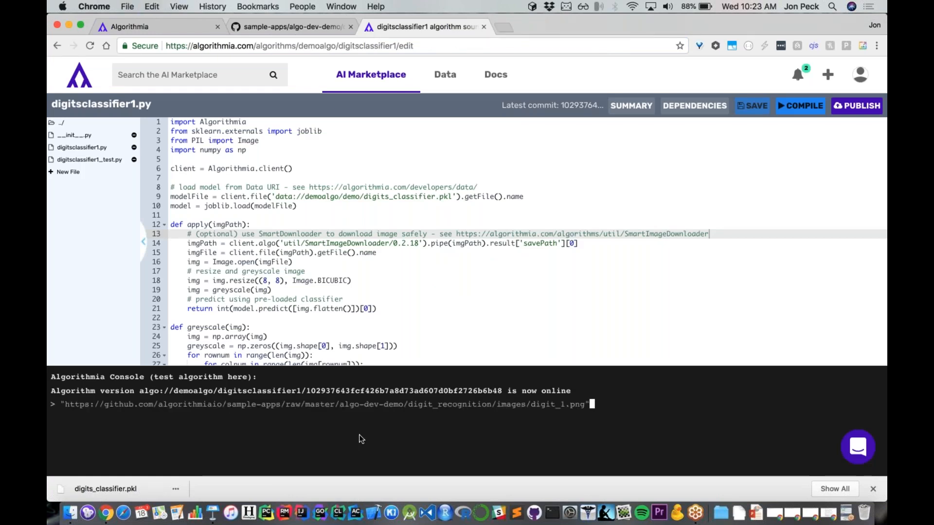
pyautogui.press('Return')
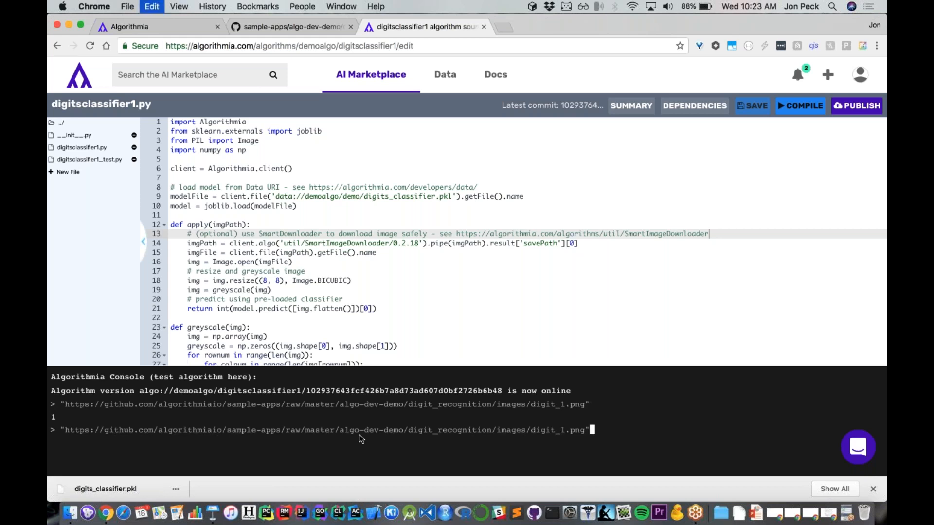
pyautogui.press('Return')
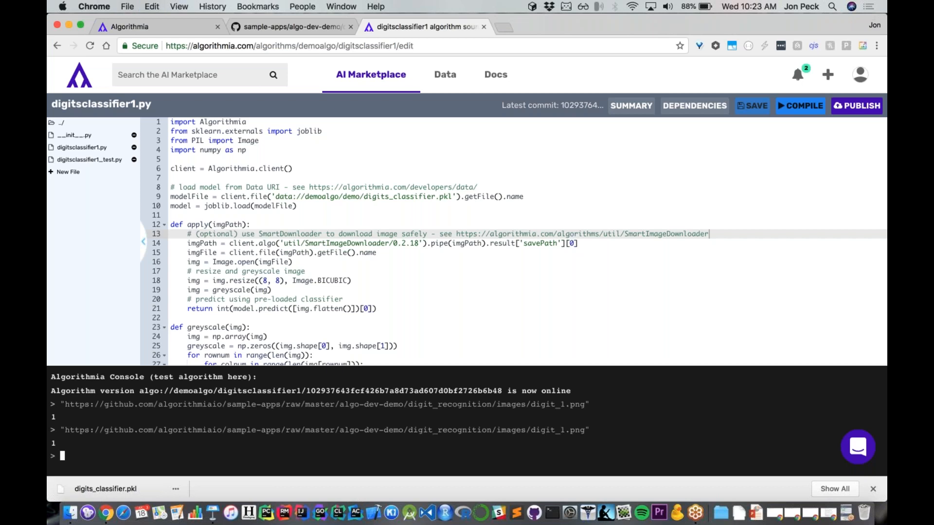
pyautogui.write('"https://github.com/algorithmiaio/sample-apps/raw/master/algo-dev-demo/digit_recognition/images/digit_1.png"')
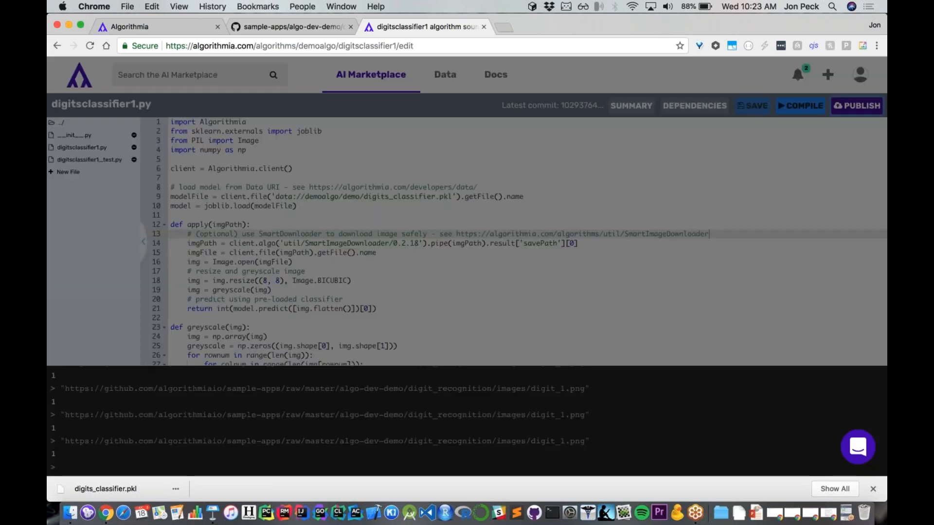
# Start publishing, run the digit image URL as sample input returning 1, and reach Versioning
pyautogui.click(856, 106)
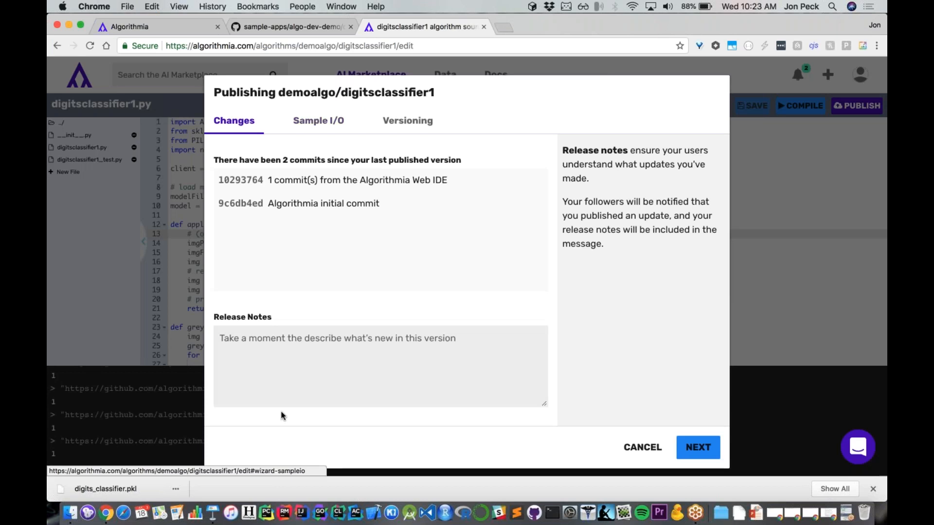
pyautogui.click(380, 366)
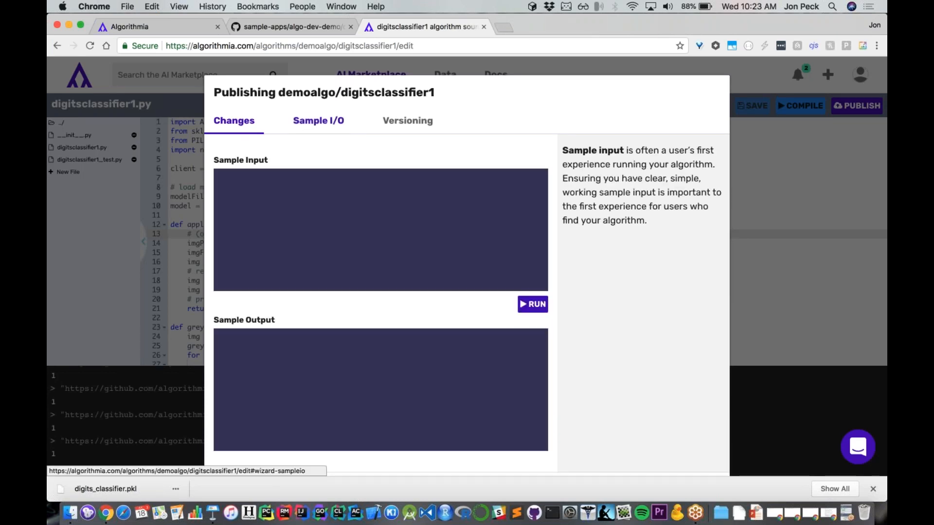
pyautogui.click(318, 121)
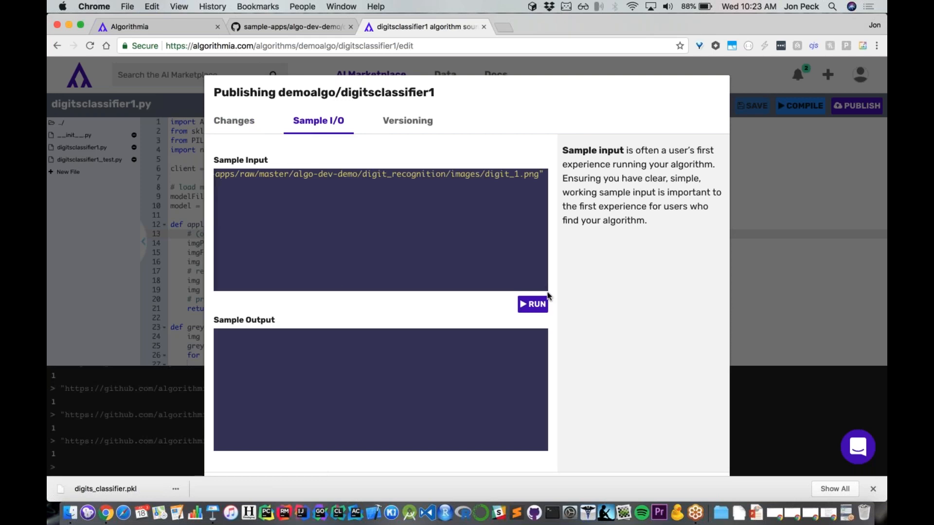
pyautogui.click(532, 304)
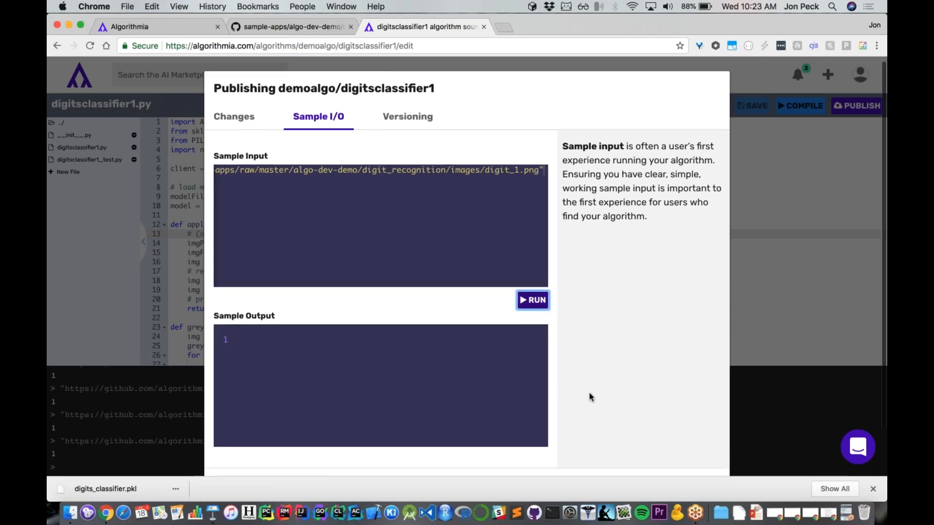
pyautogui.click(408, 116)
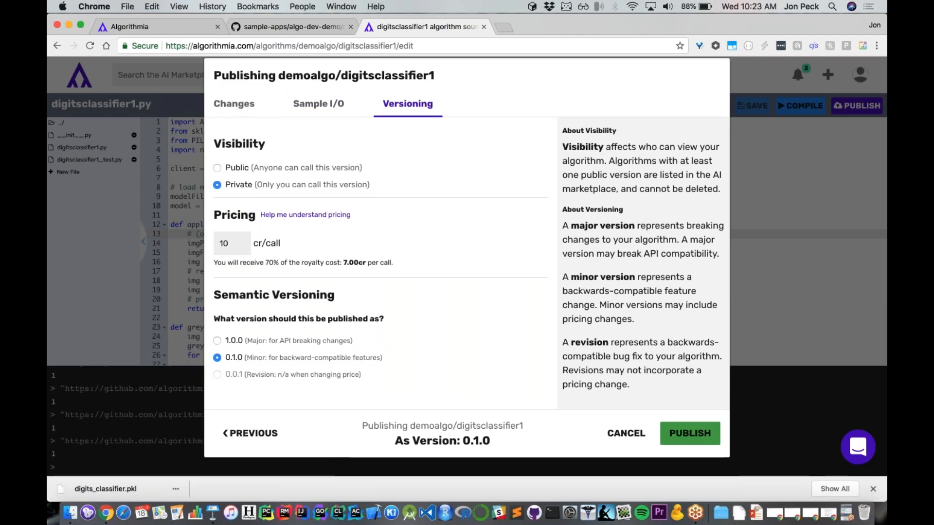
pyautogui.moveTo(236, 172)
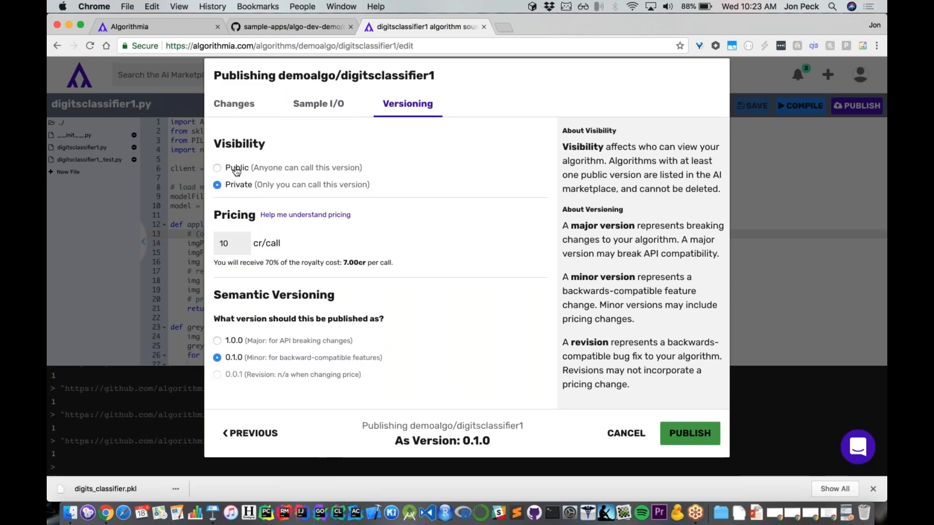
# Publish version 0.1.0 as Public with the price set to 0 credits per call
pyautogui.click(217, 167)
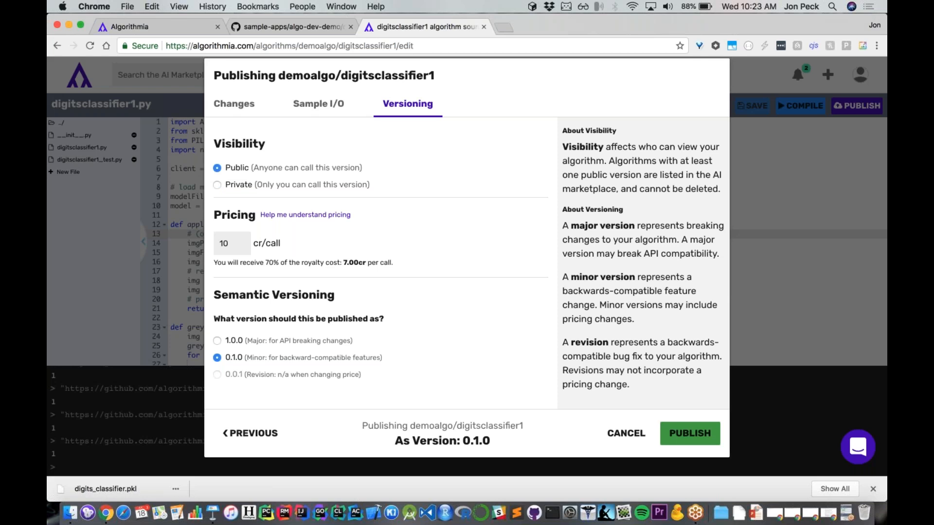
pyautogui.click(232, 243)
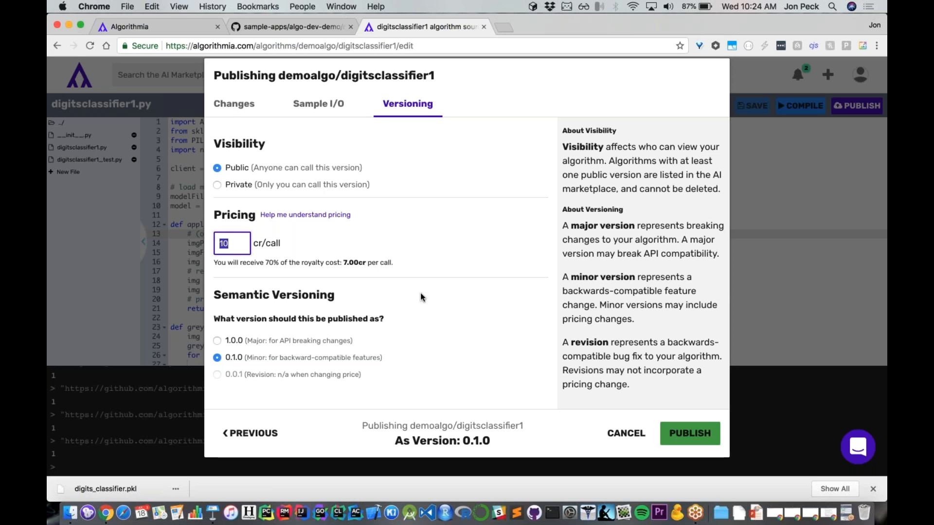
pyautogui.moveTo(420, 298)
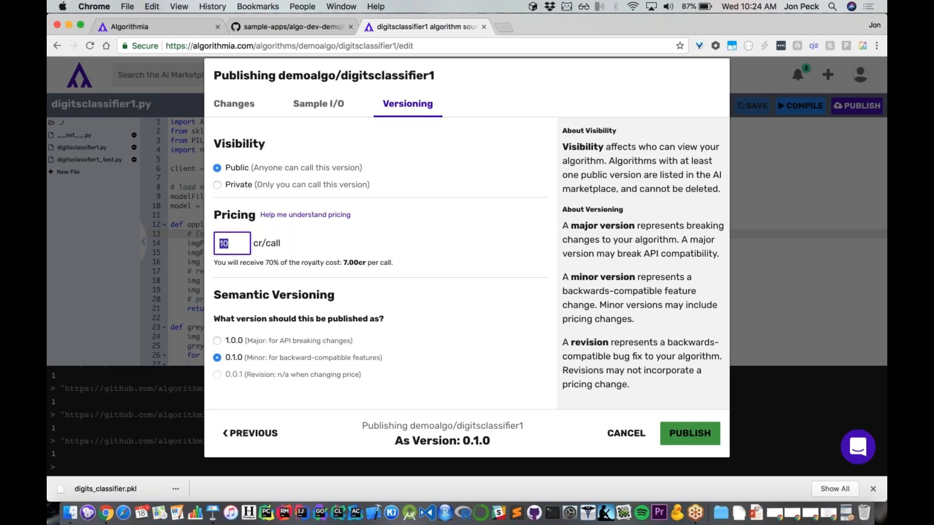
pyautogui.moveTo(258, 244)
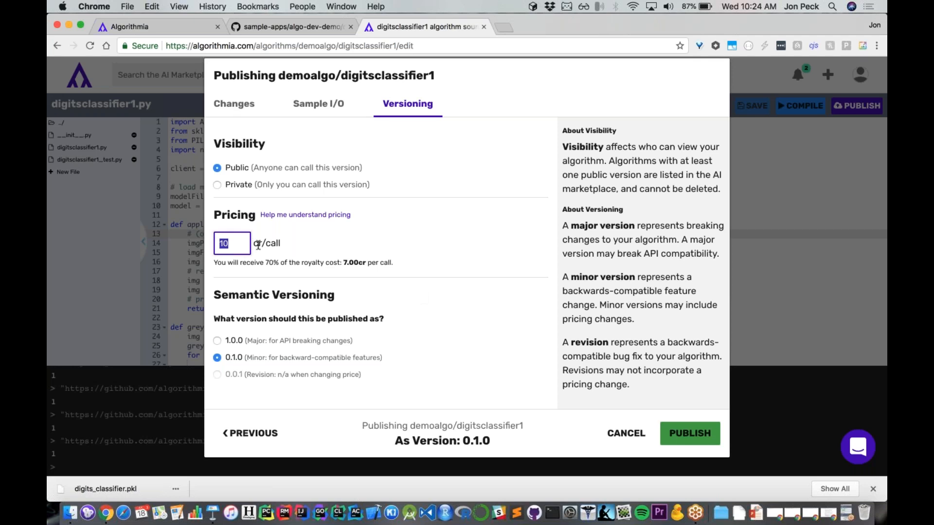
pyautogui.write('0')
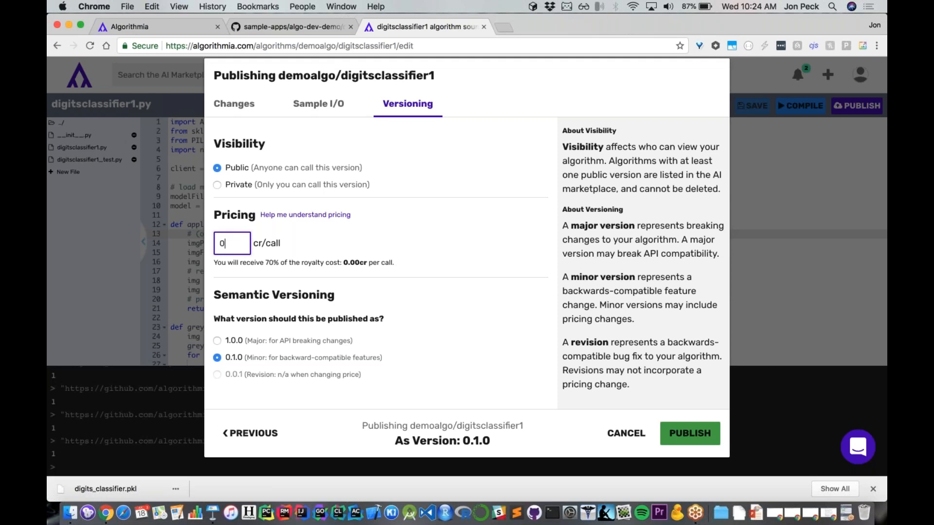
pyautogui.moveTo(442, 249)
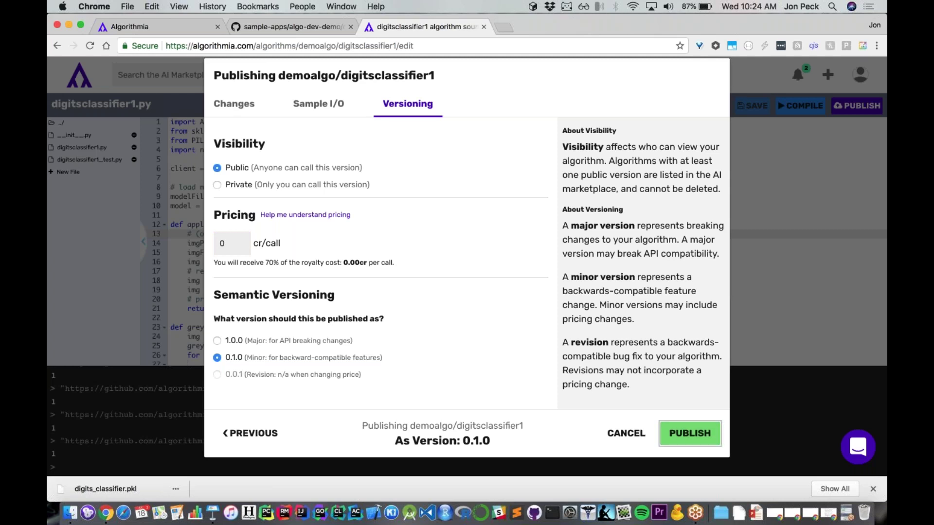
pyautogui.click(689, 432)
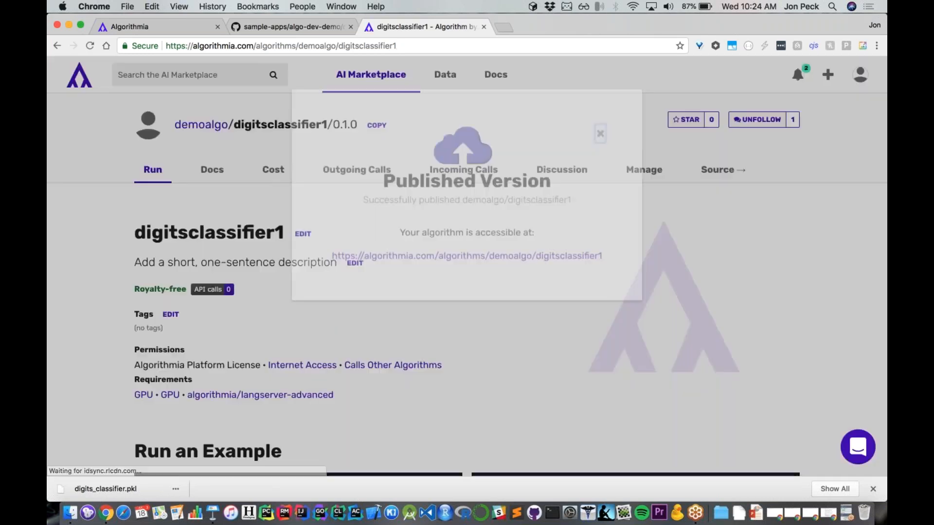
# Dismiss the publish notice and save the description 'turn an image into a number'
pyautogui.click(600, 133)
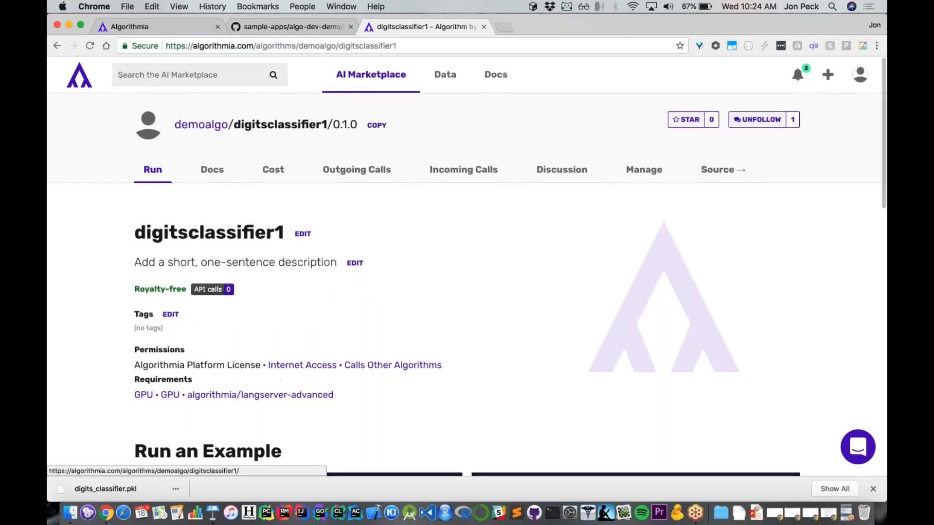
pyautogui.click(355, 263)
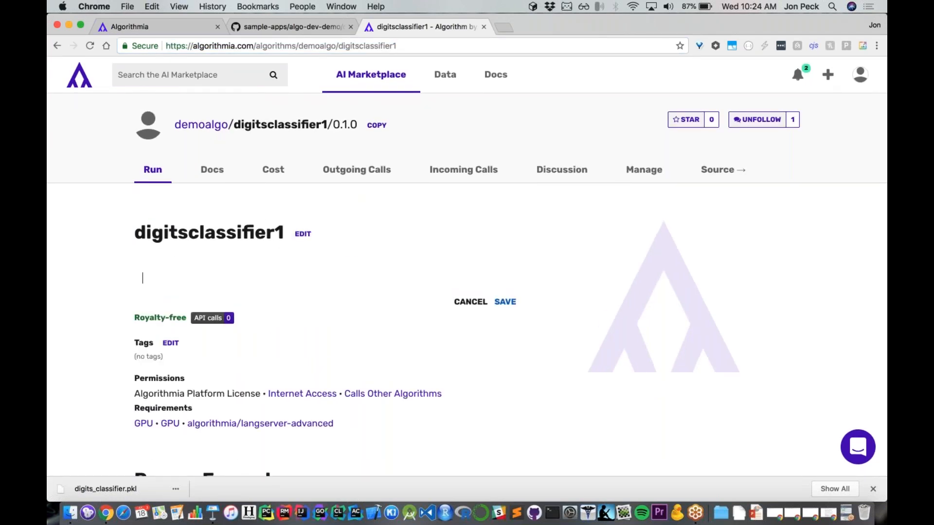
pyautogui.write('turn')
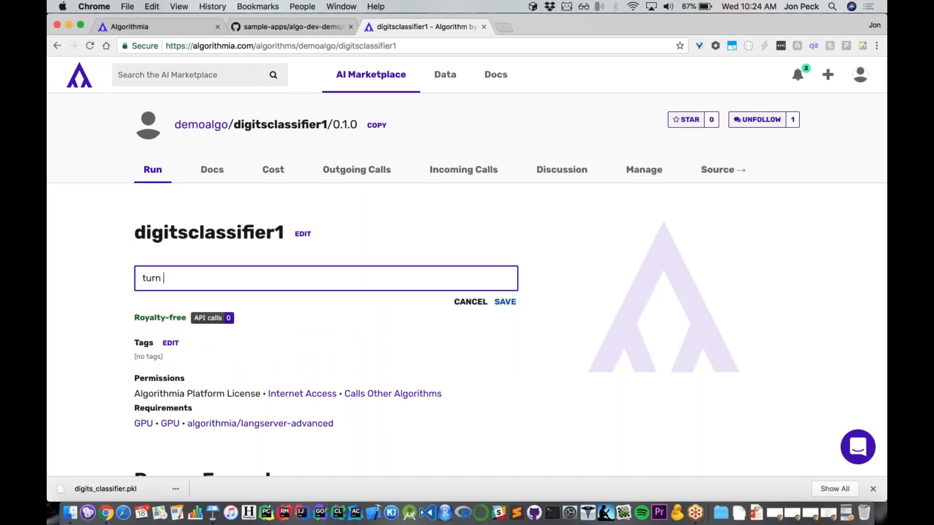
pyautogui.write('an image i')
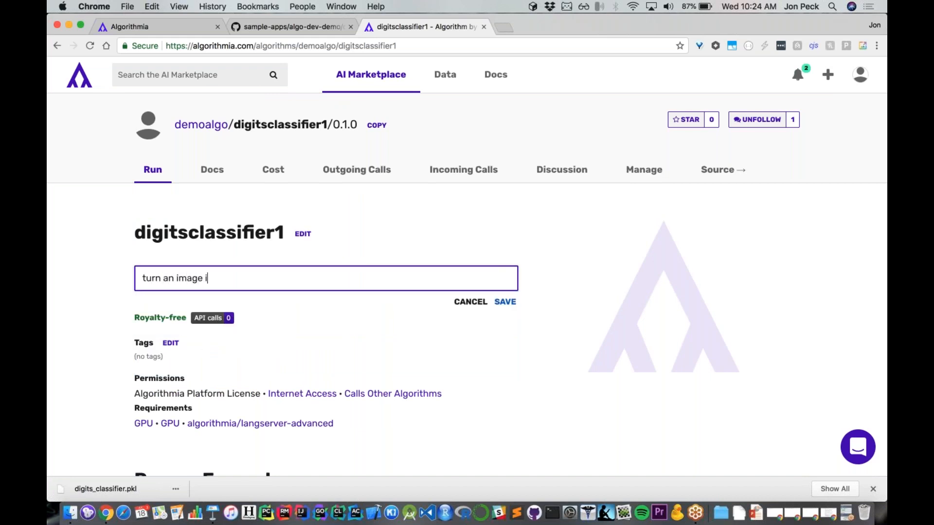
pyautogui.write('nto a numbe')
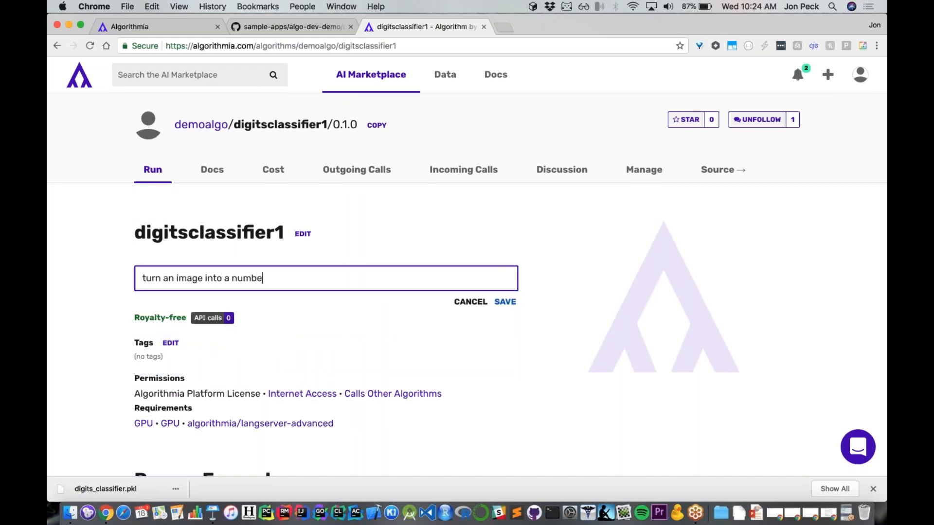
pyautogui.click(504, 302)
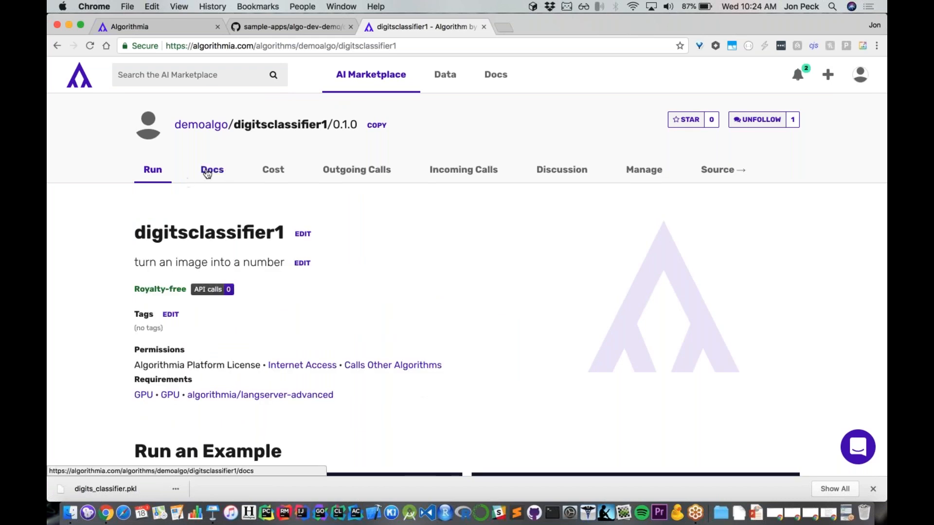
# Look over the Docs page, then return to the Run page and scroll down
pyautogui.click(212, 170)
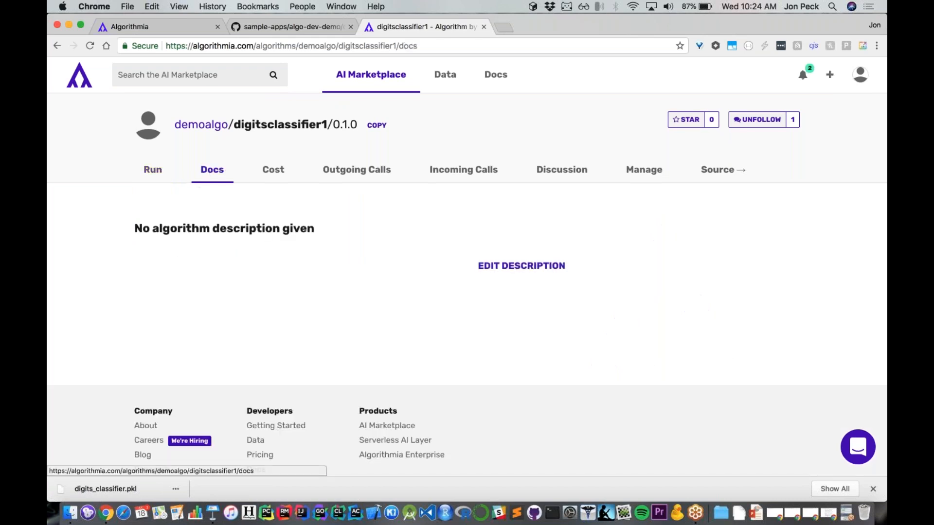
pyautogui.click(520, 265)
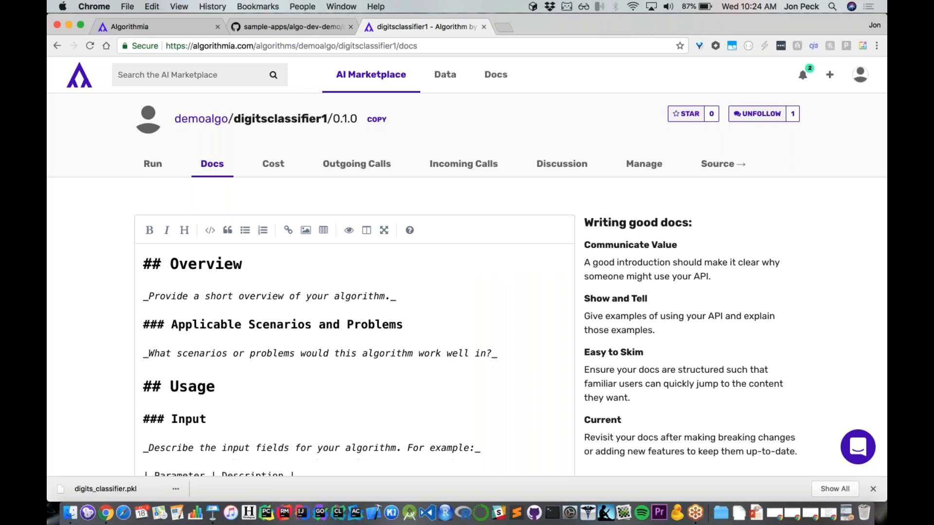
pyautogui.click(152, 164)
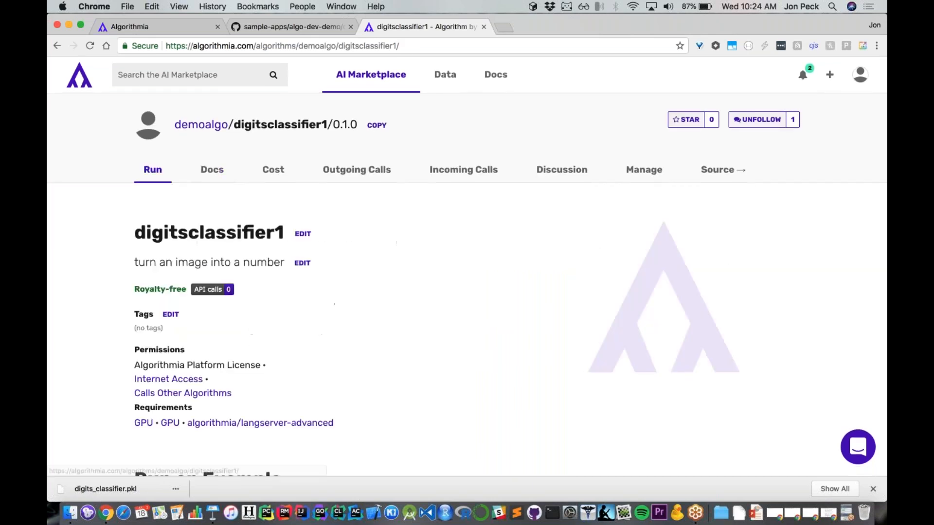
pyautogui.scroll(-3)
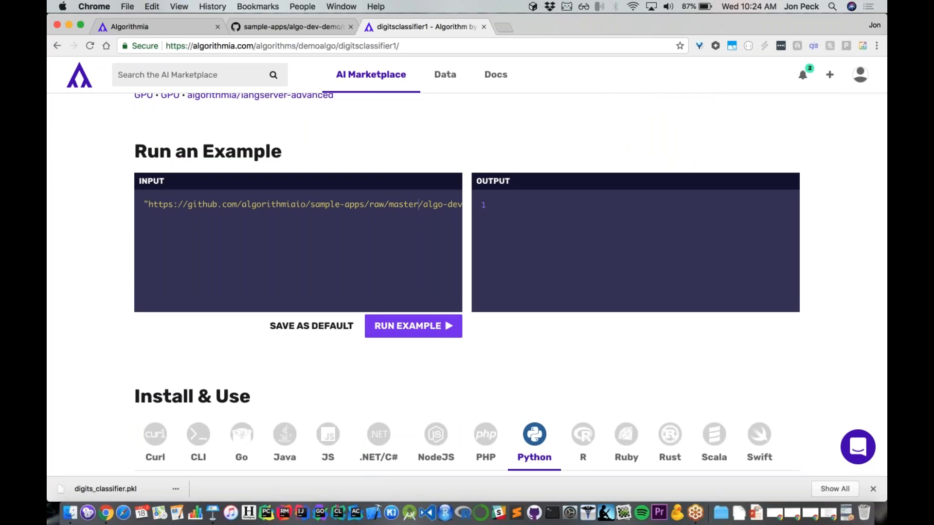
# Change the example image from digit_1 to digit_3 and run it
pyautogui.click(413, 325)
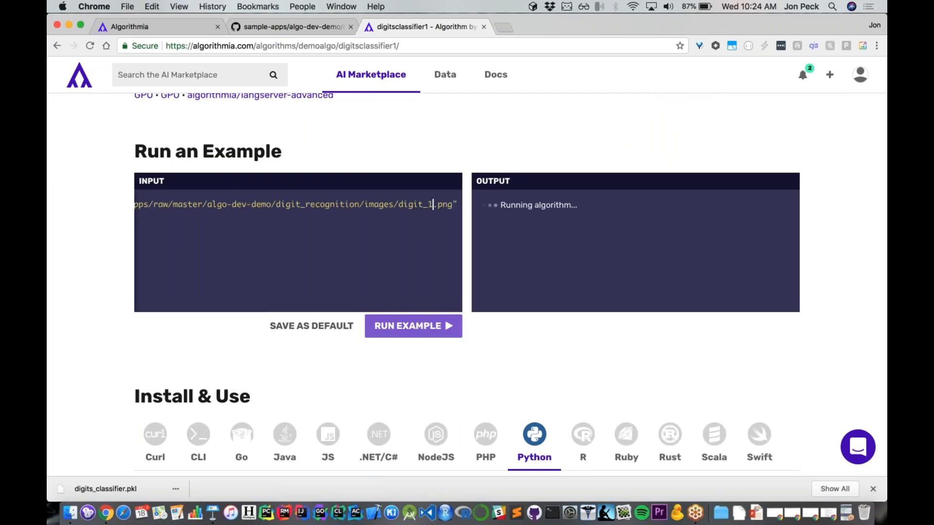
pyautogui.write('3')
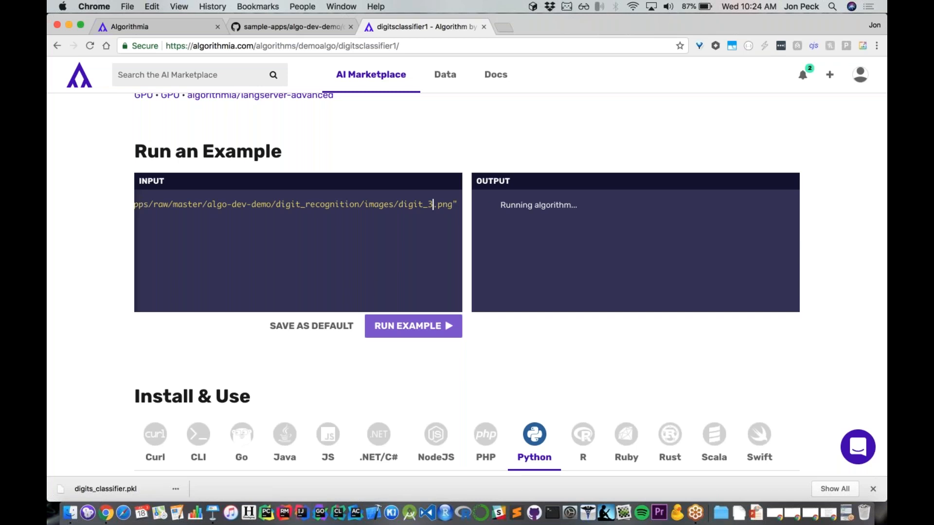
pyautogui.scroll(-3)
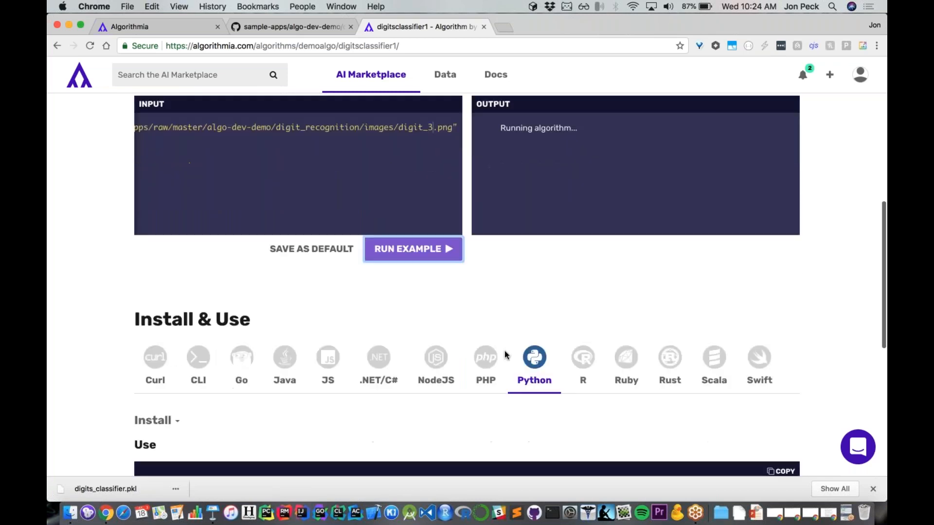
pyautogui.scroll(-3)
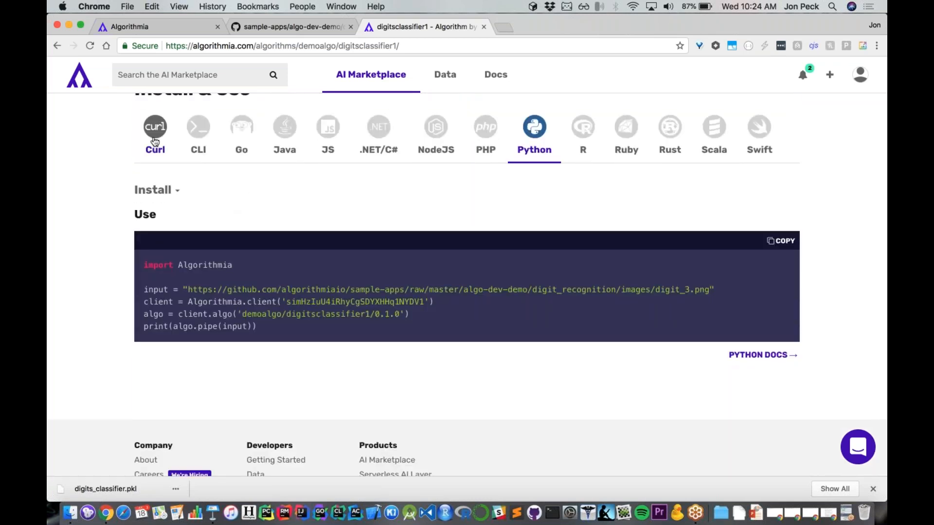
# Flip through the CLI, Go and JavaScript usage snippets, ending on the curl snippet
pyautogui.click(198, 135)
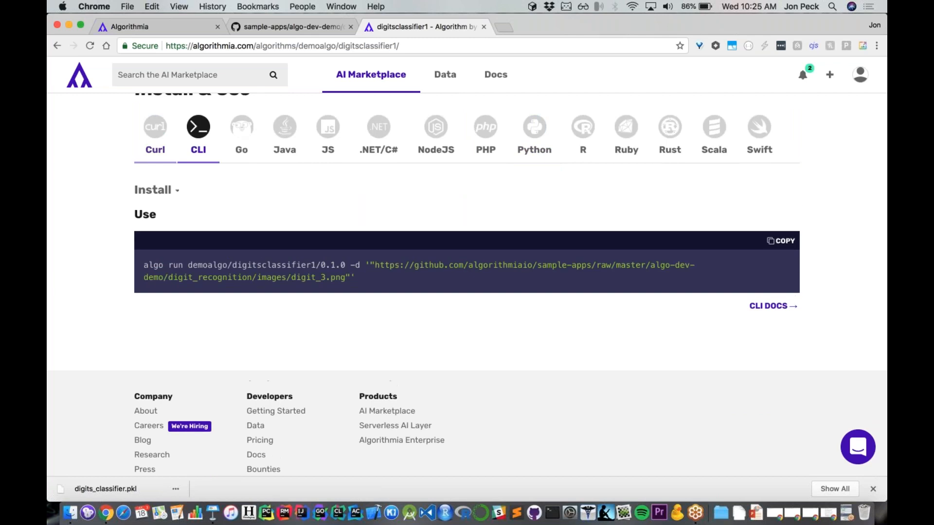
pyautogui.click(241, 134)
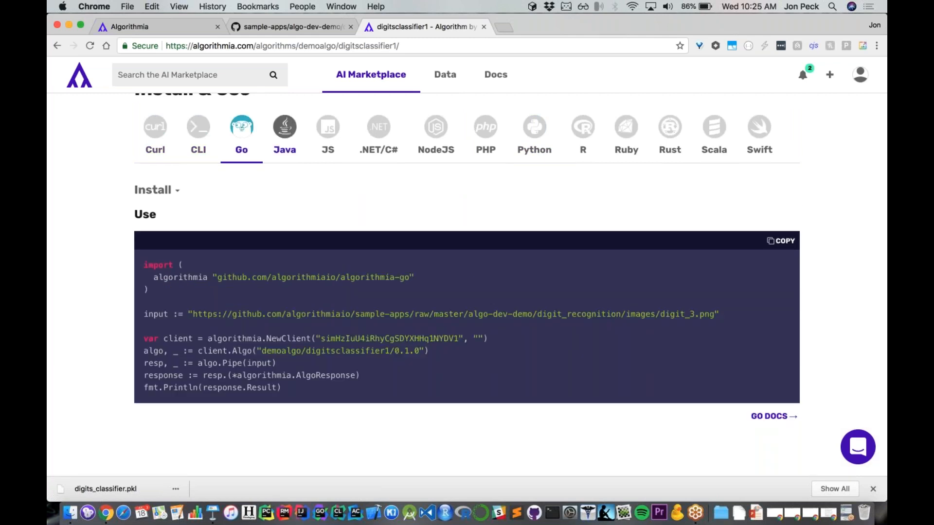
pyautogui.click(327, 127)
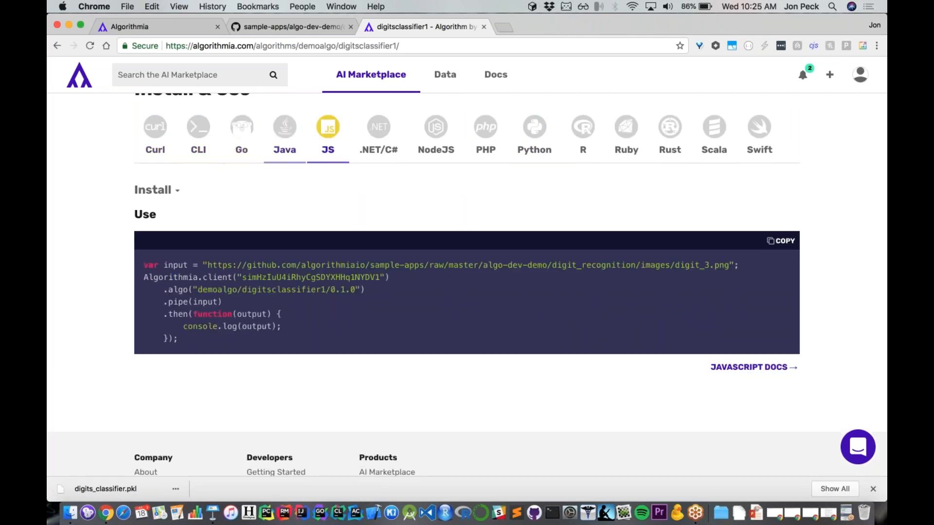
pyautogui.click(155, 127)
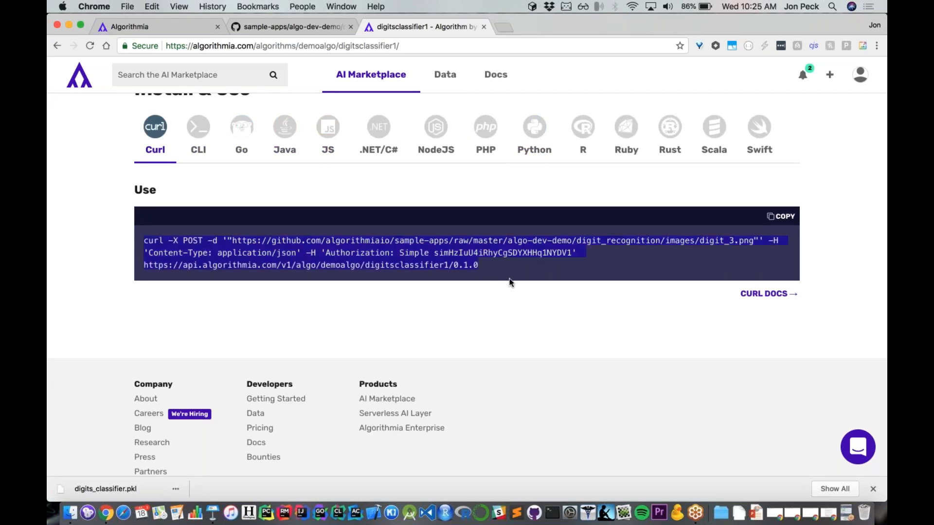
pyautogui.moveTo(551, 512)
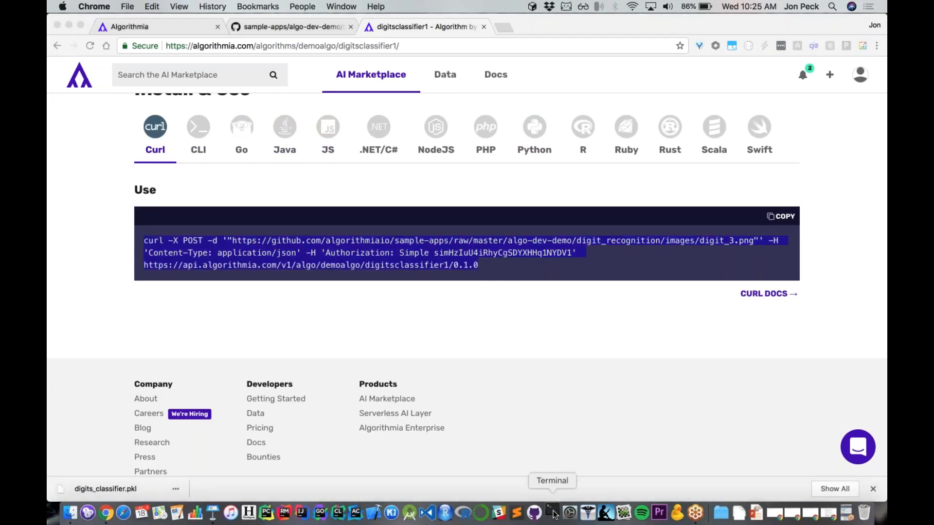
# Paste the copied digitsclassifier1 curl command into a Terminal prompt
pyautogui.click(552, 512)
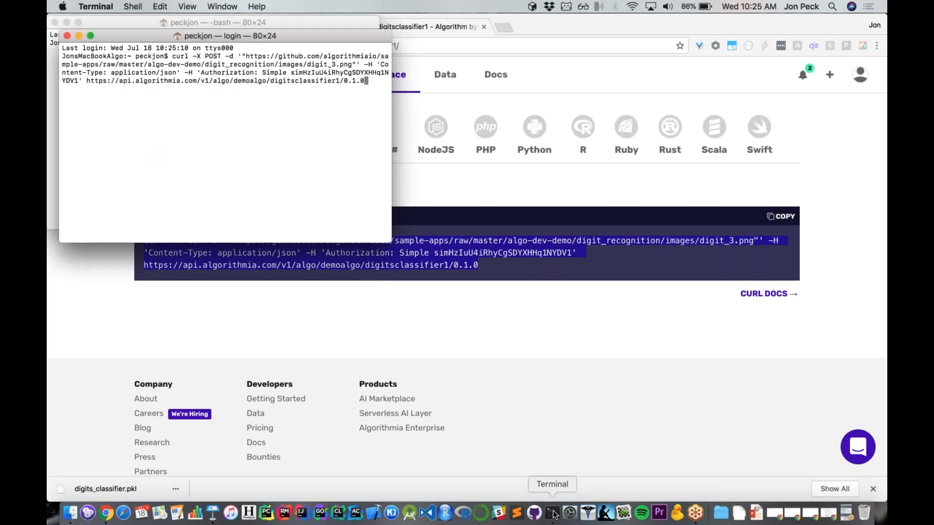
pyautogui.press('Return')
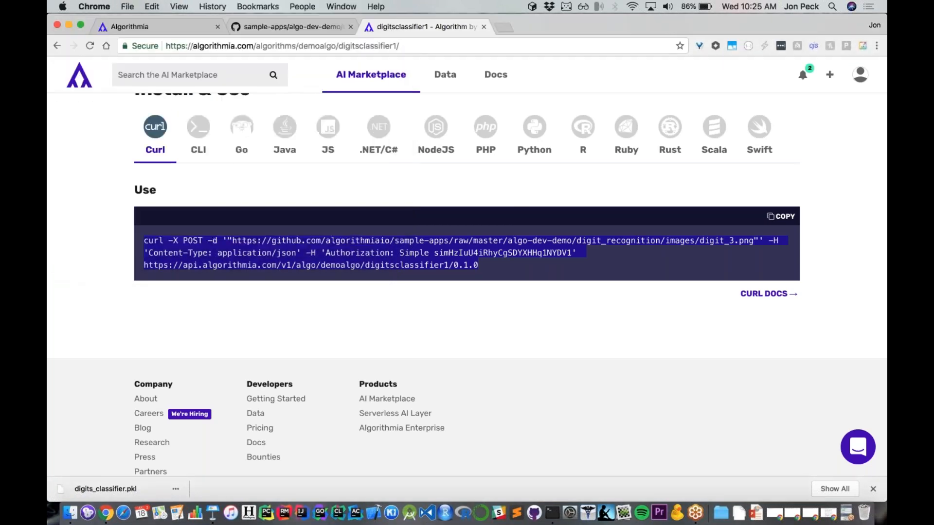
# View the Python and JavaScript usage snippets, then return to the Keynote Deploy slide
pyautogui.click(533, 126)
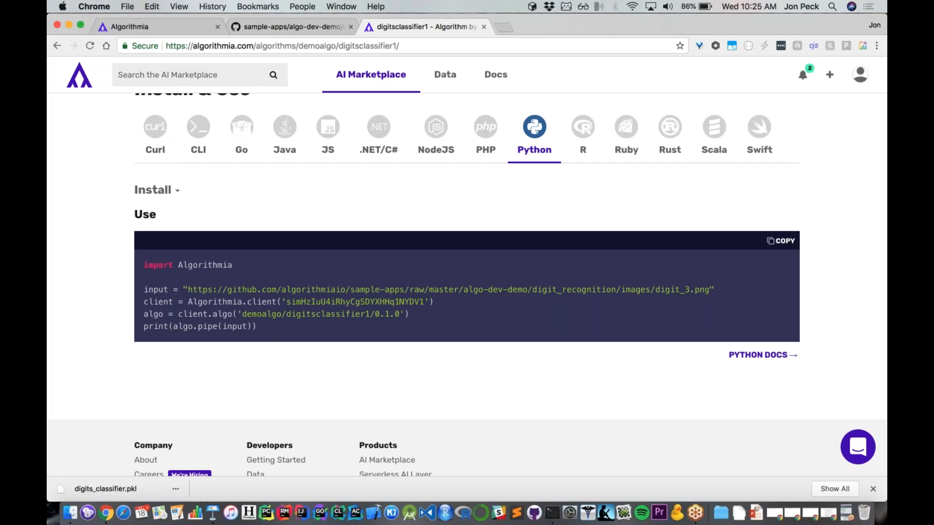
pyautogui.moveTo(327, 126)
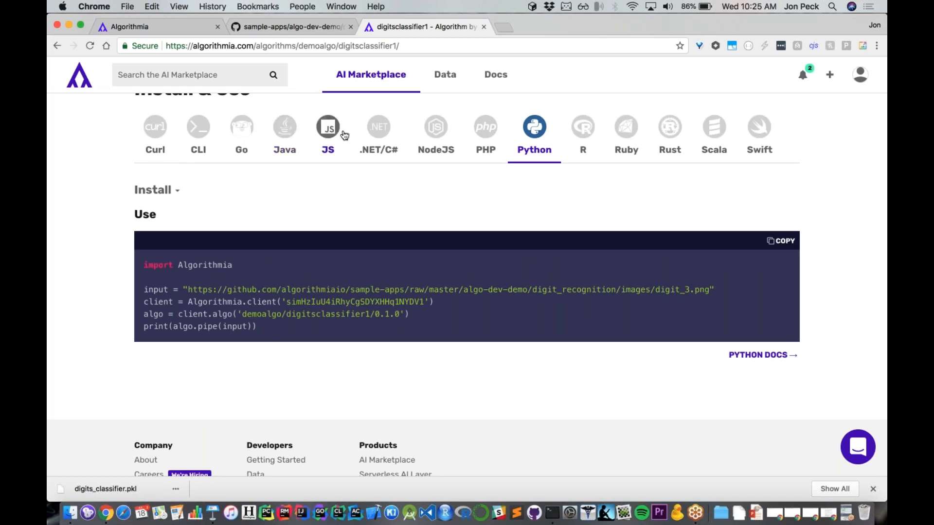
pyautogui.click(327, 126)
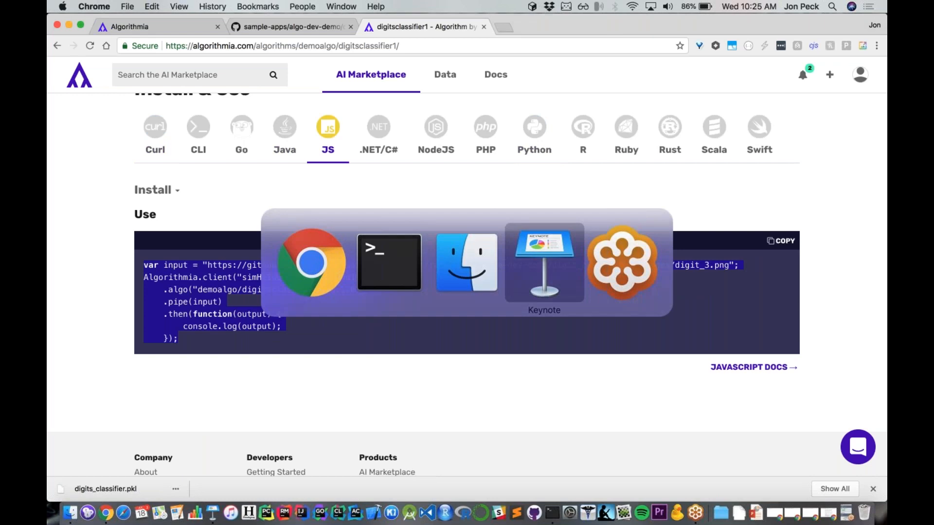
pyautogui.click(544, 262)
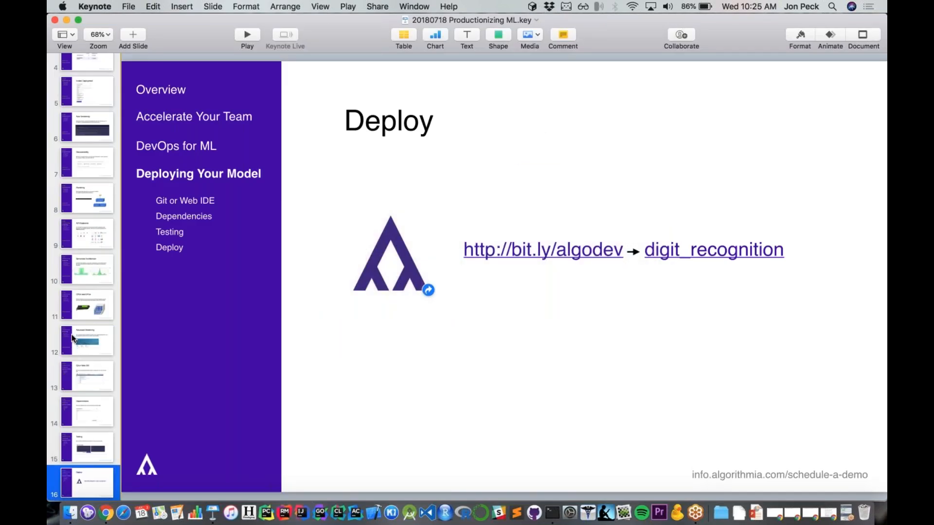